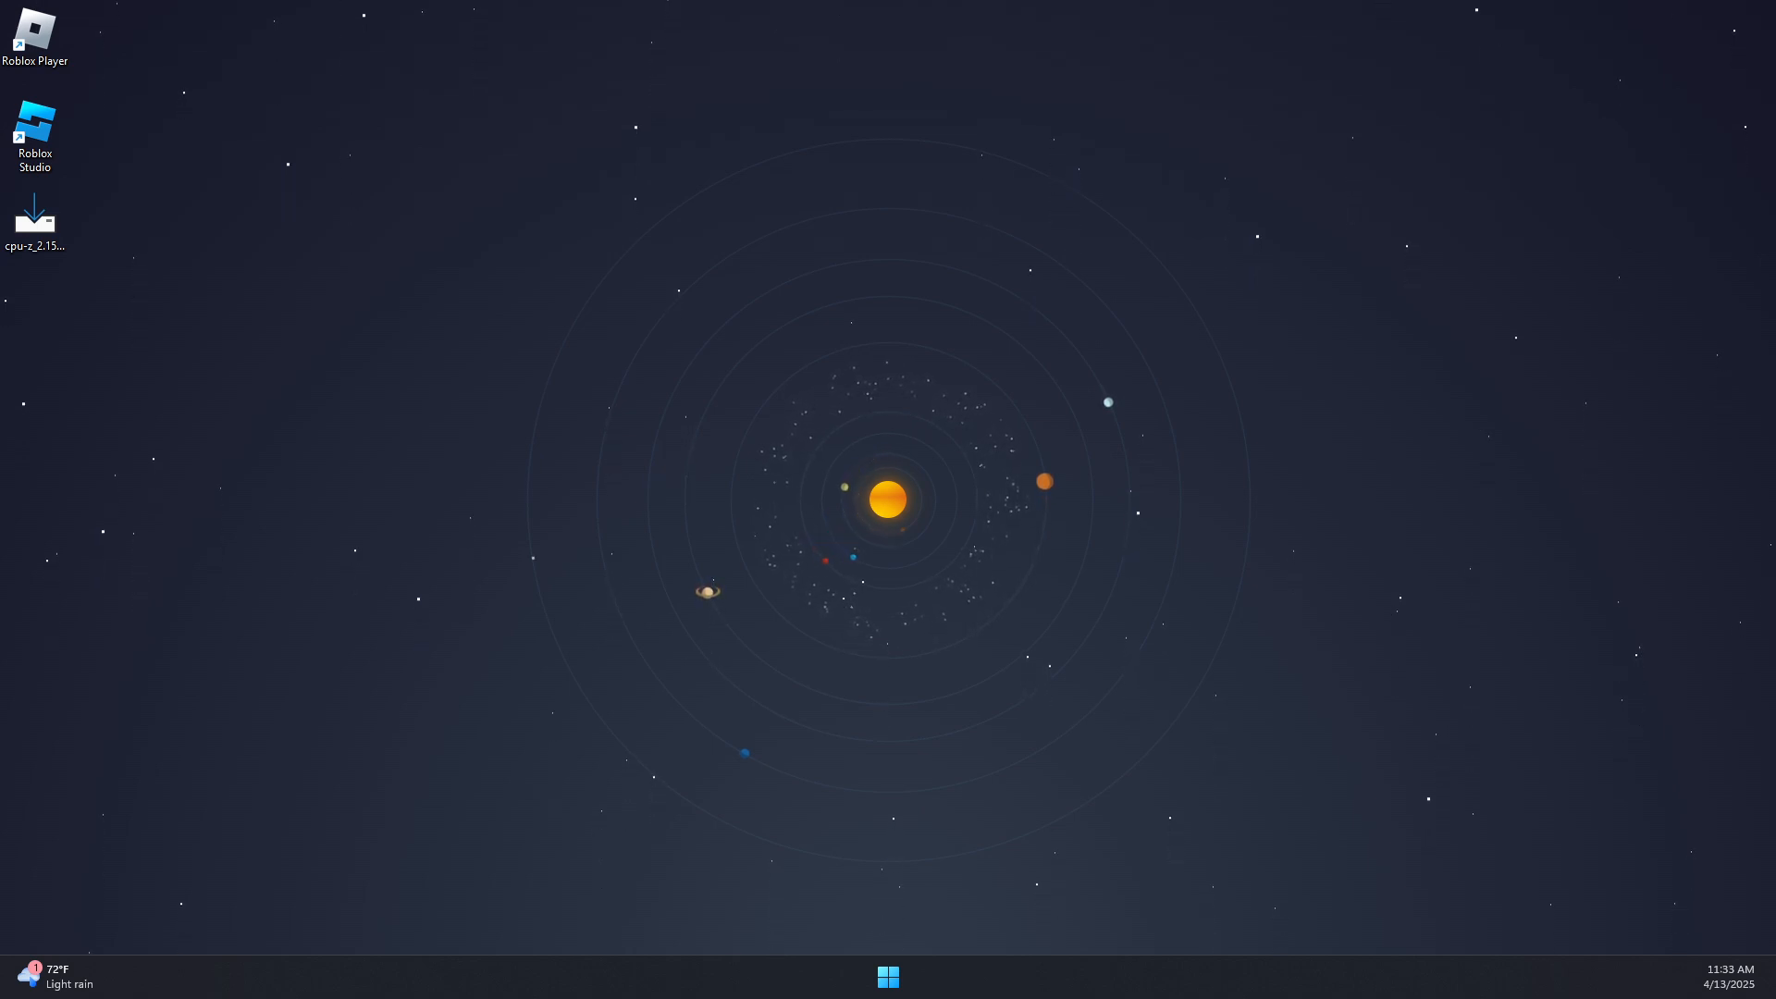
{"action": "mouse_move", "coordinate": [501, 577]}
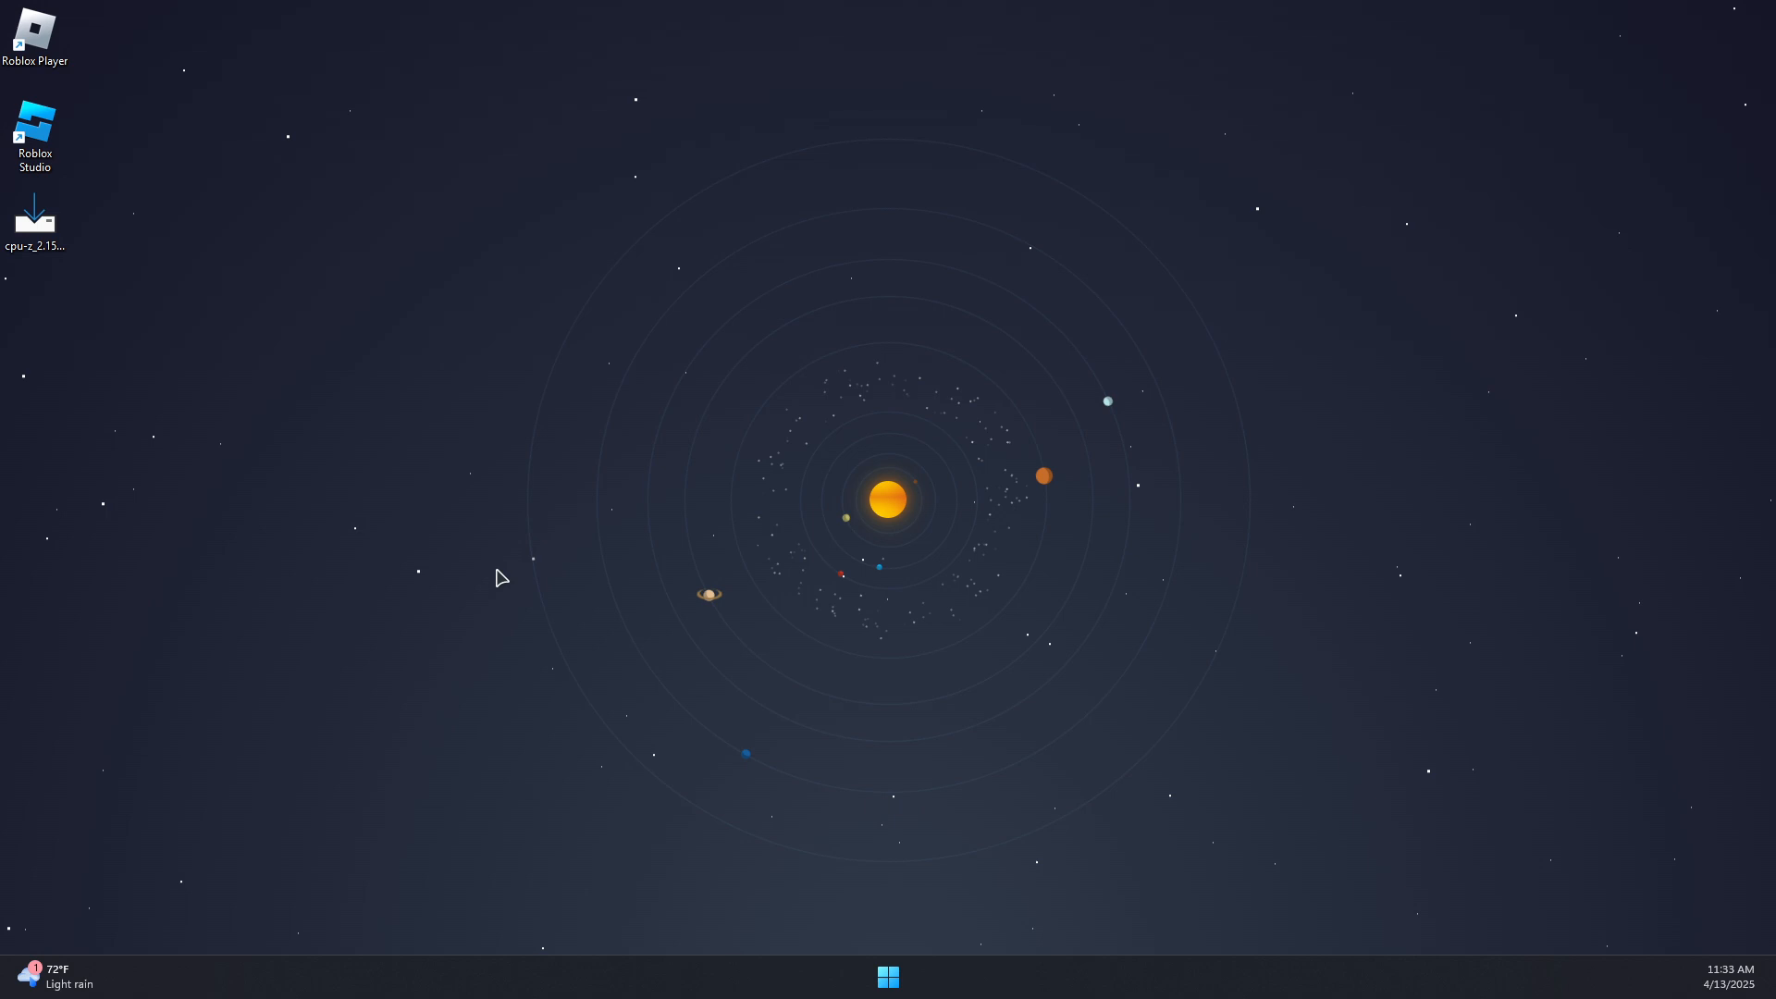
- Search for the NVIDIA app from Start and launch it
{"action": "type", "text": "st"}
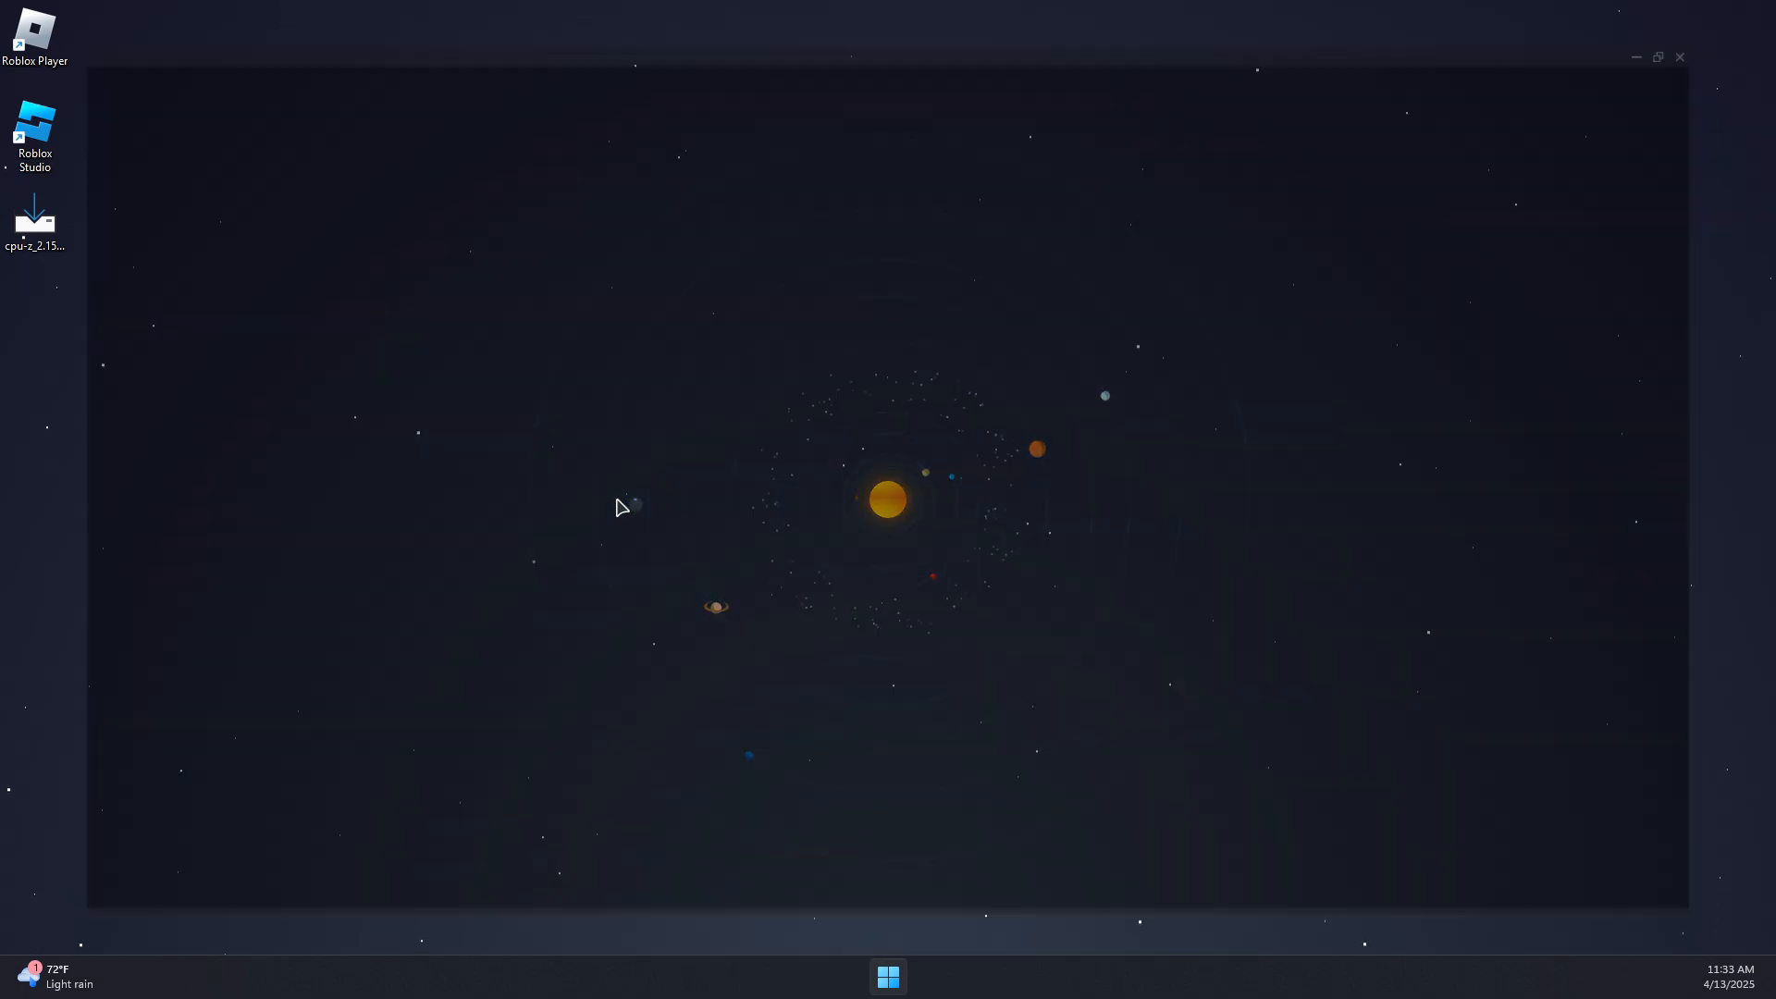
- Confirm the GeForce Game Ready driver shows Up-to-date, then close the NVIDIA app
{"action": "left_click", "coordinate": [886, 975]}
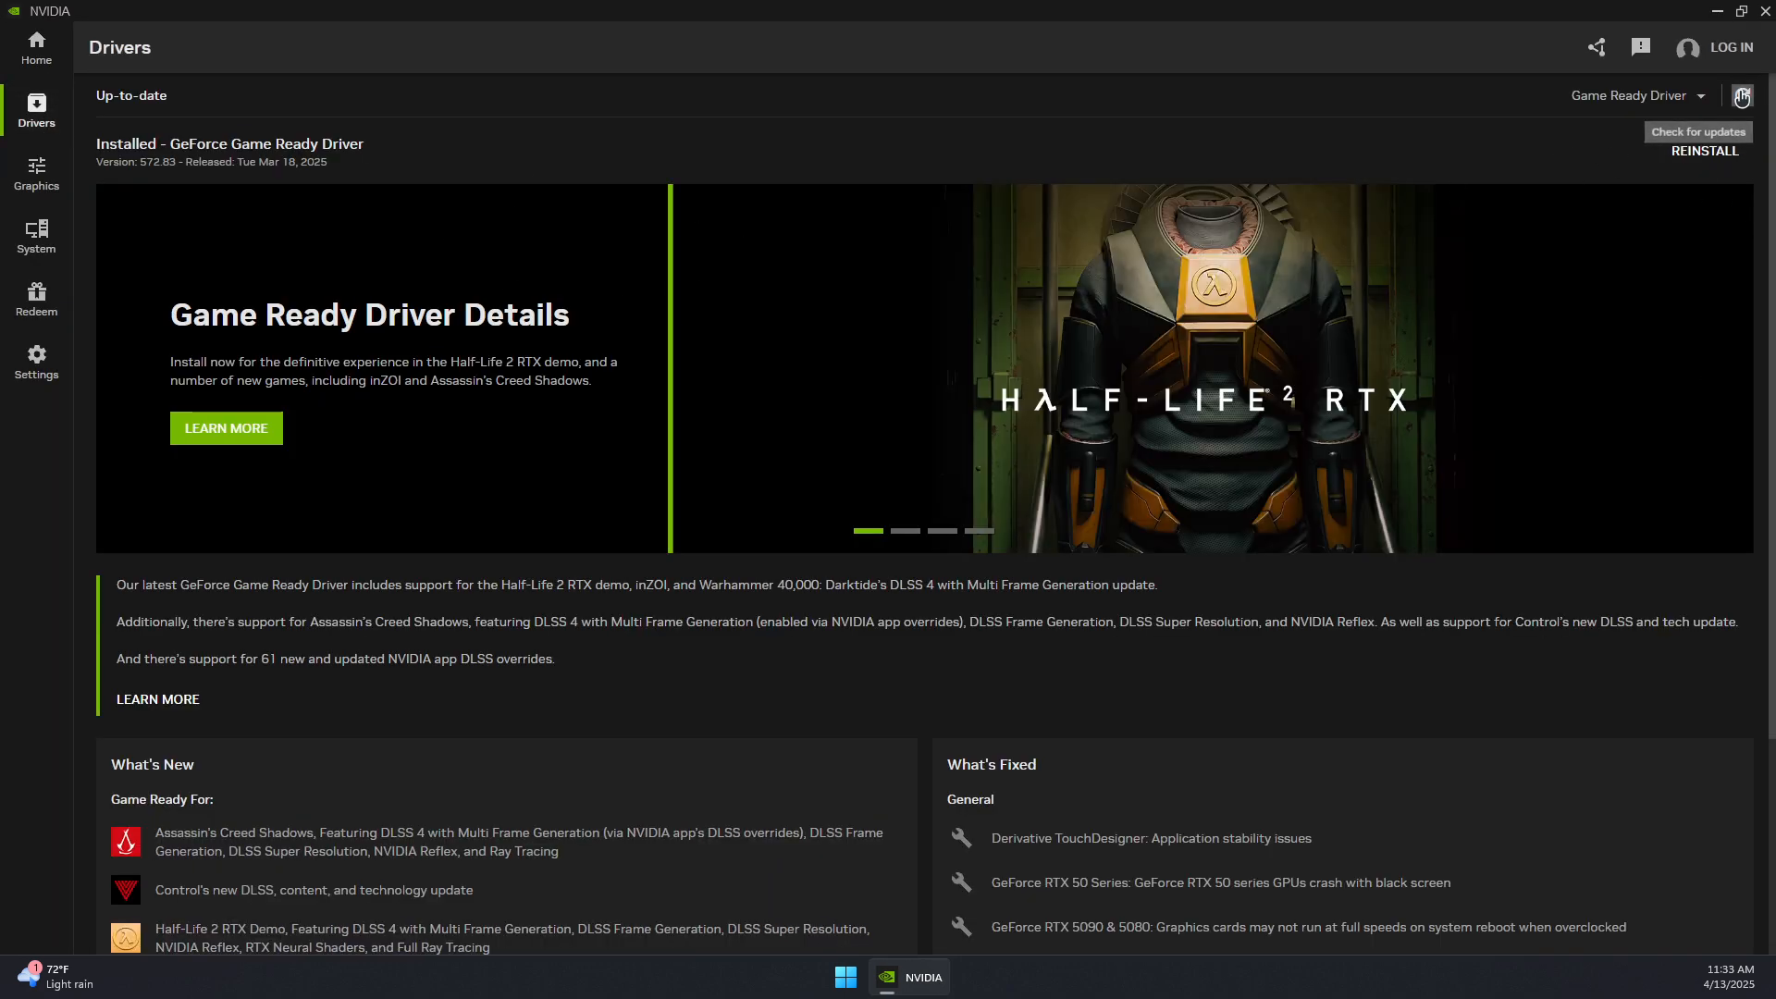
{"action": "mouse_move", "coordinate": [1264, 126]}
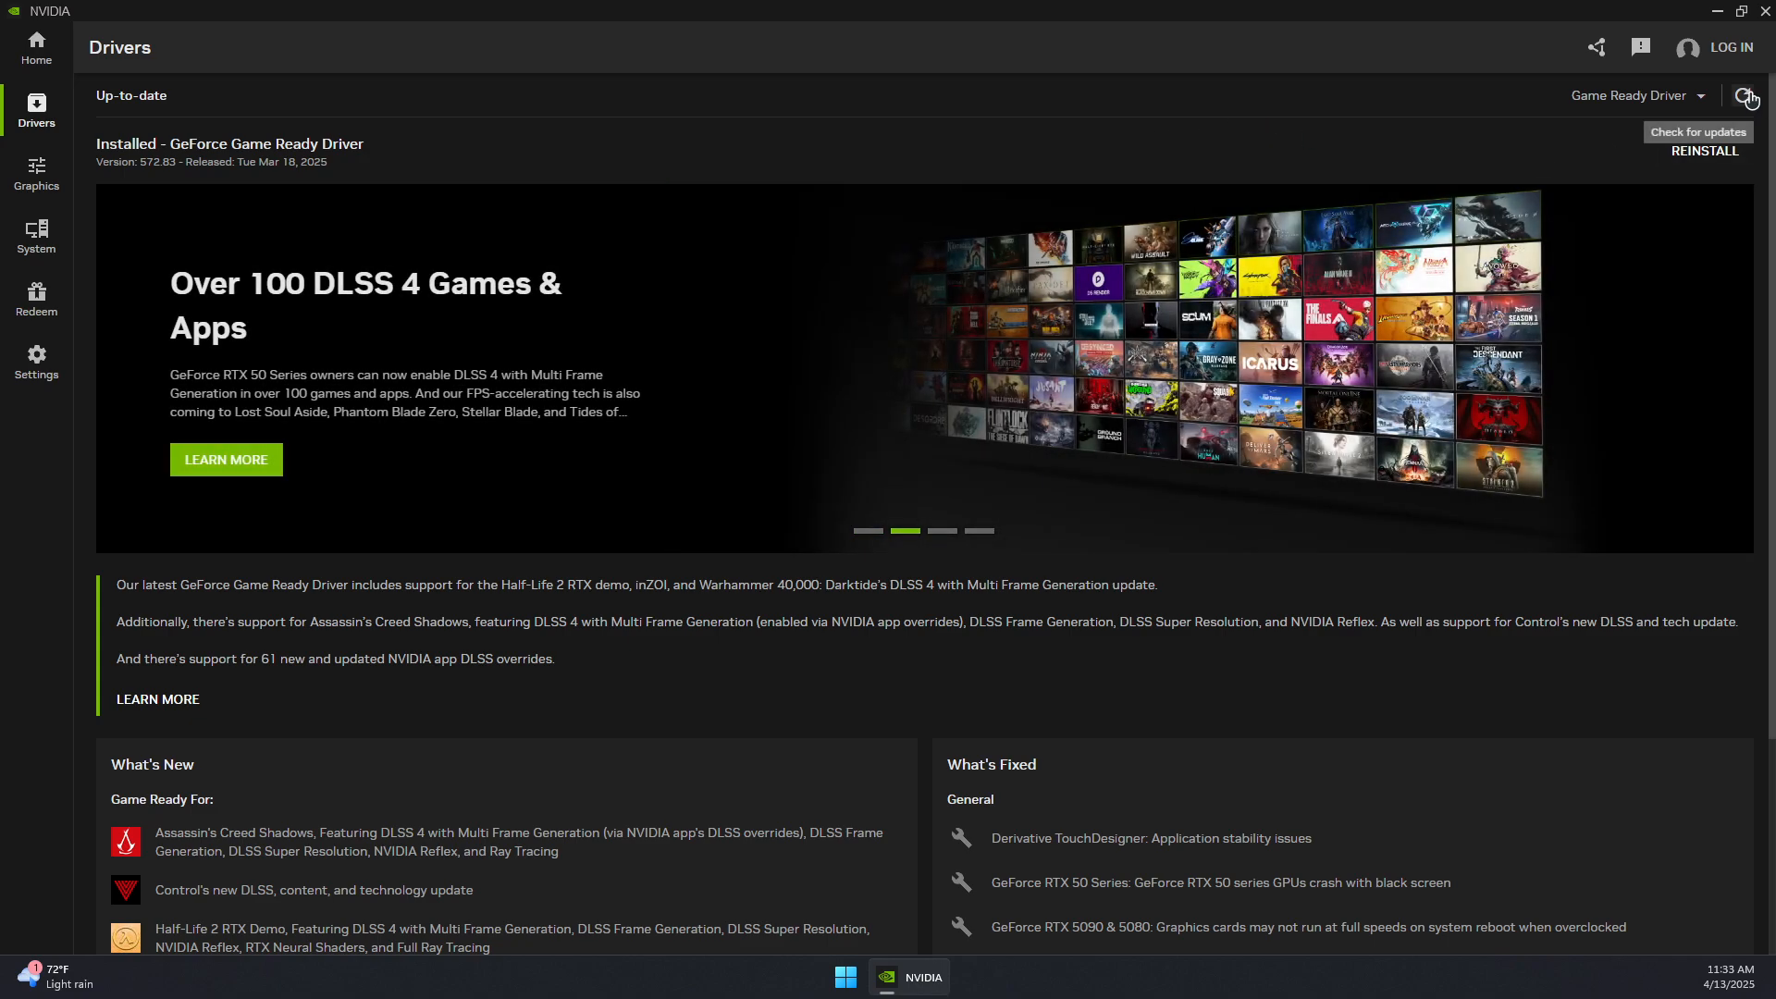
{"action": "mouse_move", "coordinate": [1698, 11]}
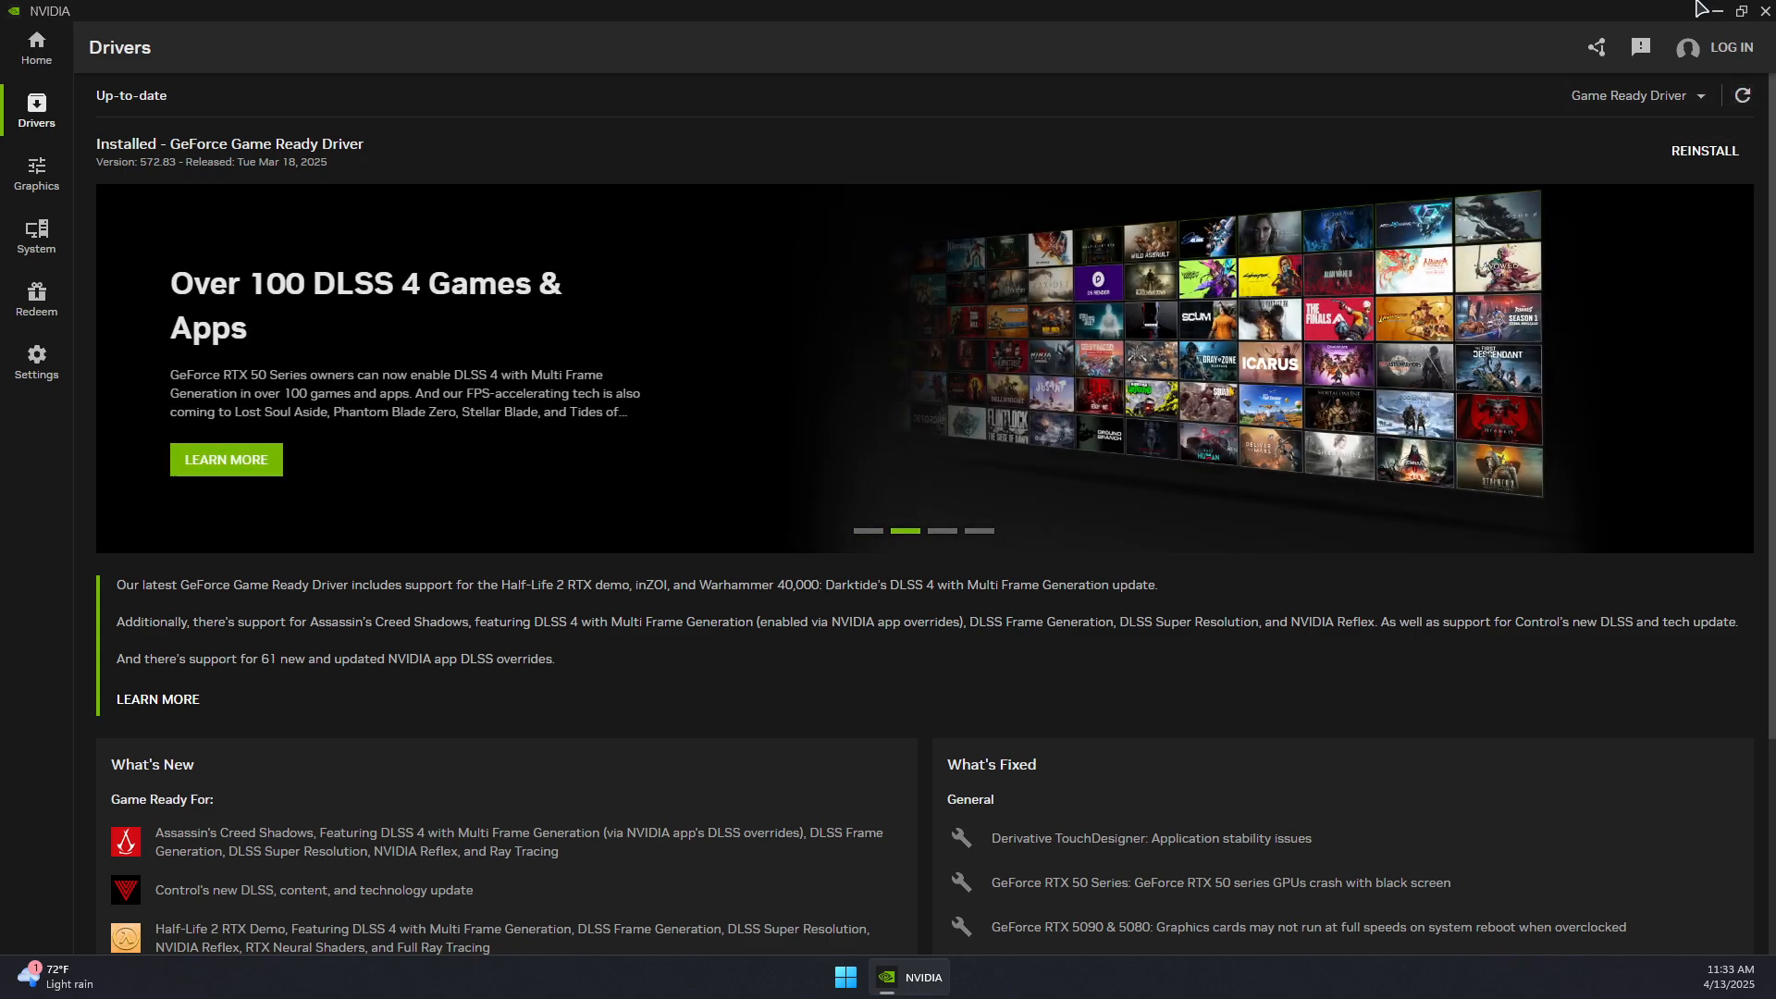
{"action": "left_click", "coordinate": [1739, 11]}
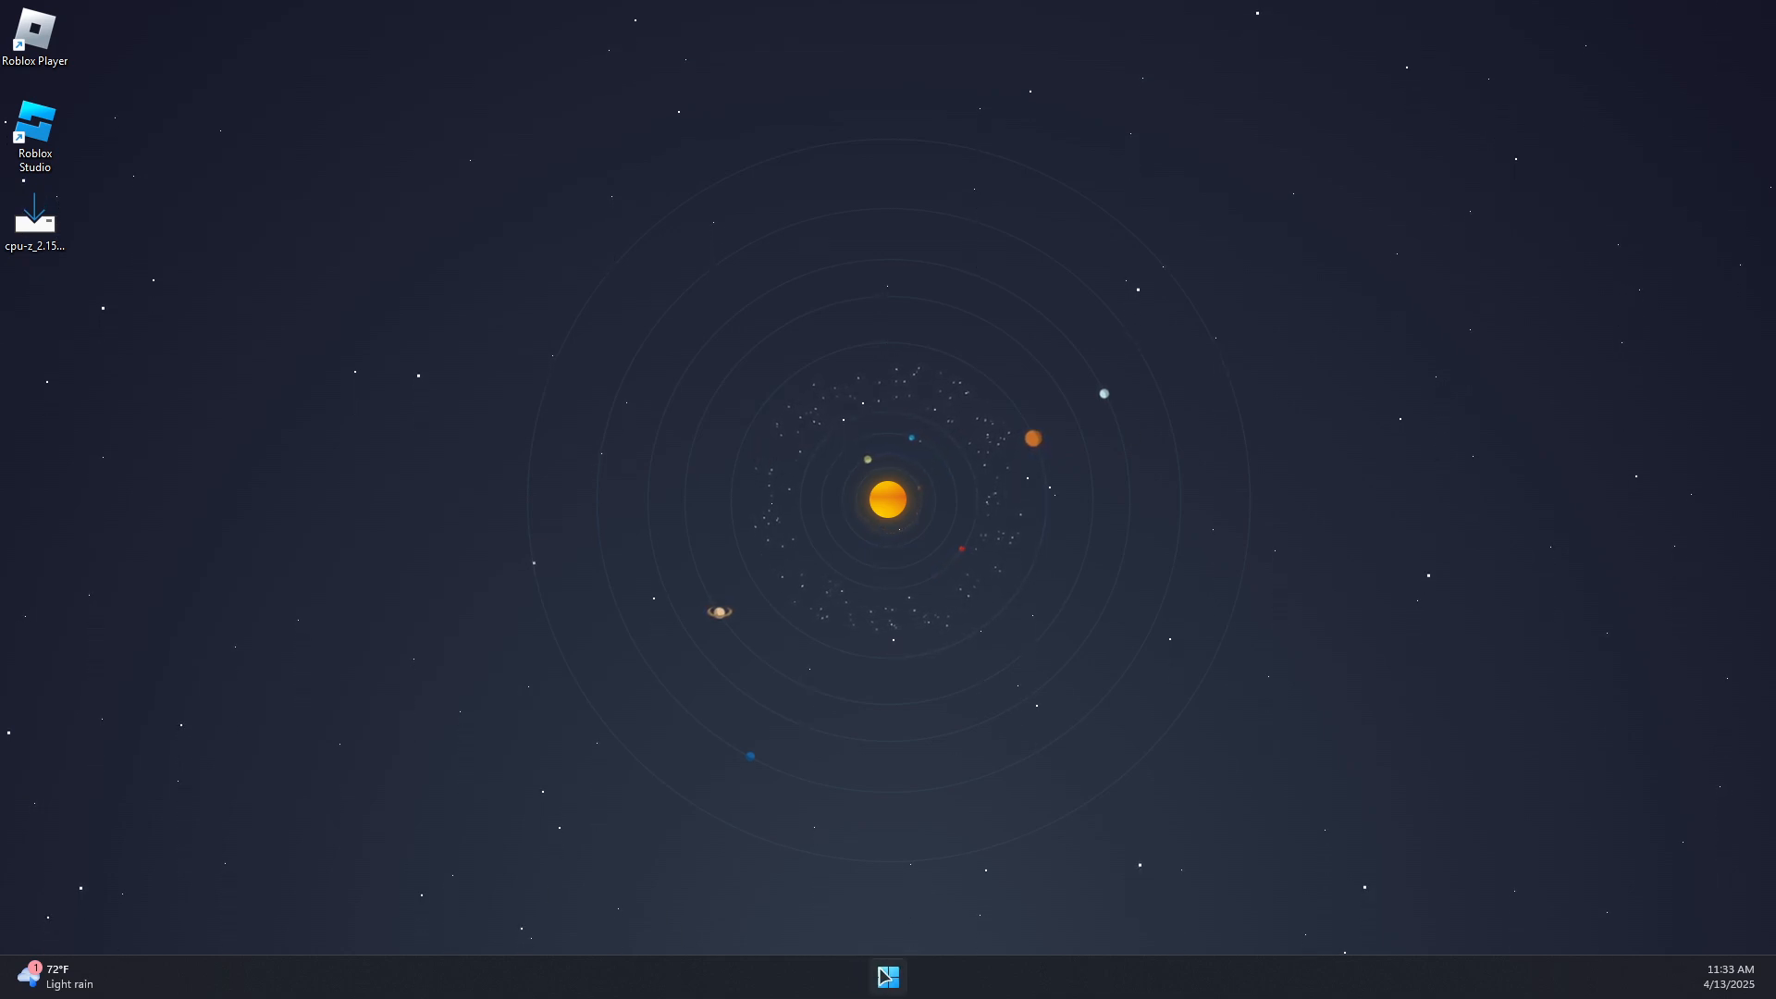
- View Shipping Nightmares' Installed Files properties in the Steam library, then close the dialog
{"action": "left_click", "coordinate": [886, 975]}
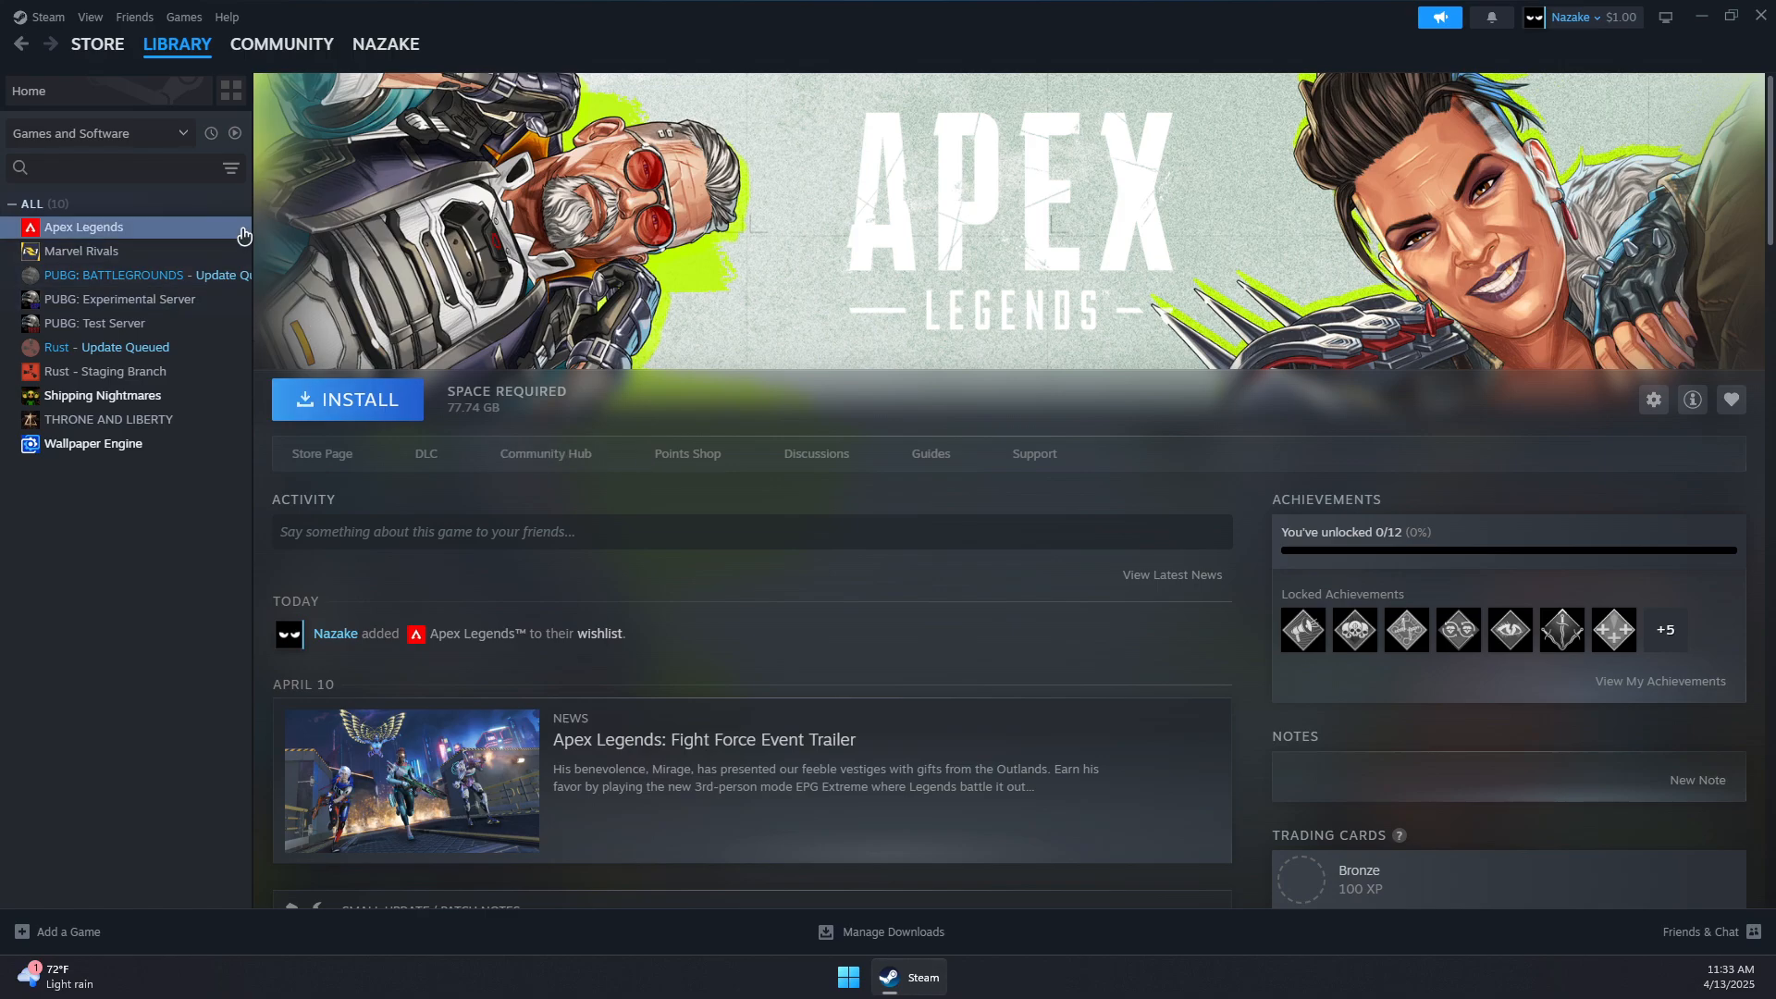
{"action": "mouse_move", "coordinate": [133, 370]}
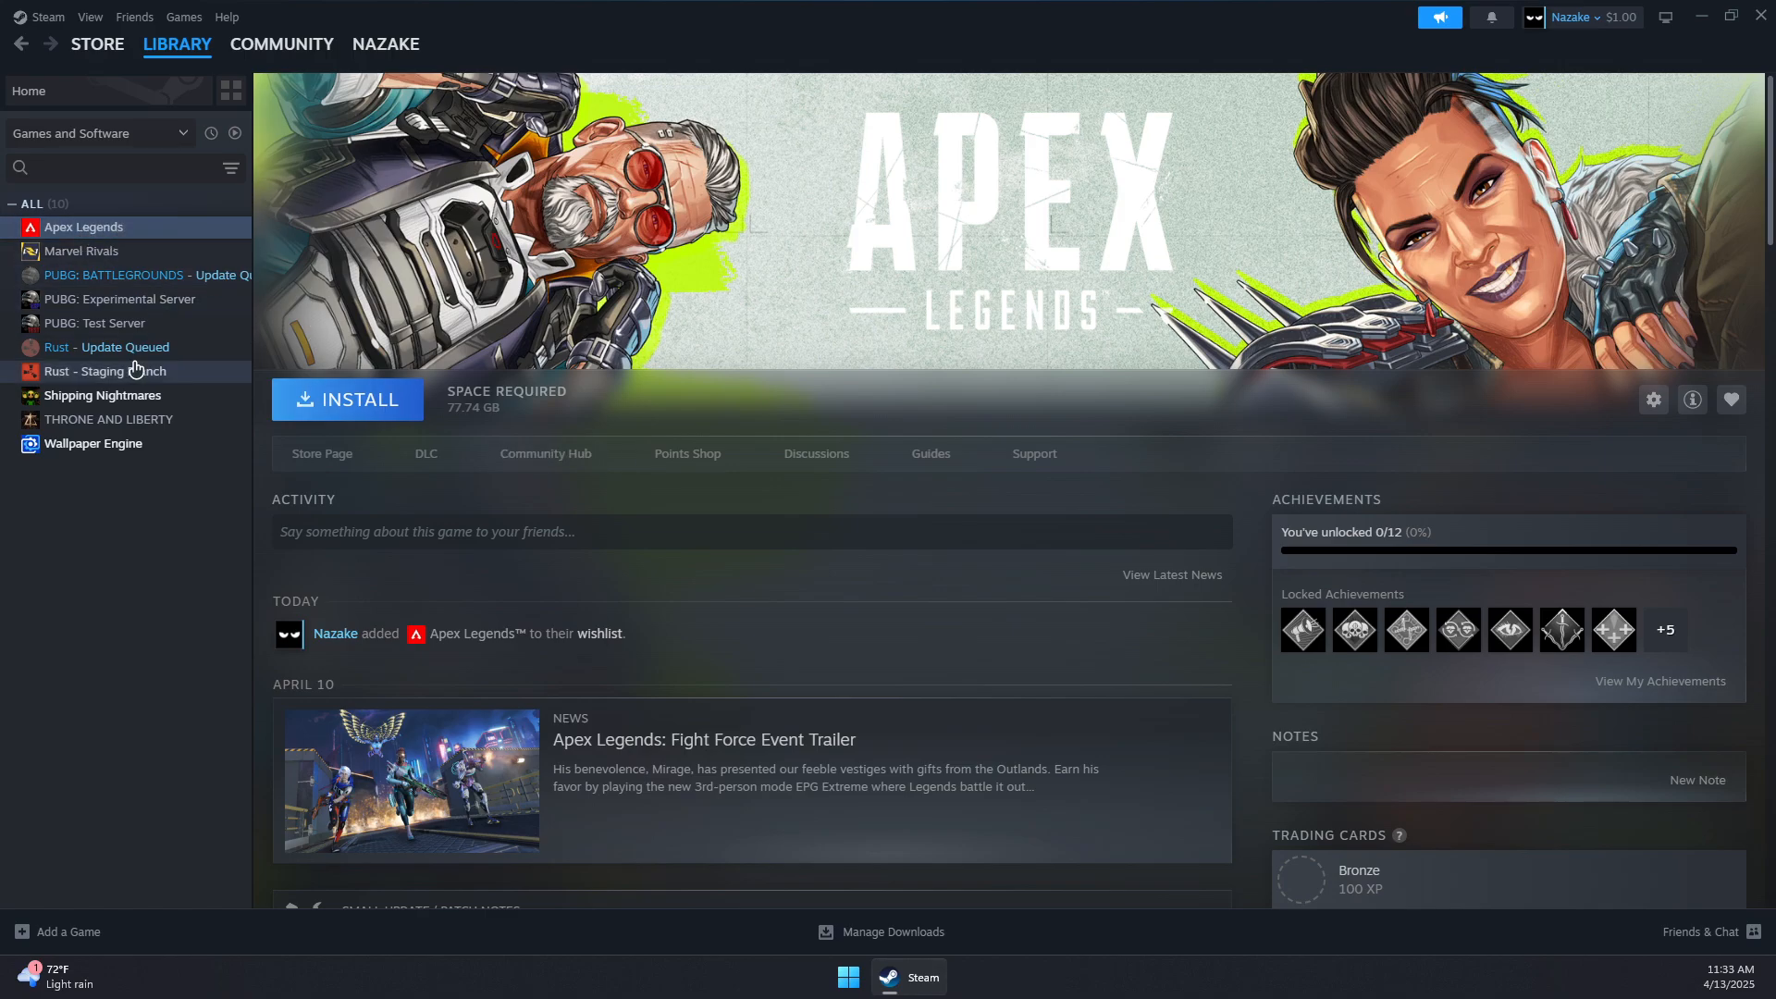
{"action": "mouse_move", "coordinate": [124, 400]}
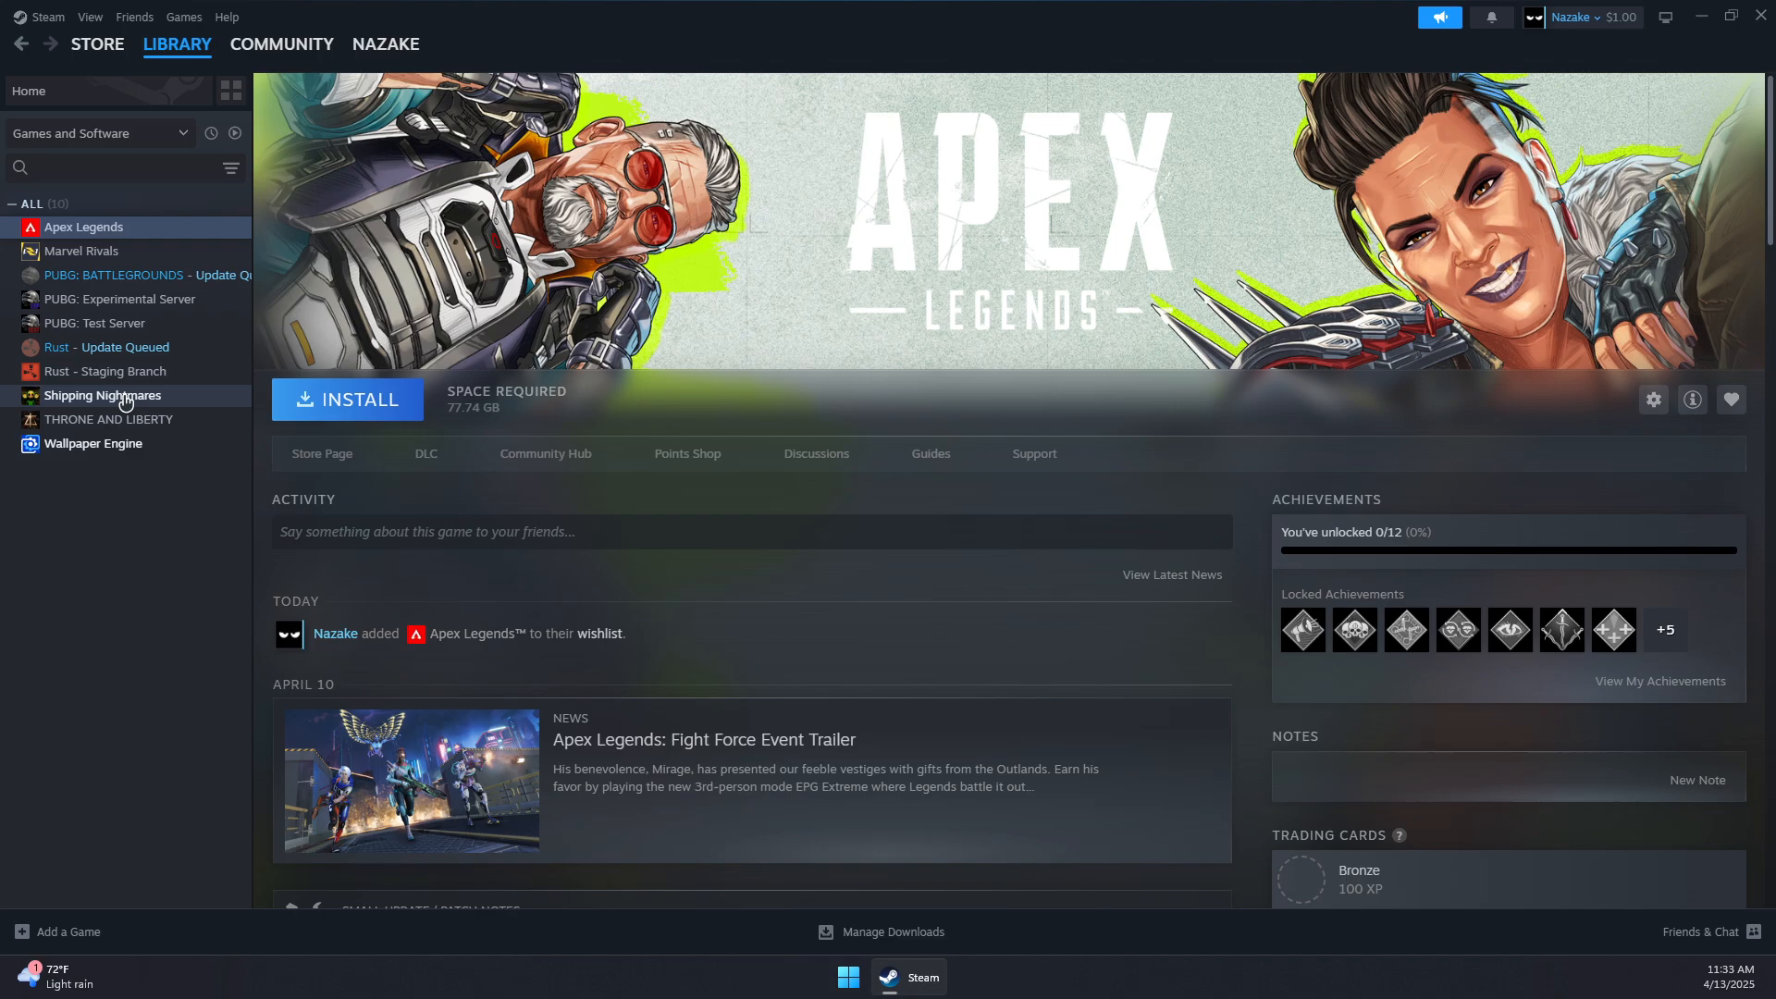
{"action": "left_click", "coordinate": [1652, 399]}
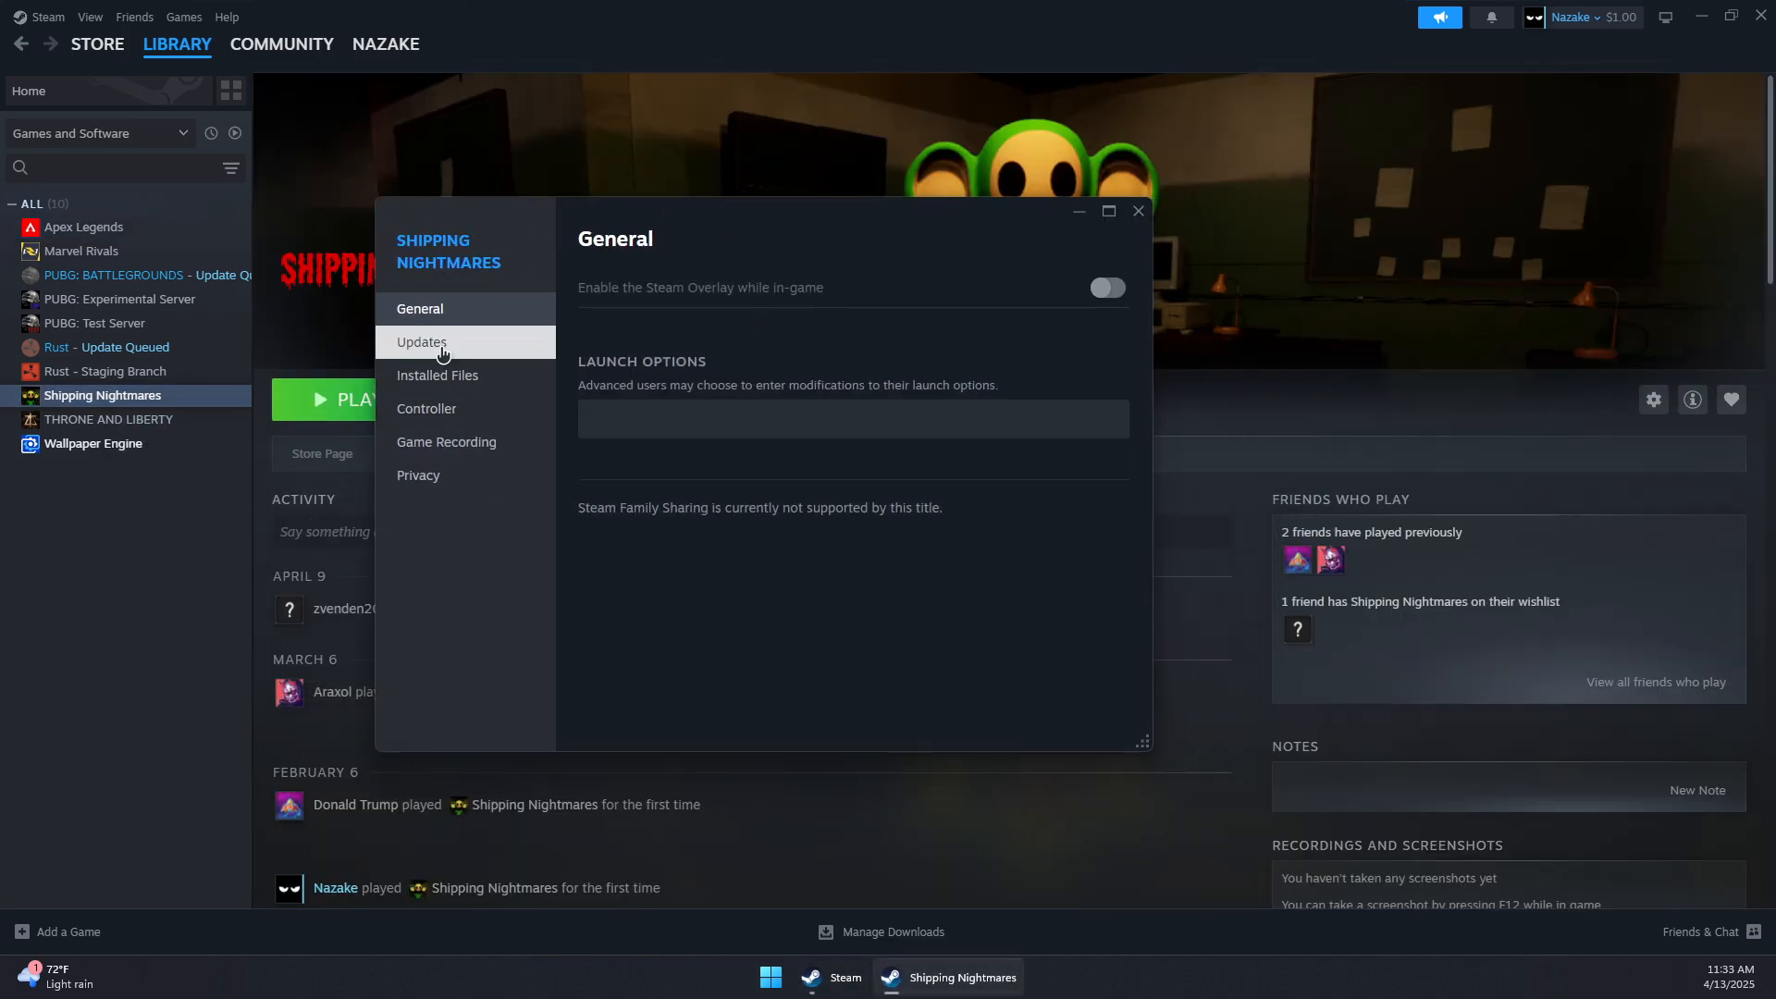
{"action": "left_click", "coordinate": [436, 376]}
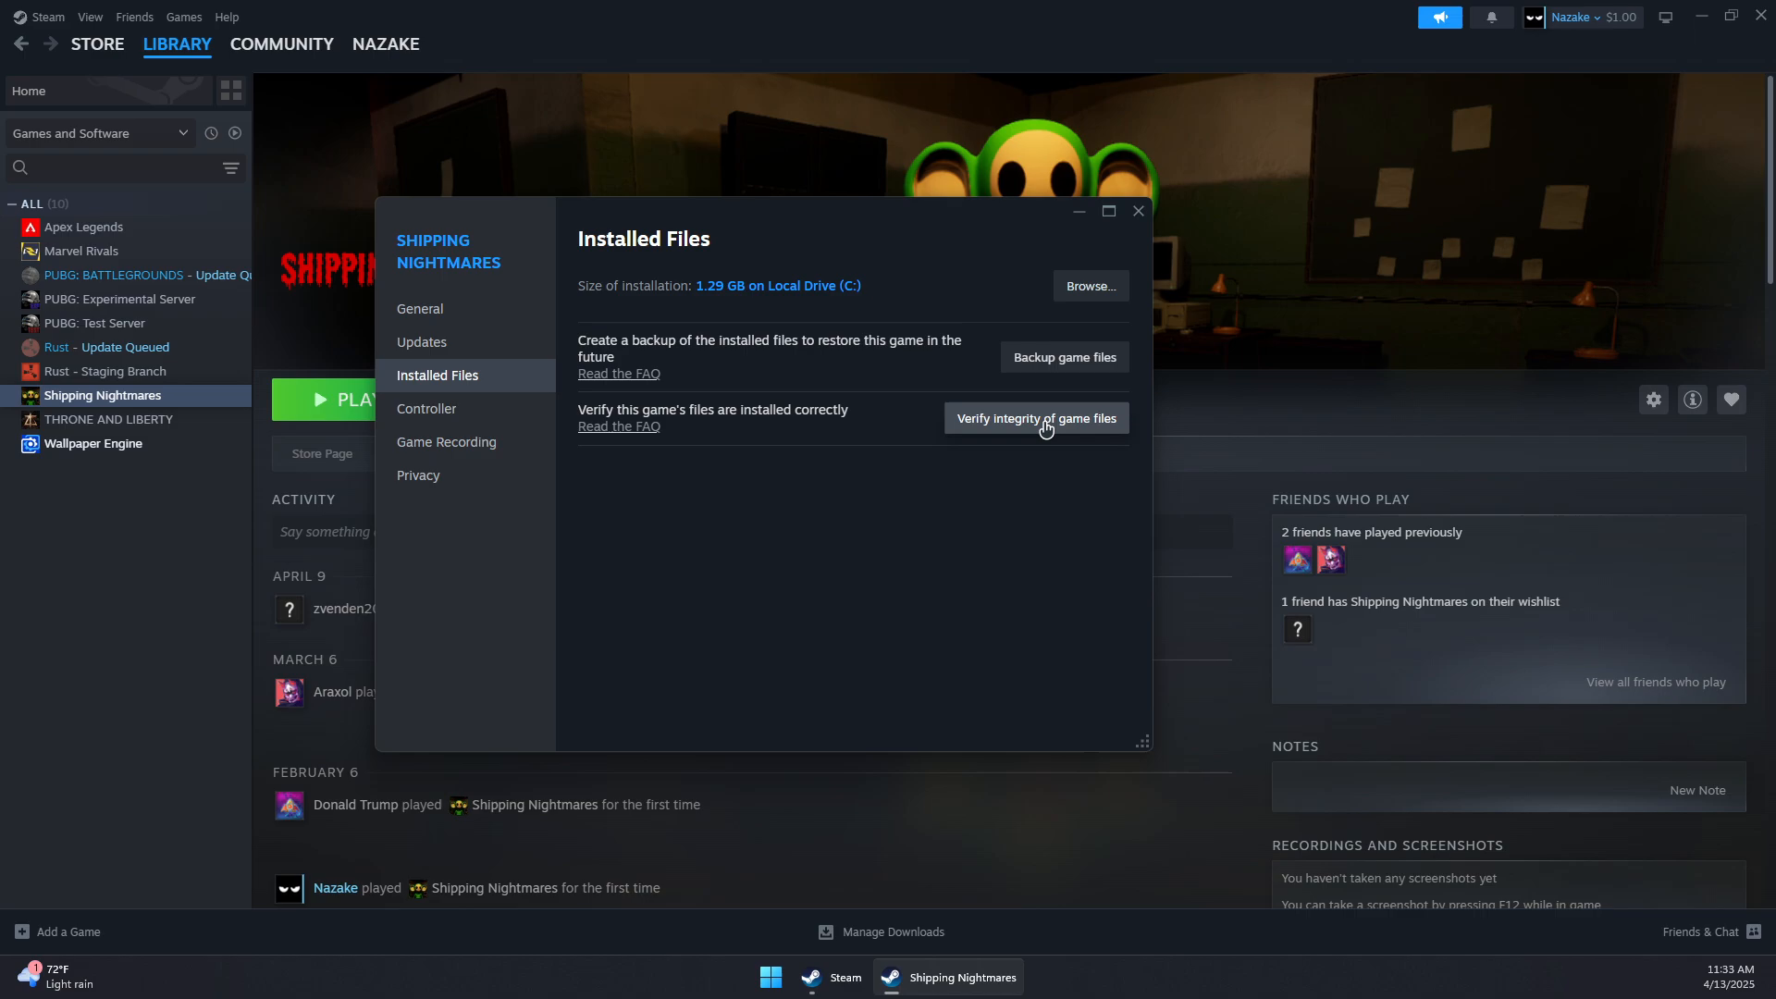
{"action": "mouse_move", "coordinate": [1137, 211]}
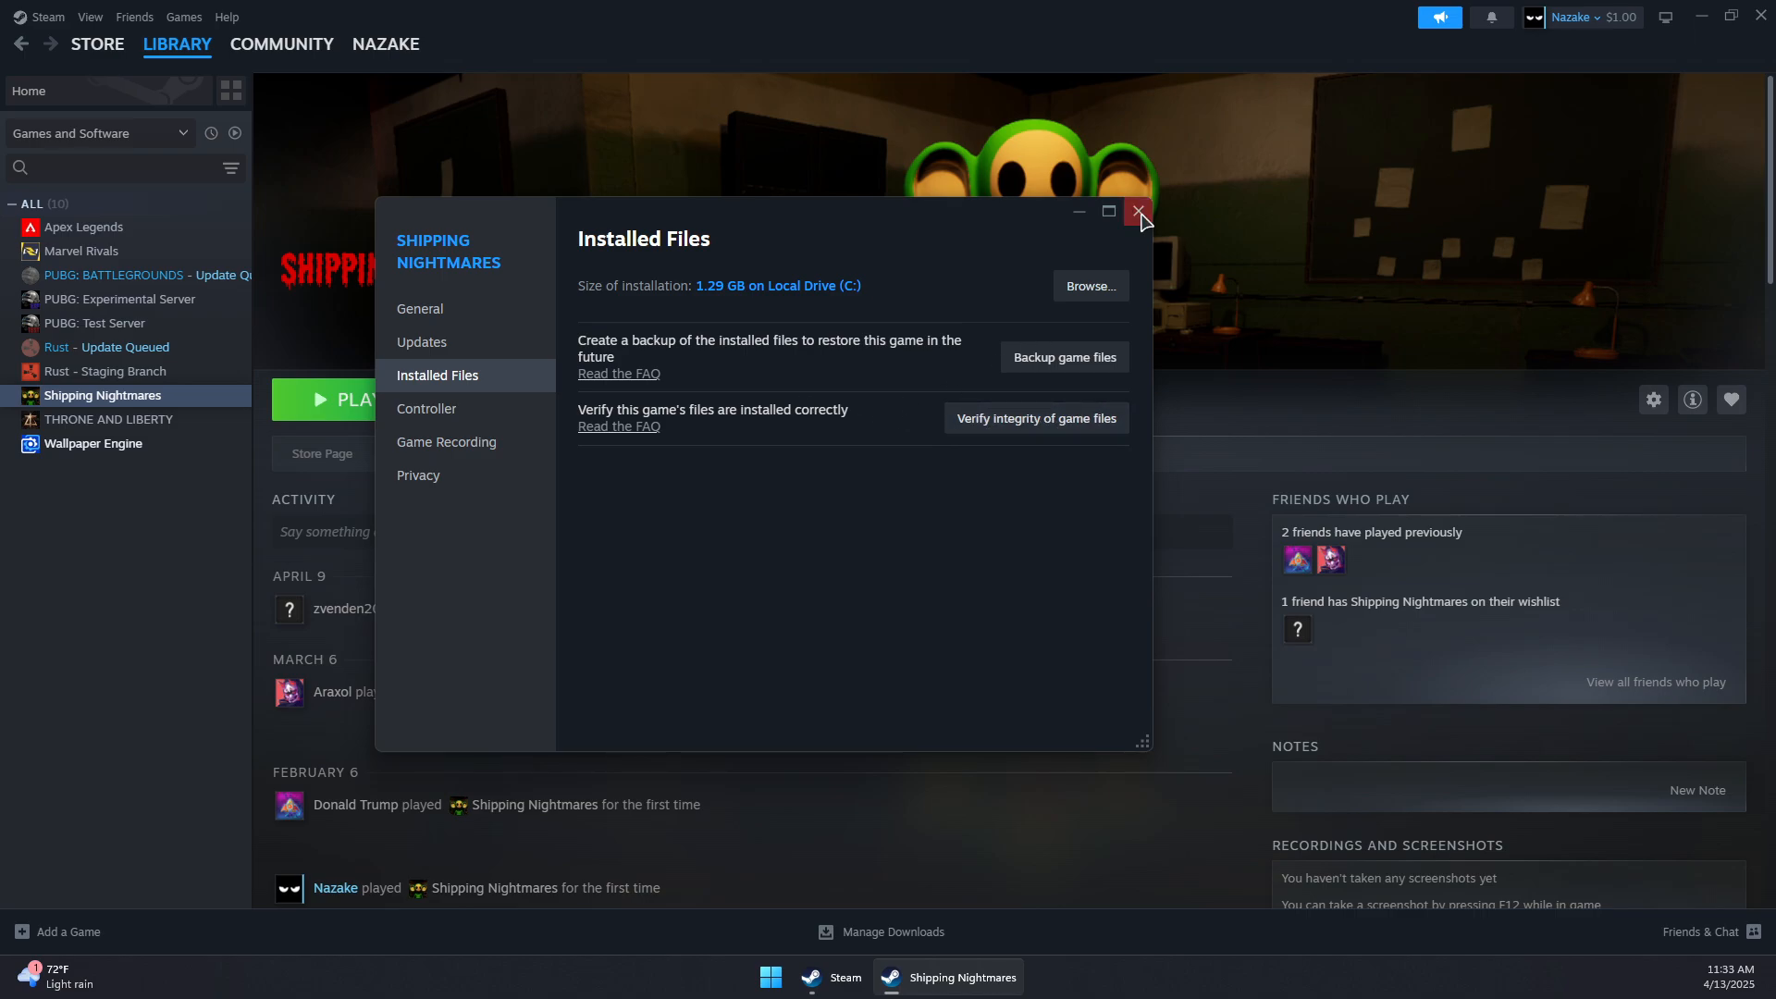
{"action": "left_click", "coordinate": [1138, 211]}
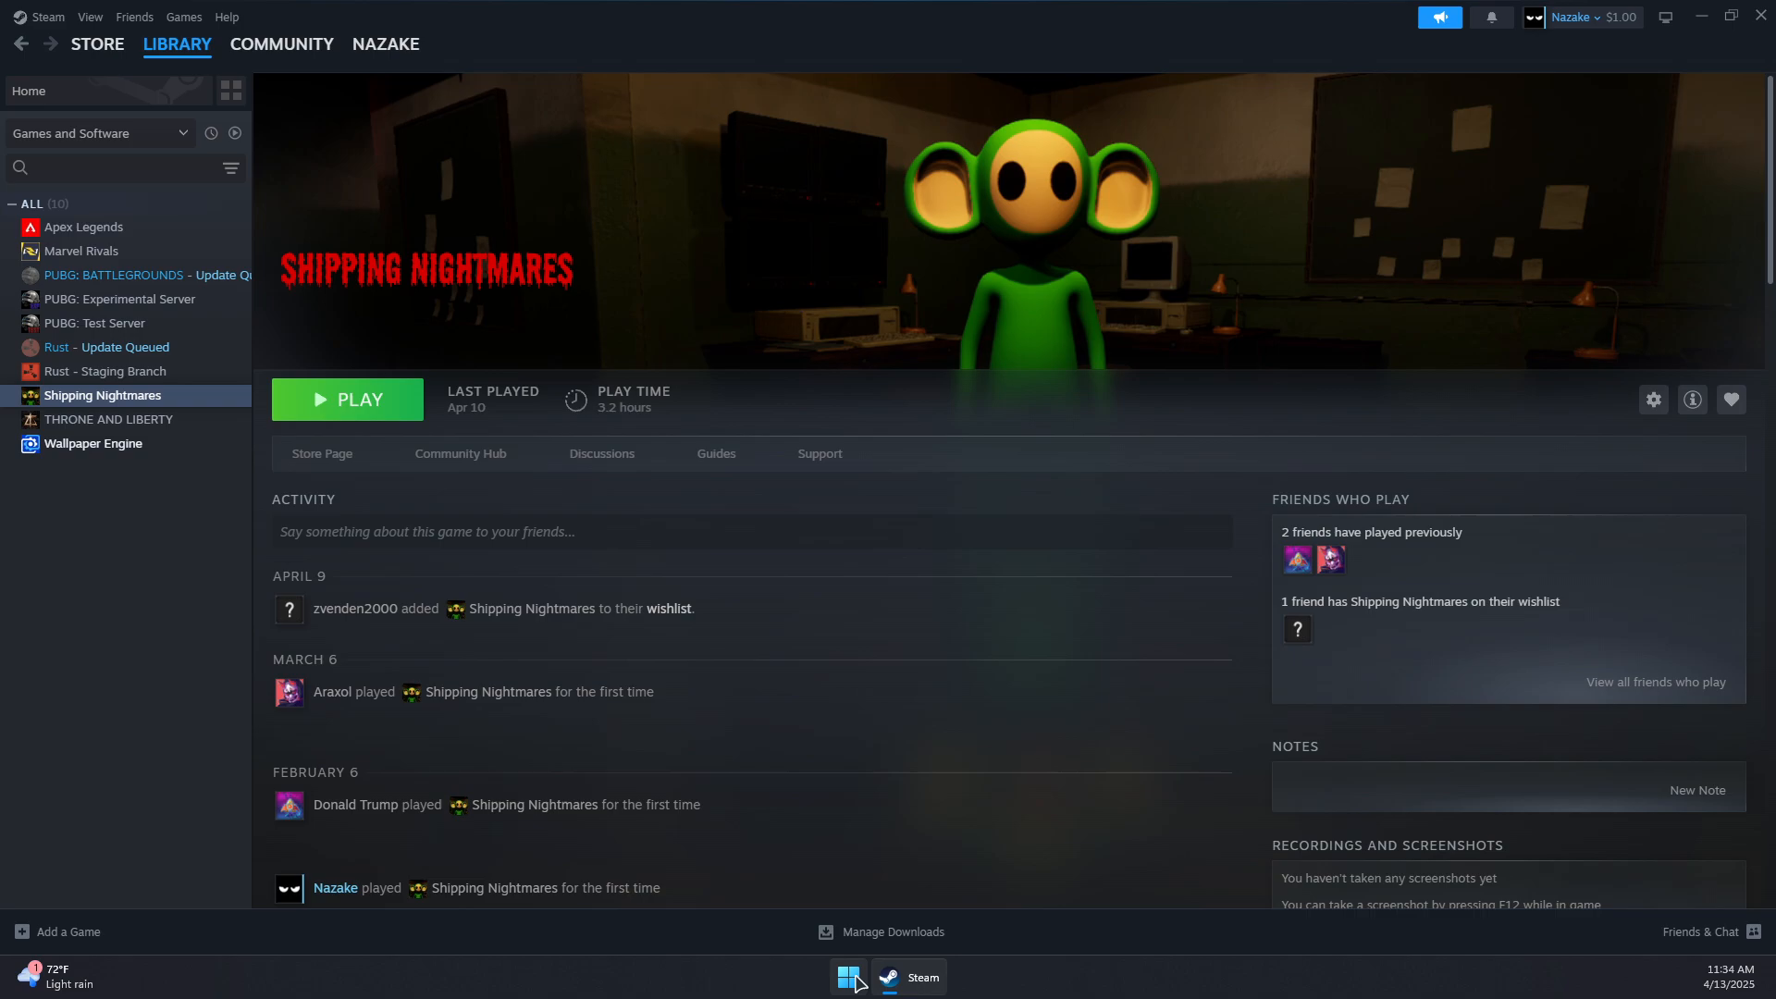
- Launch File Explorer and navigate to Documents > Rockstar Games > GTA V
{"action": "left_click", "coordinate": [848, 976]}
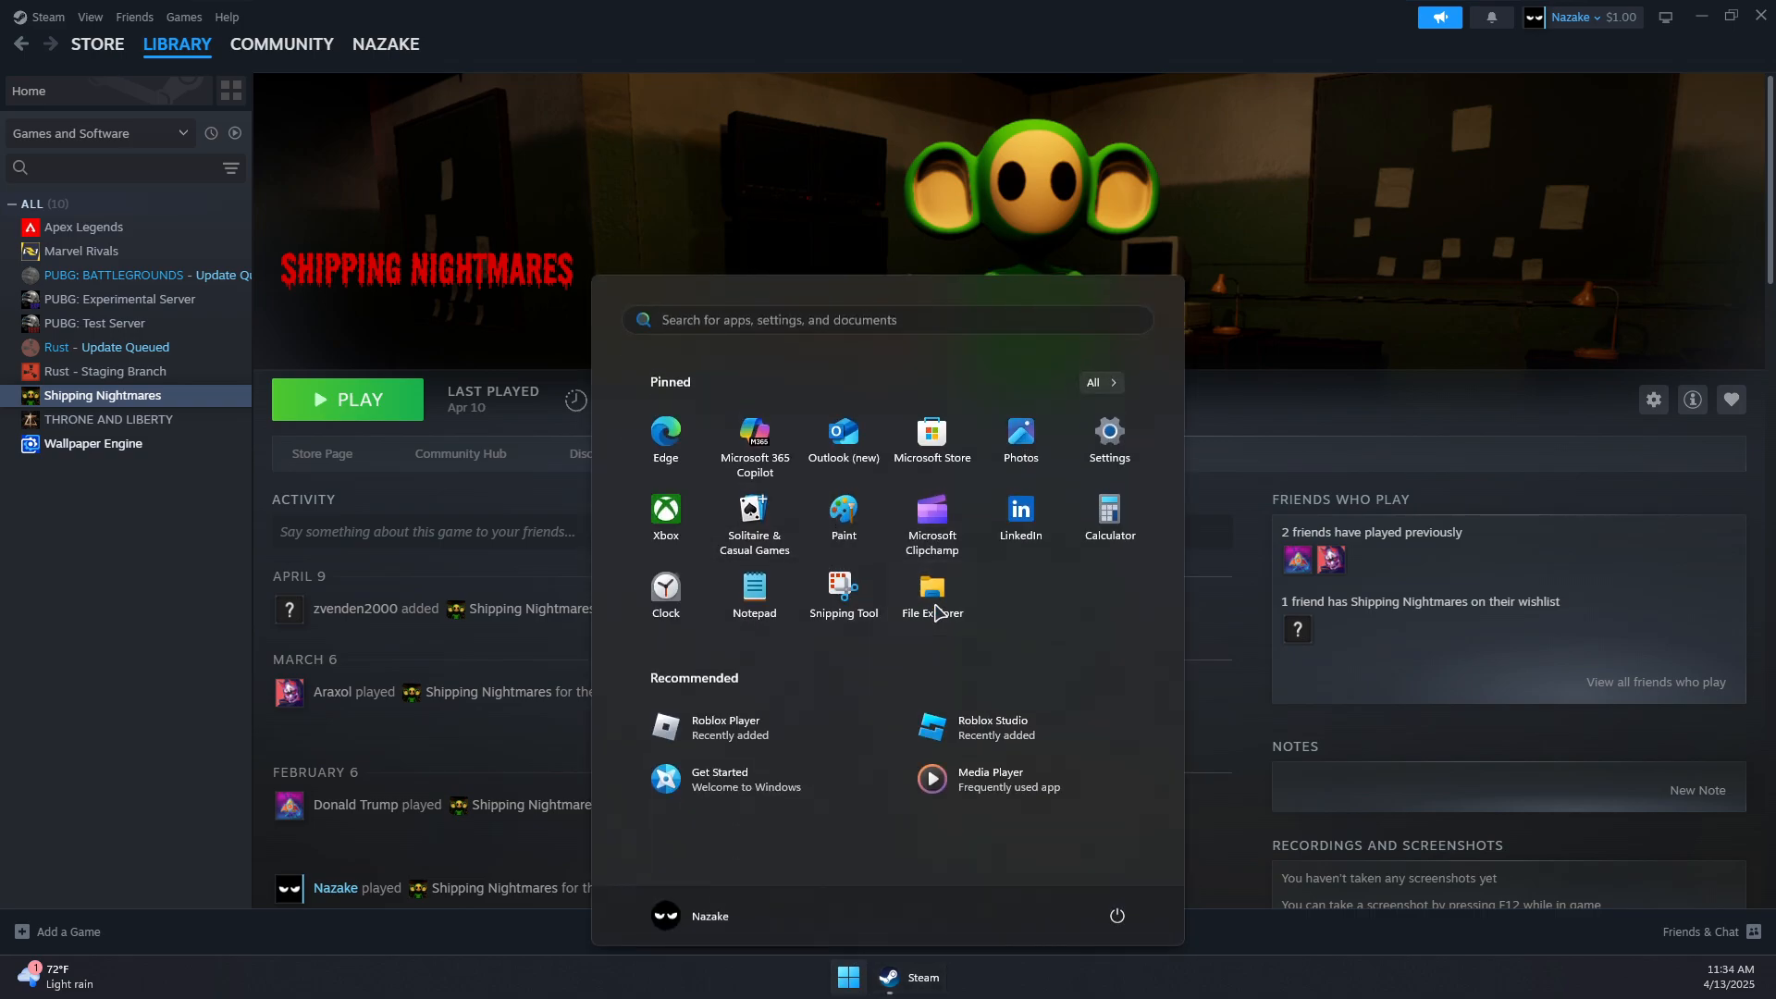
{"action": "left_click", "coordinate": [931, 589]}
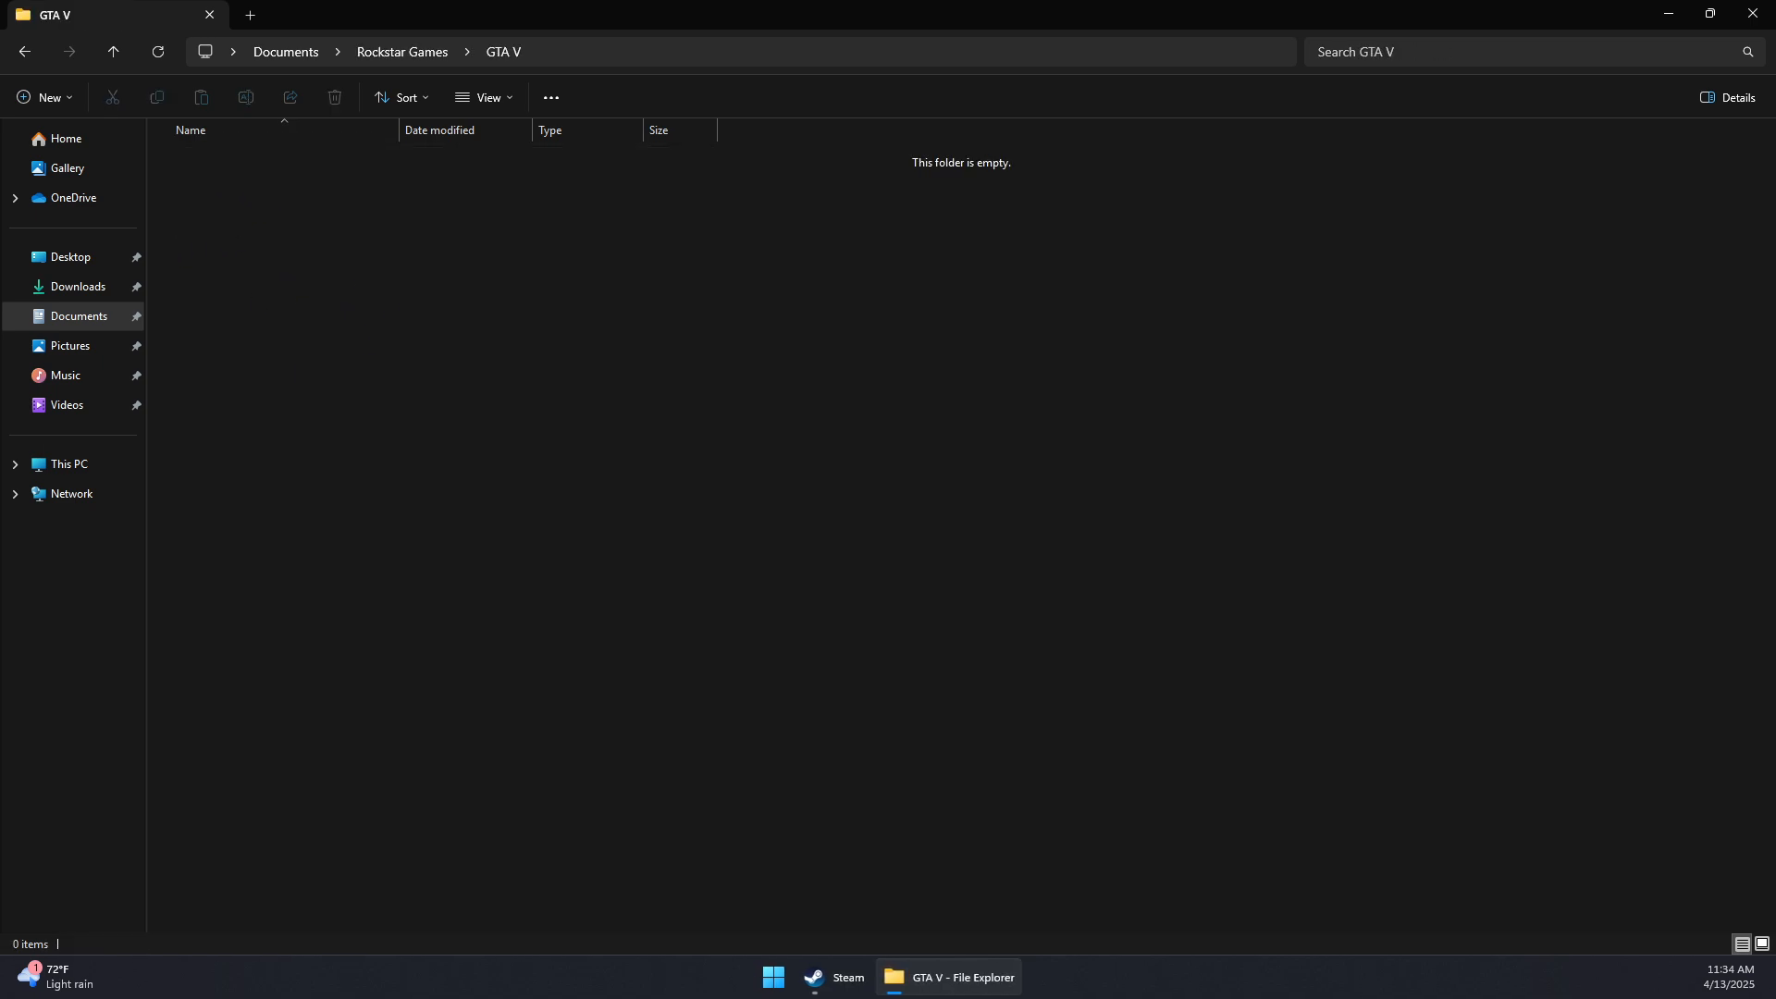
{"action": "mouse_move", "coordinate": [107, 447]}
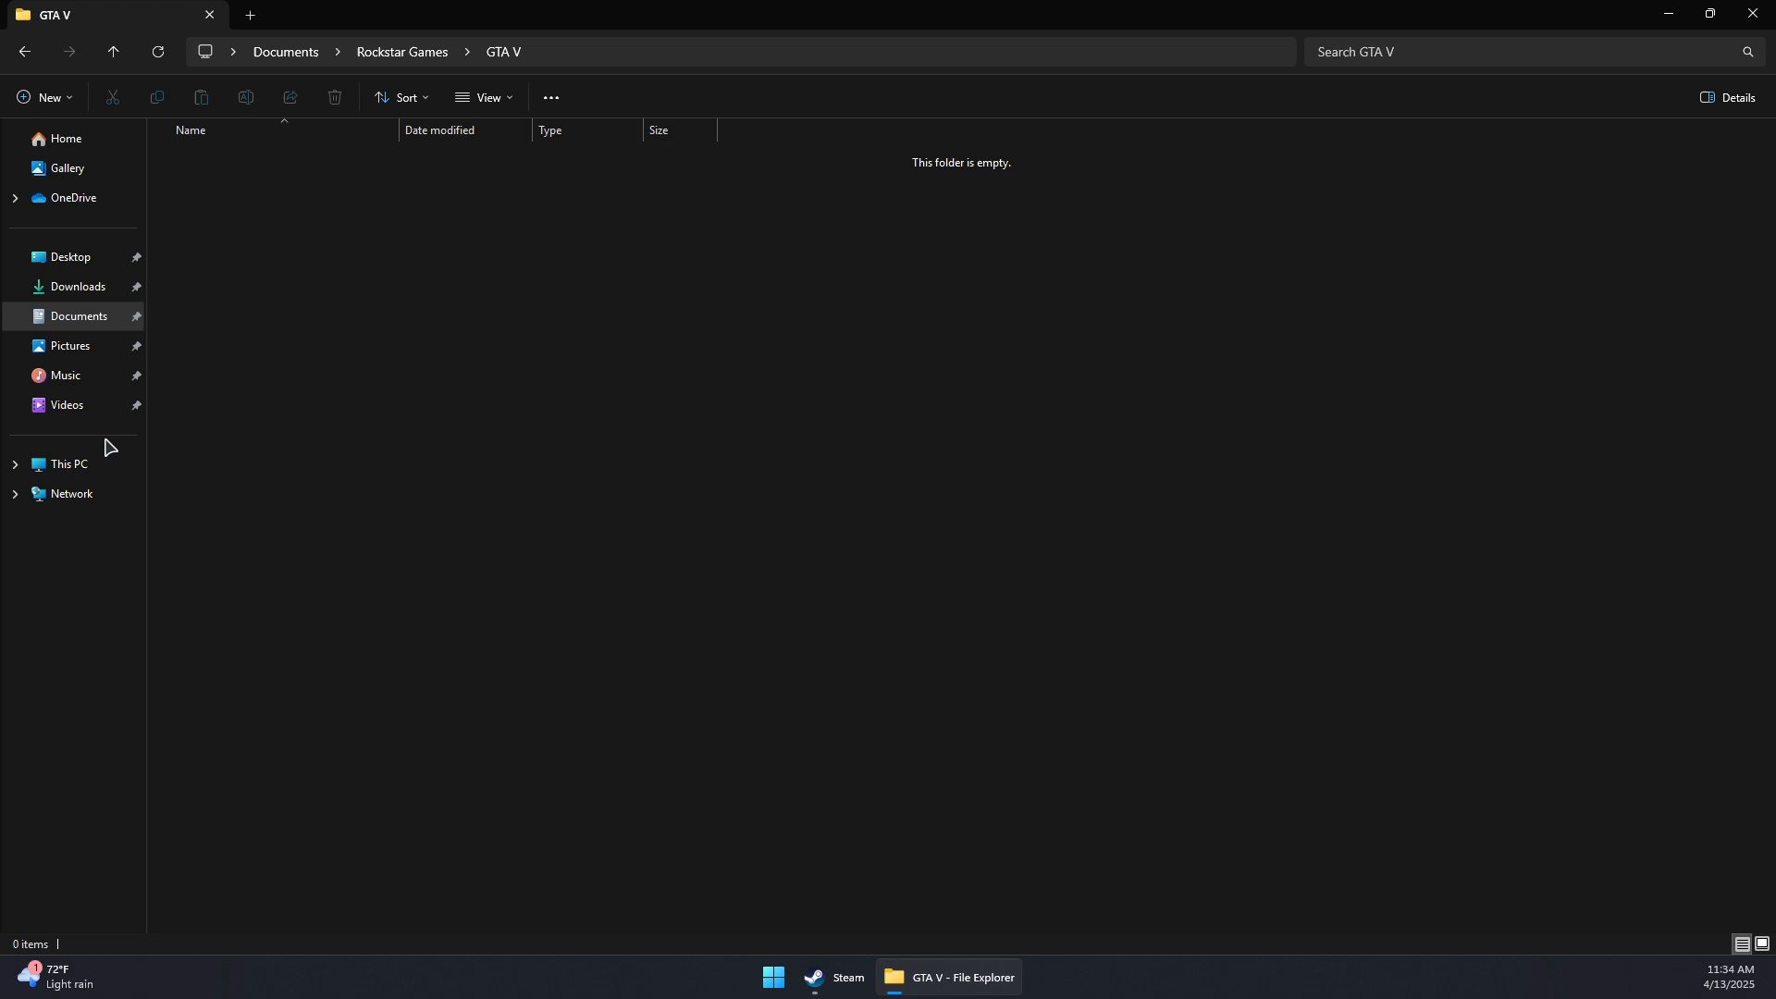
{"action": "mouse_move", "coordinate": [361, 361]}
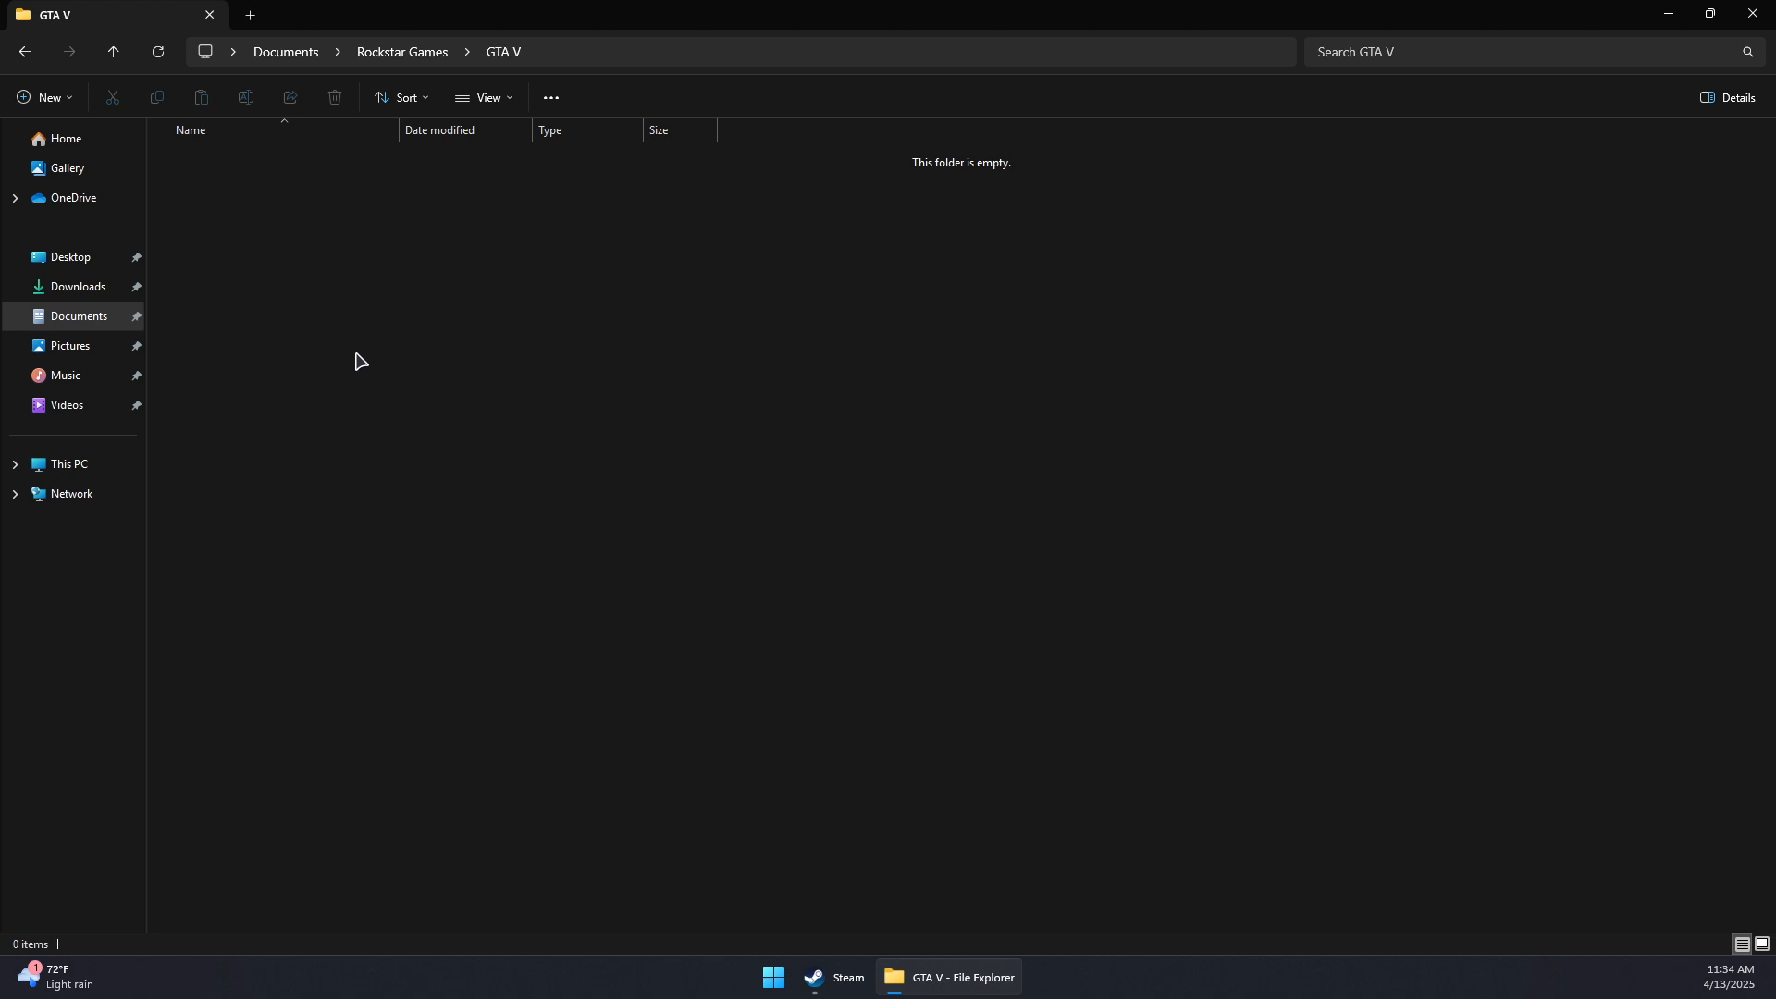
{"action": "mouse_move", "coordinate": [326, 292]}
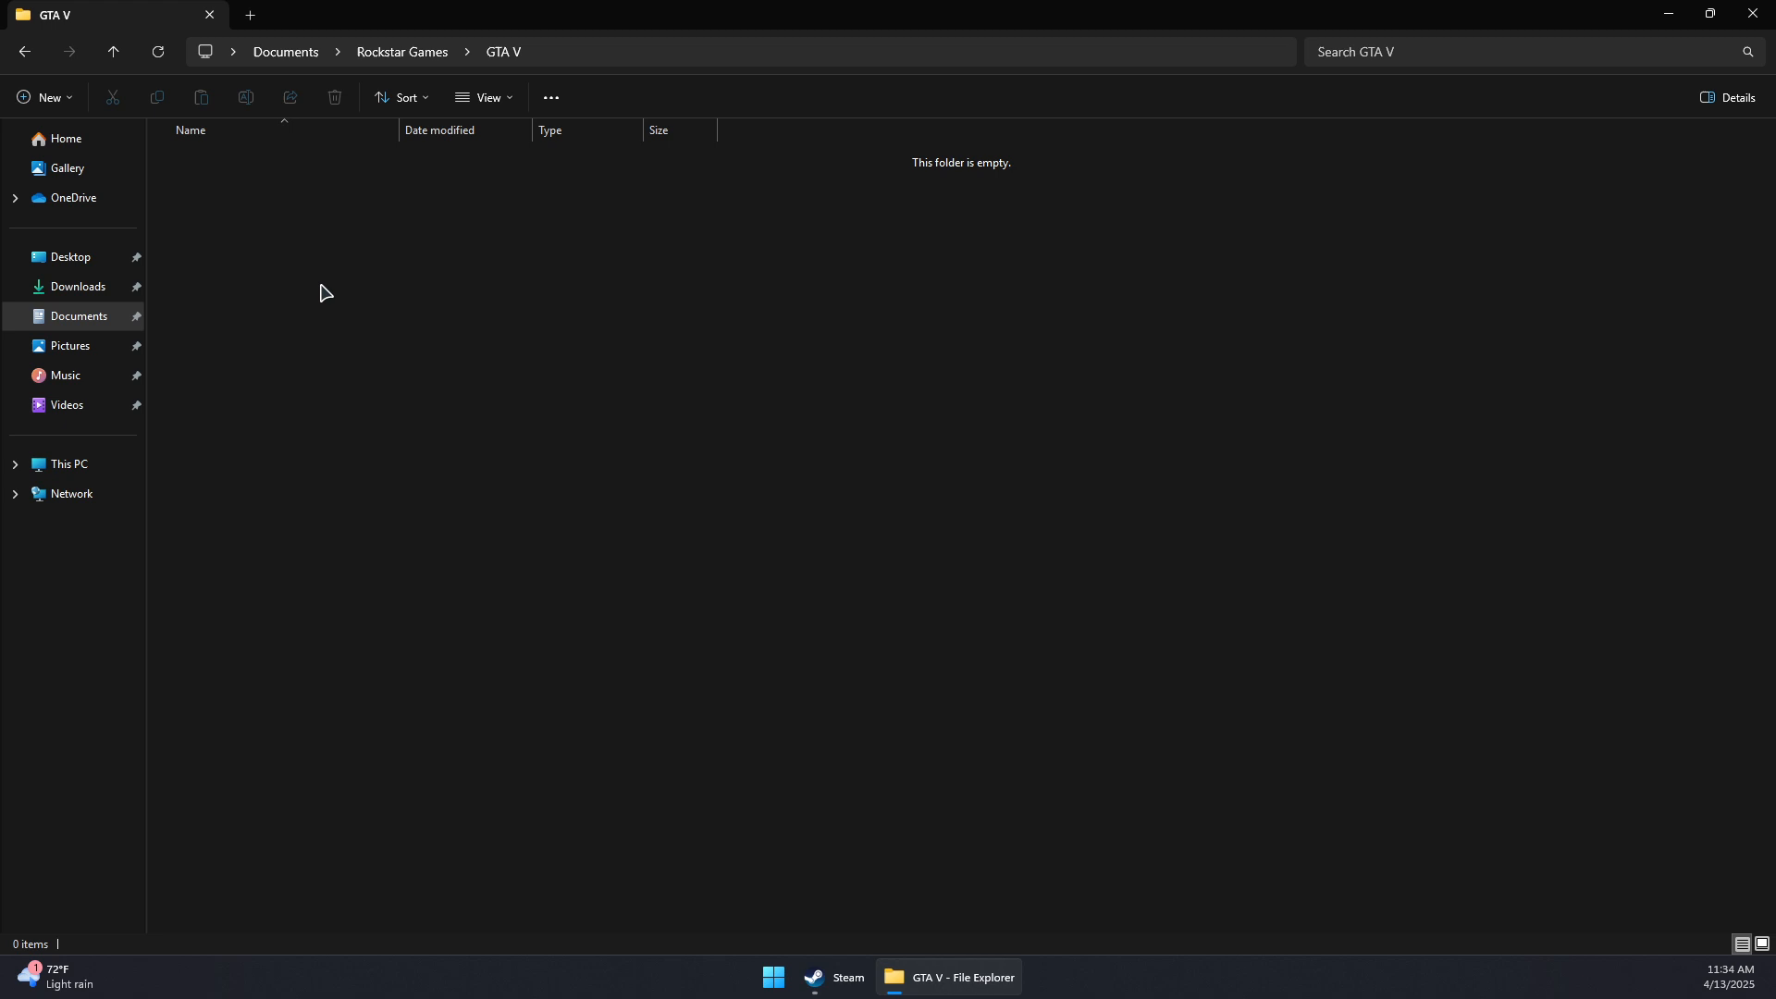
{"action": "mouse_move", "coordinate": [329, 316]}
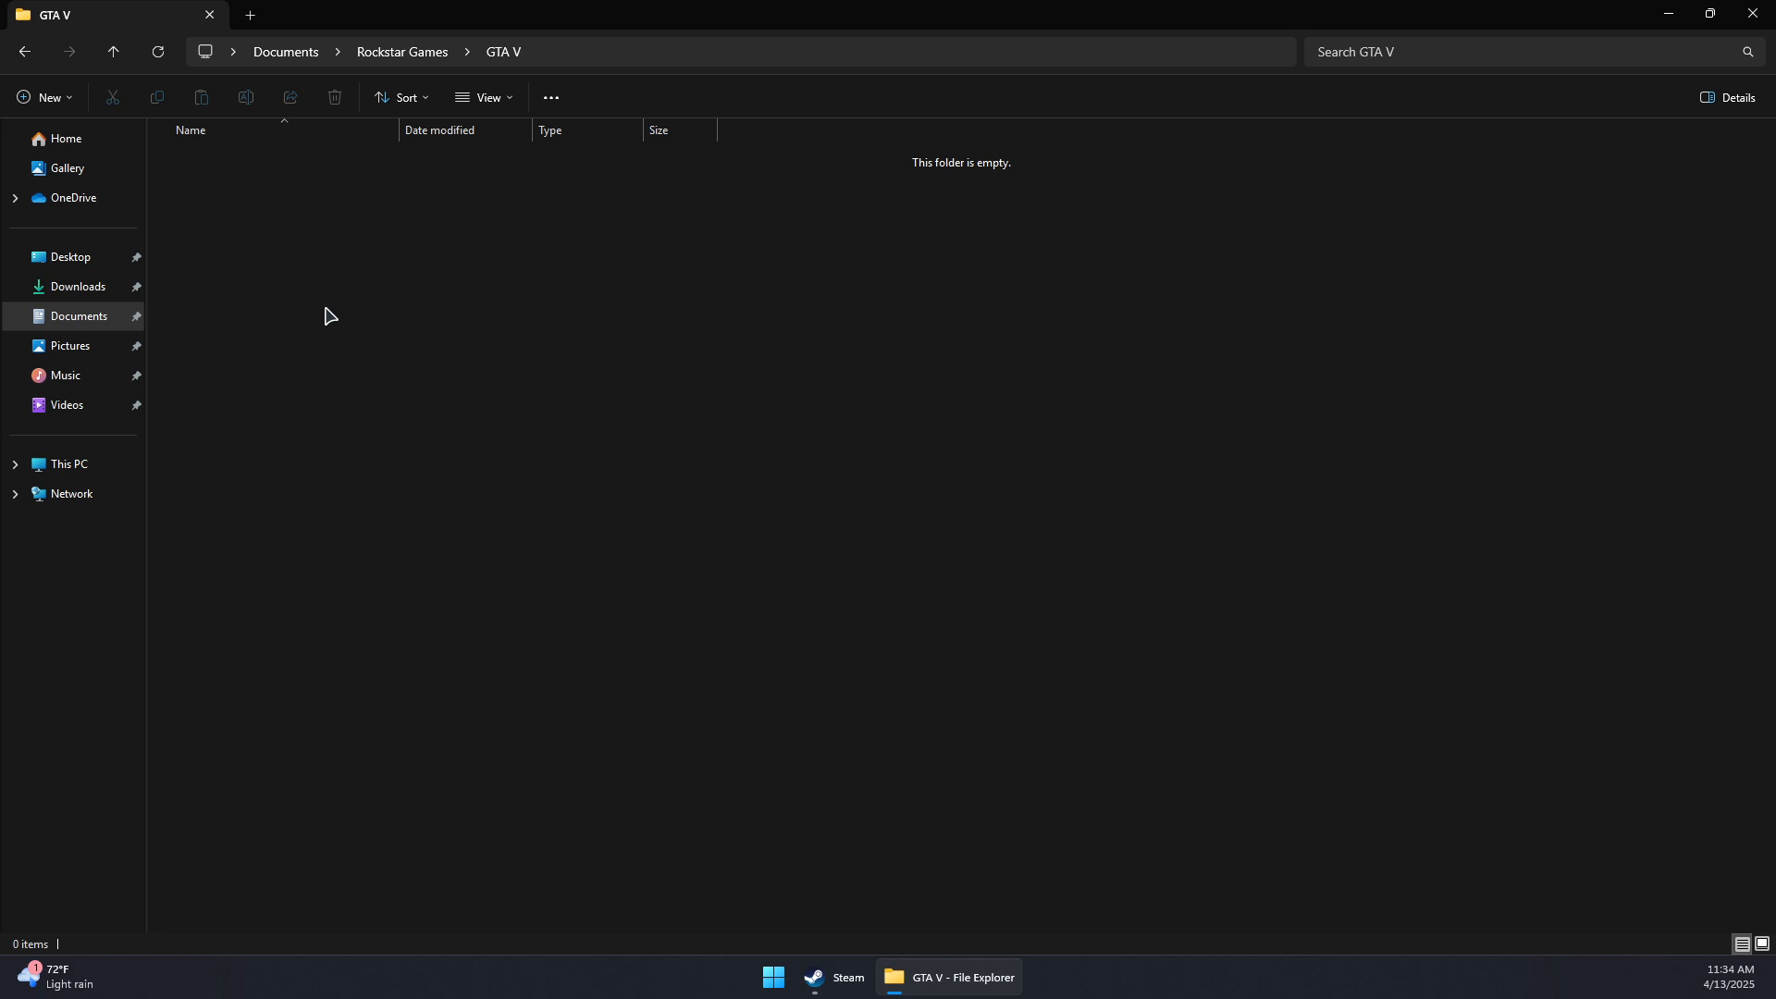
{"action": "mouse_move", "coordinate": [375, 296]}
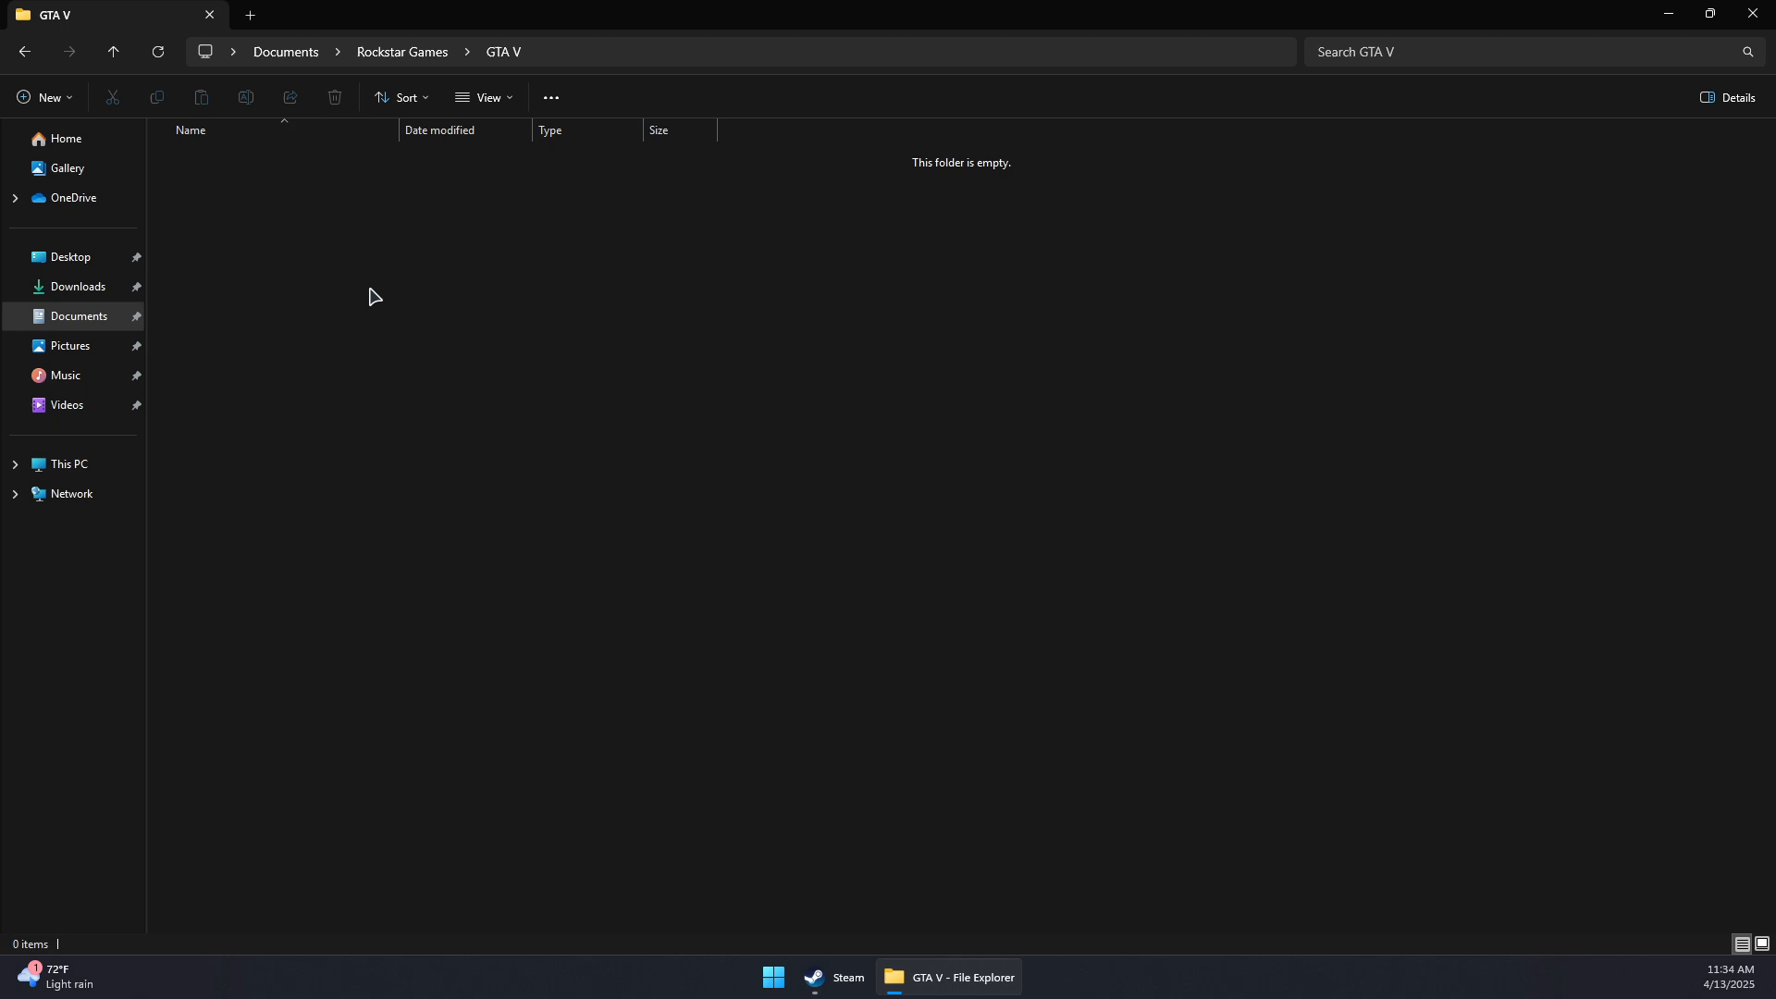
{"action": "mouse_move", "coordinate": [444, 274]}
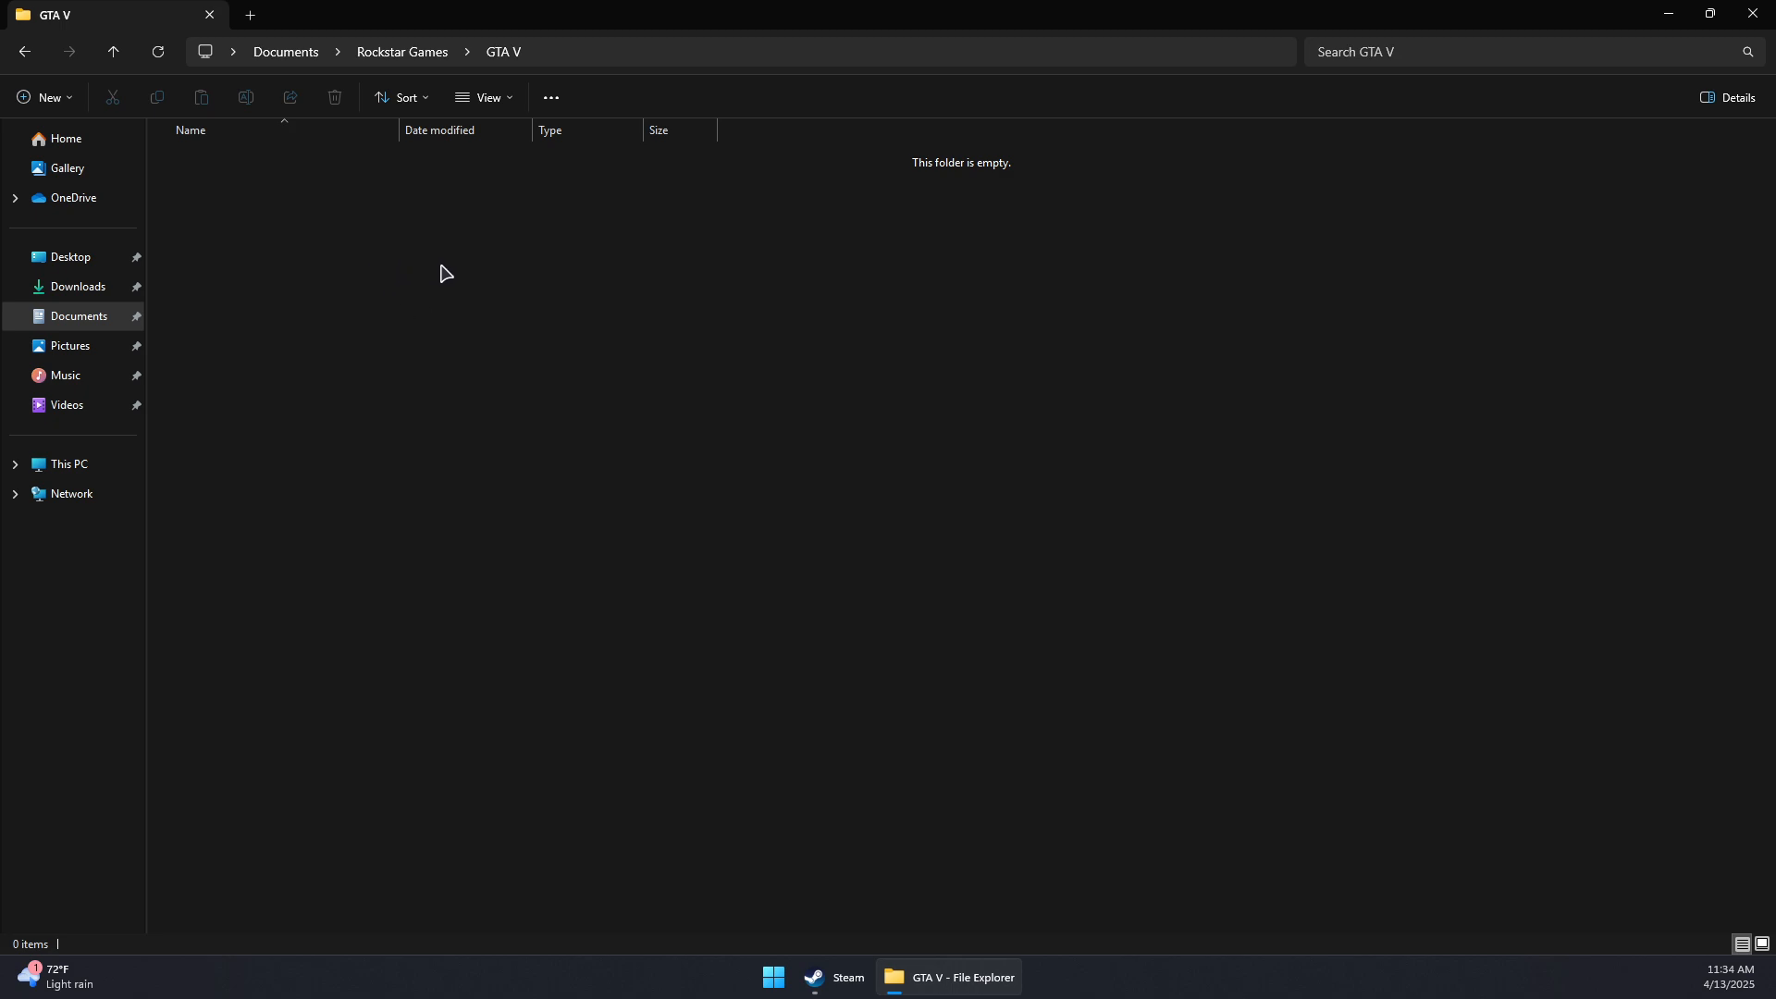
{"action": "mouse_move", "coordinate": [962, 461]}
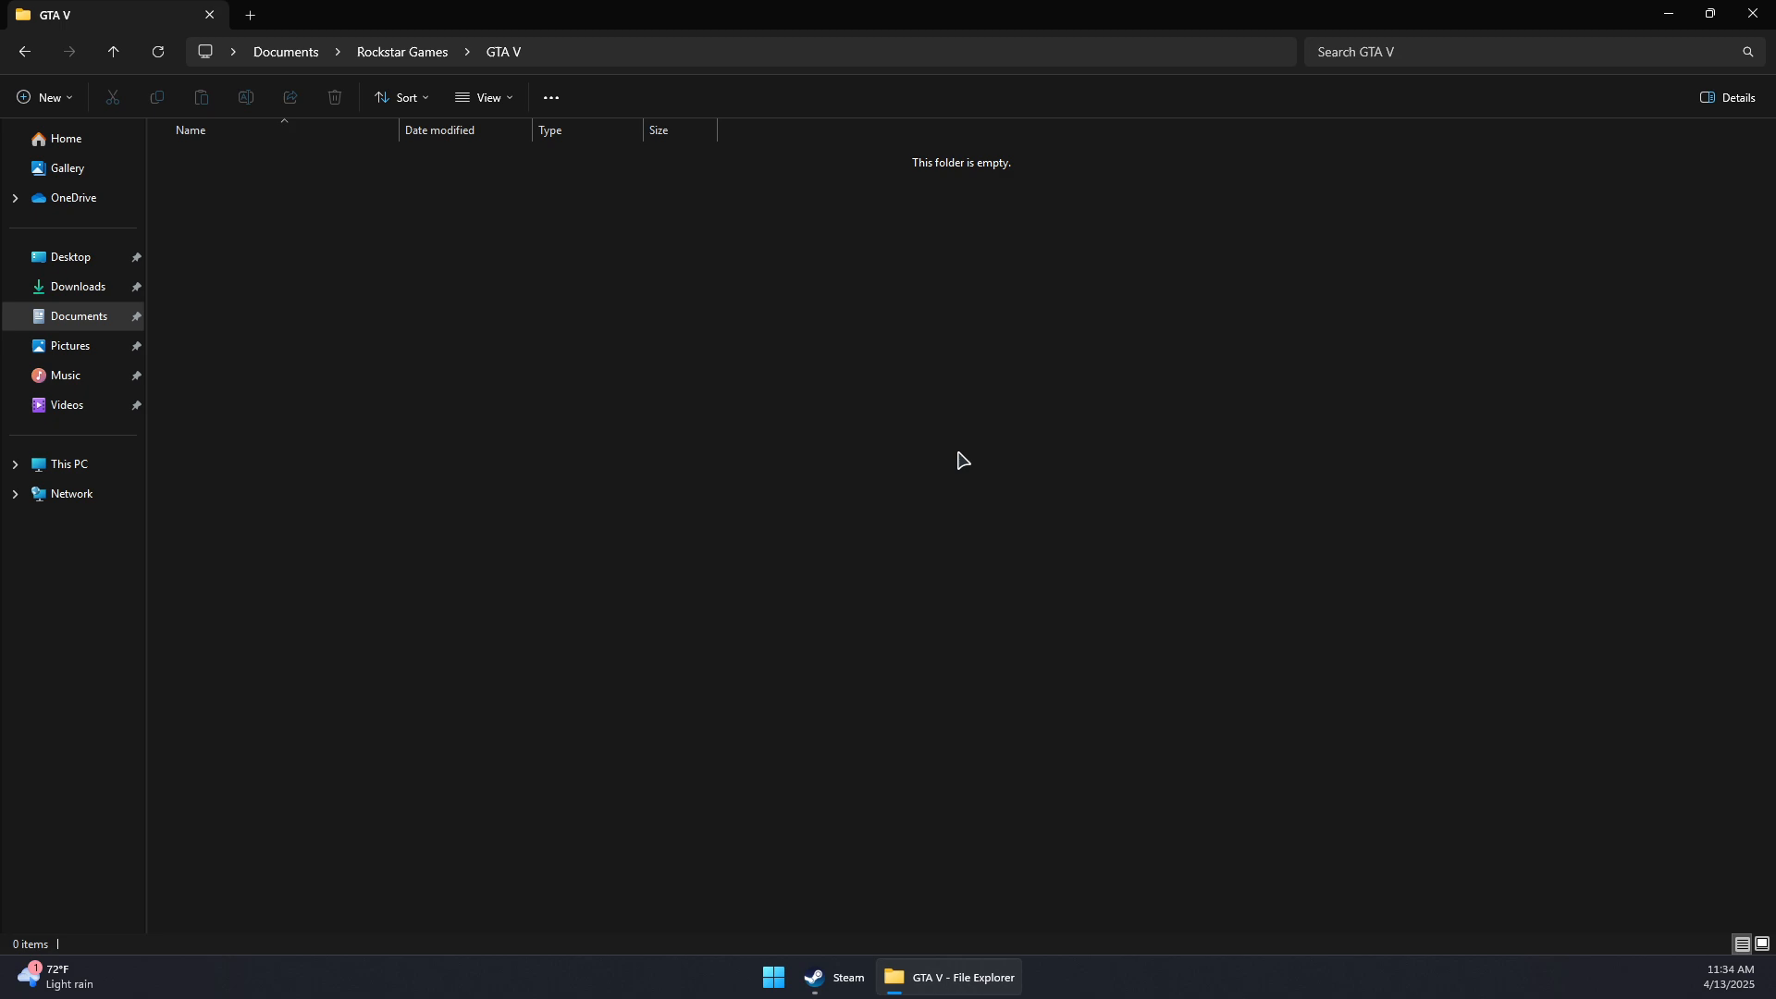
- Reach the General launch options field in Shipping Nightmares' properties
{"action": "left_click", "coordinate": [831, 984]}
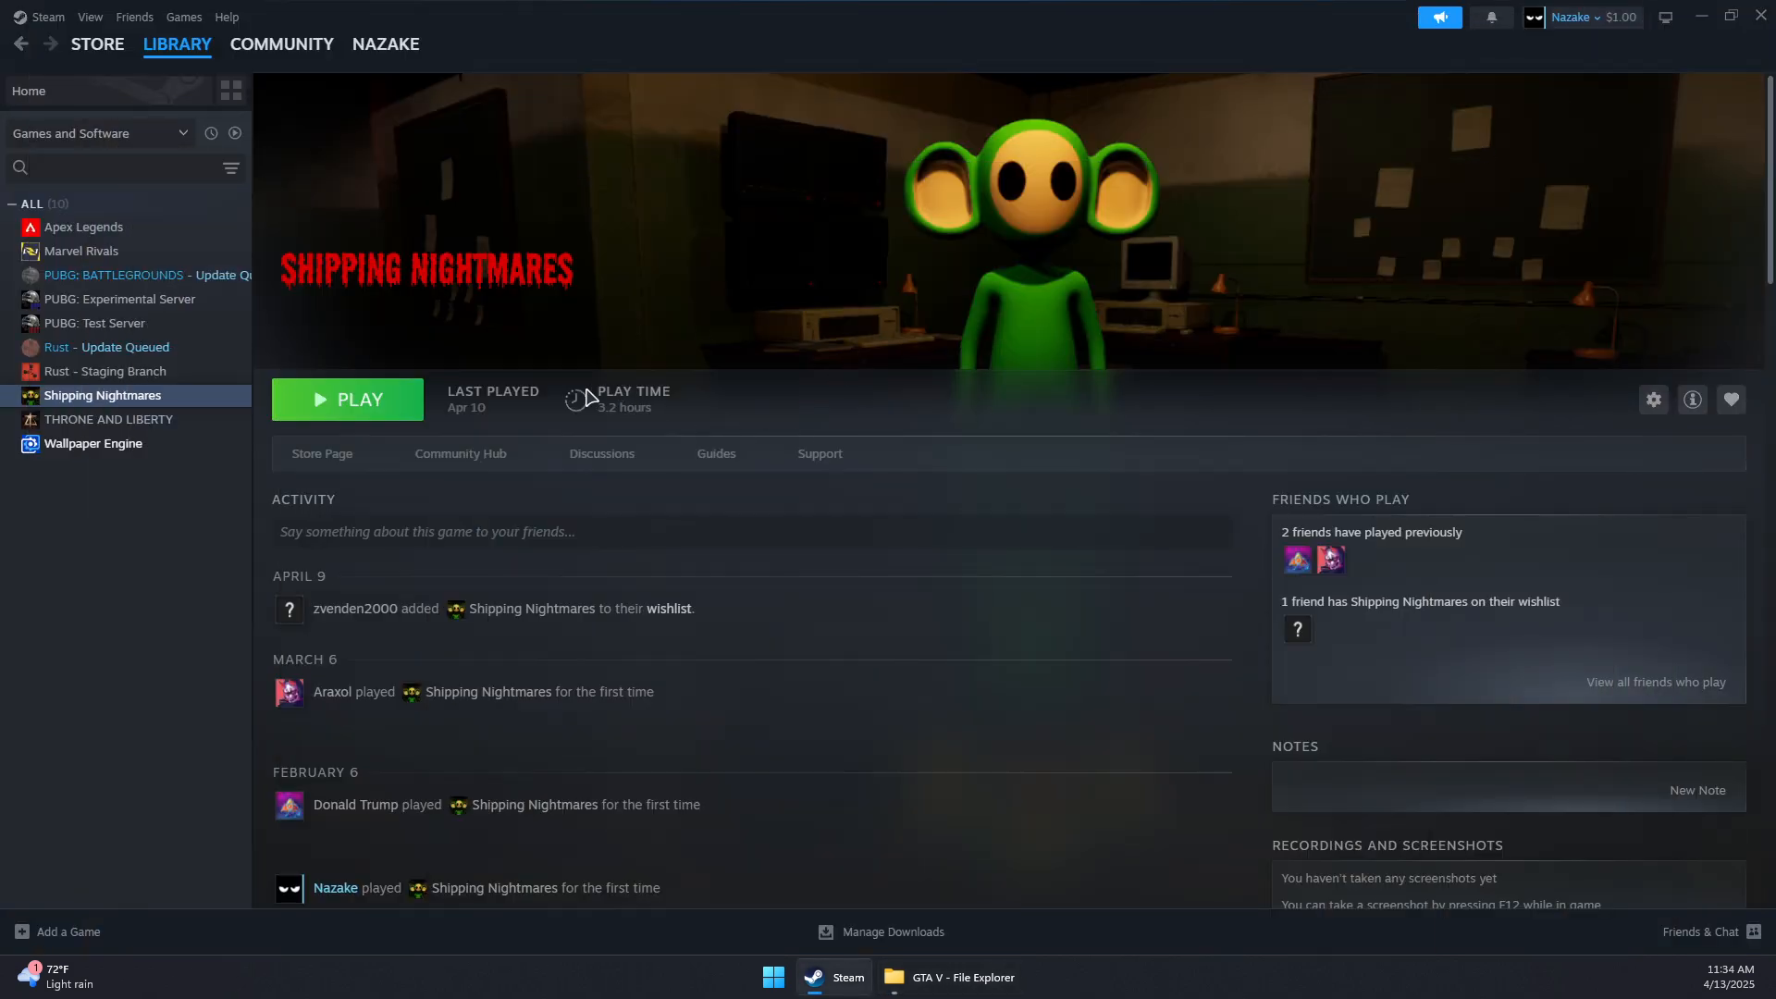
{"action": "mouse_move", "coordinate": [588, 398]}
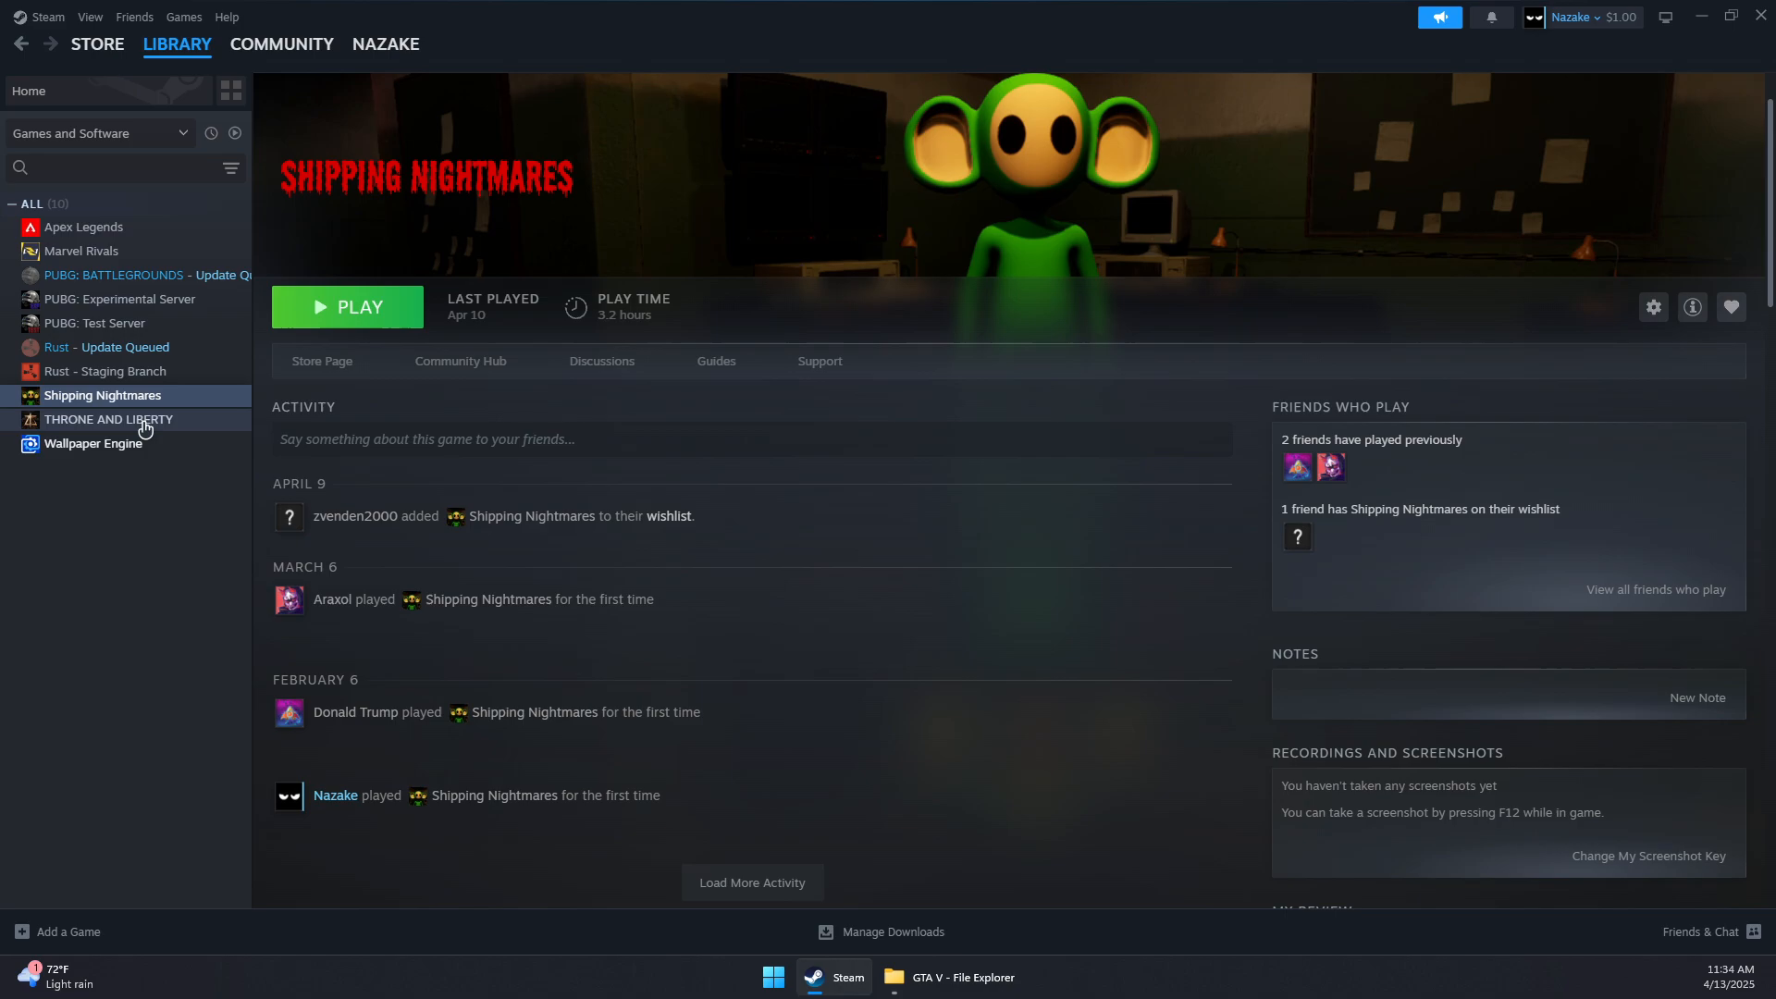
{"action": "right_click", "coordinate": [104, 394]}
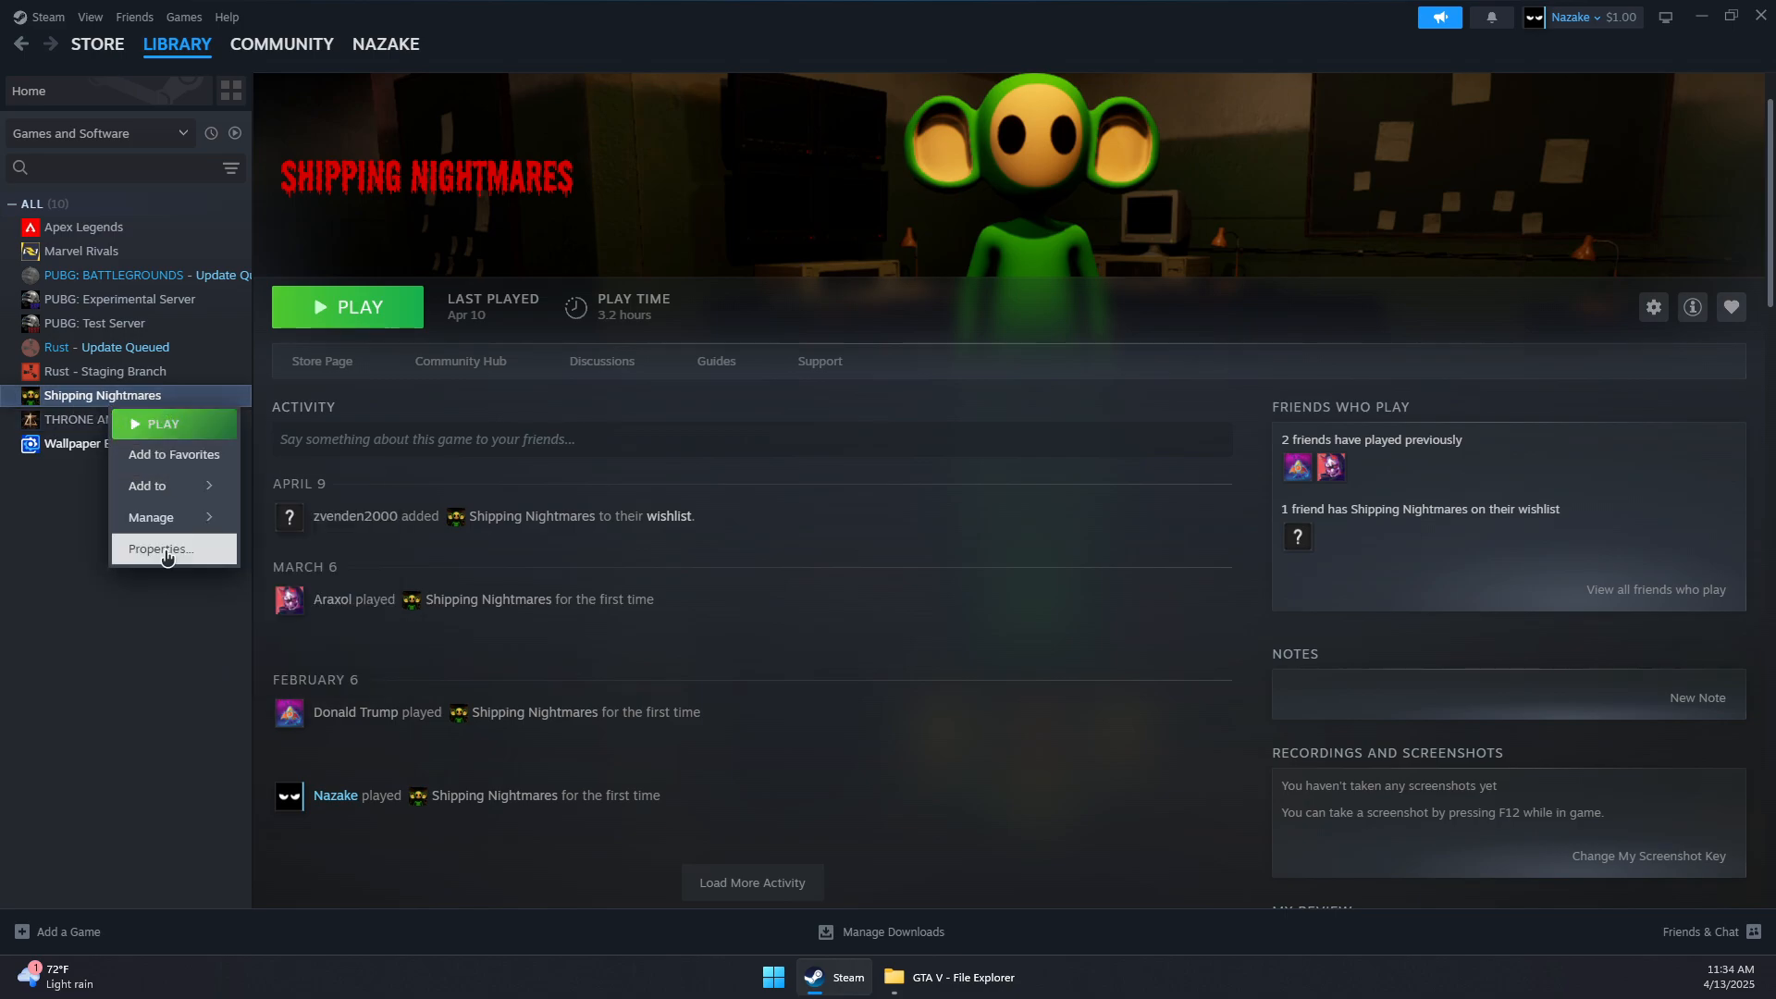
{"action": "mouse_move", "coordinate": [144, 552]}
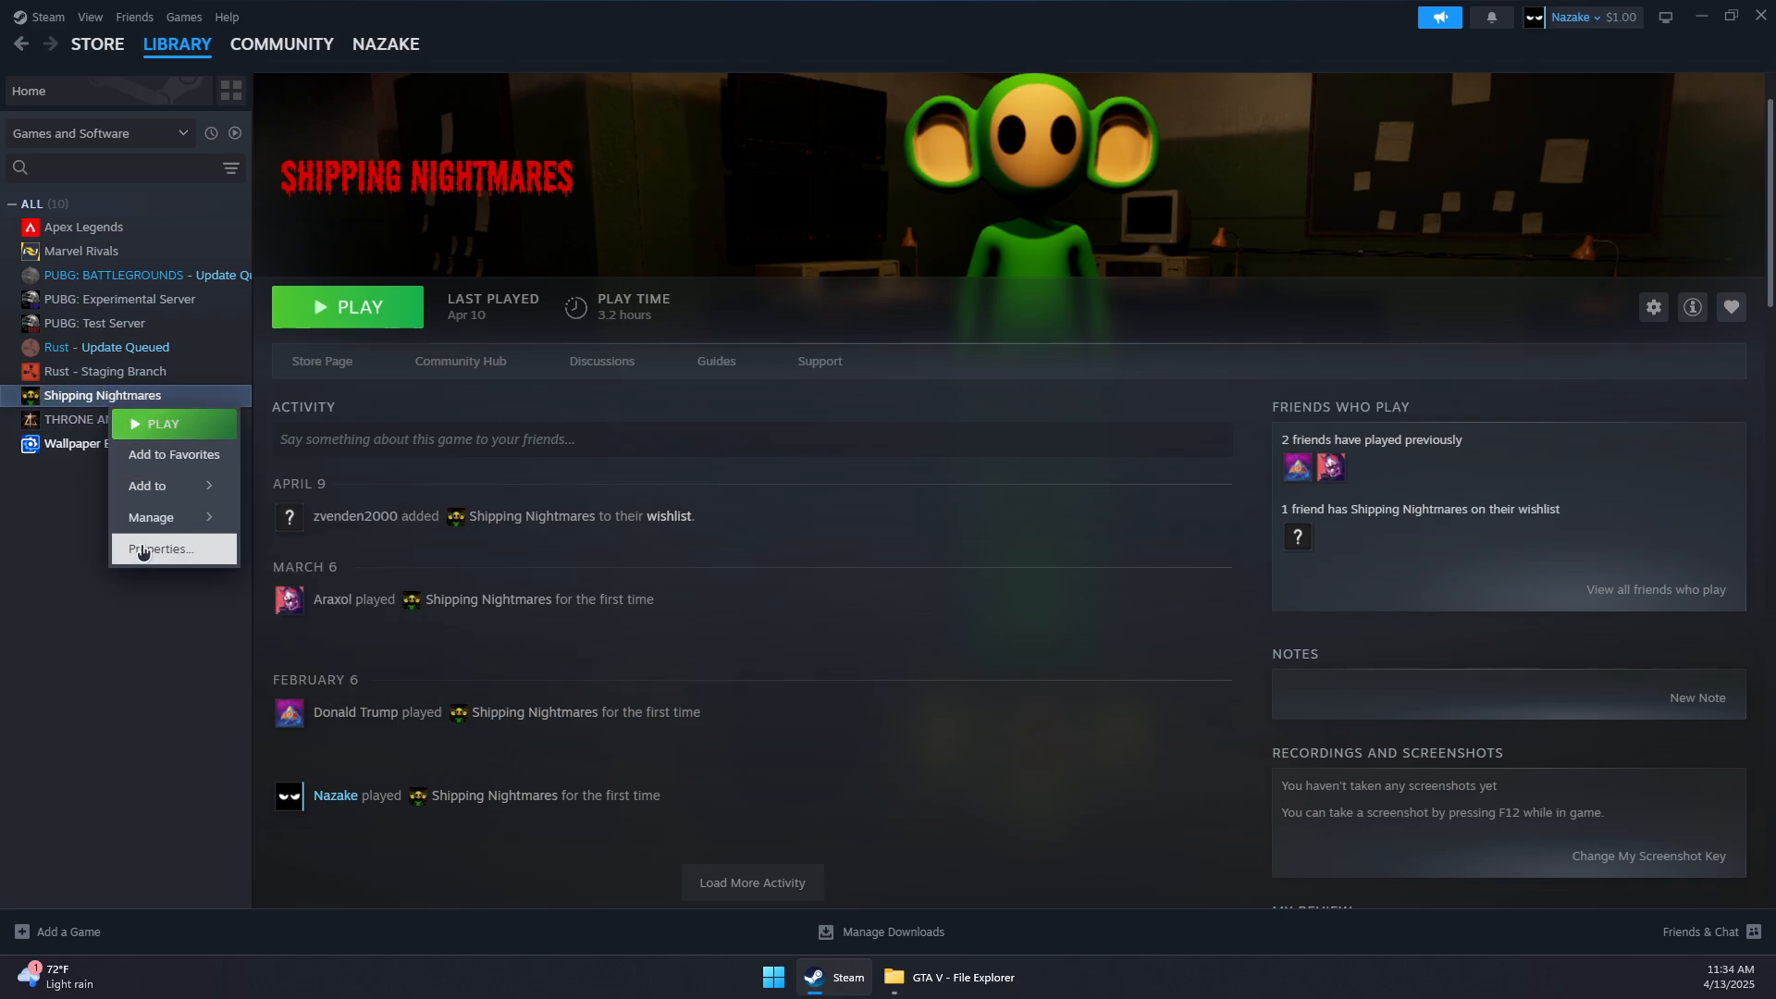
{"action": "left_click", "coordinate": [159, 548]}
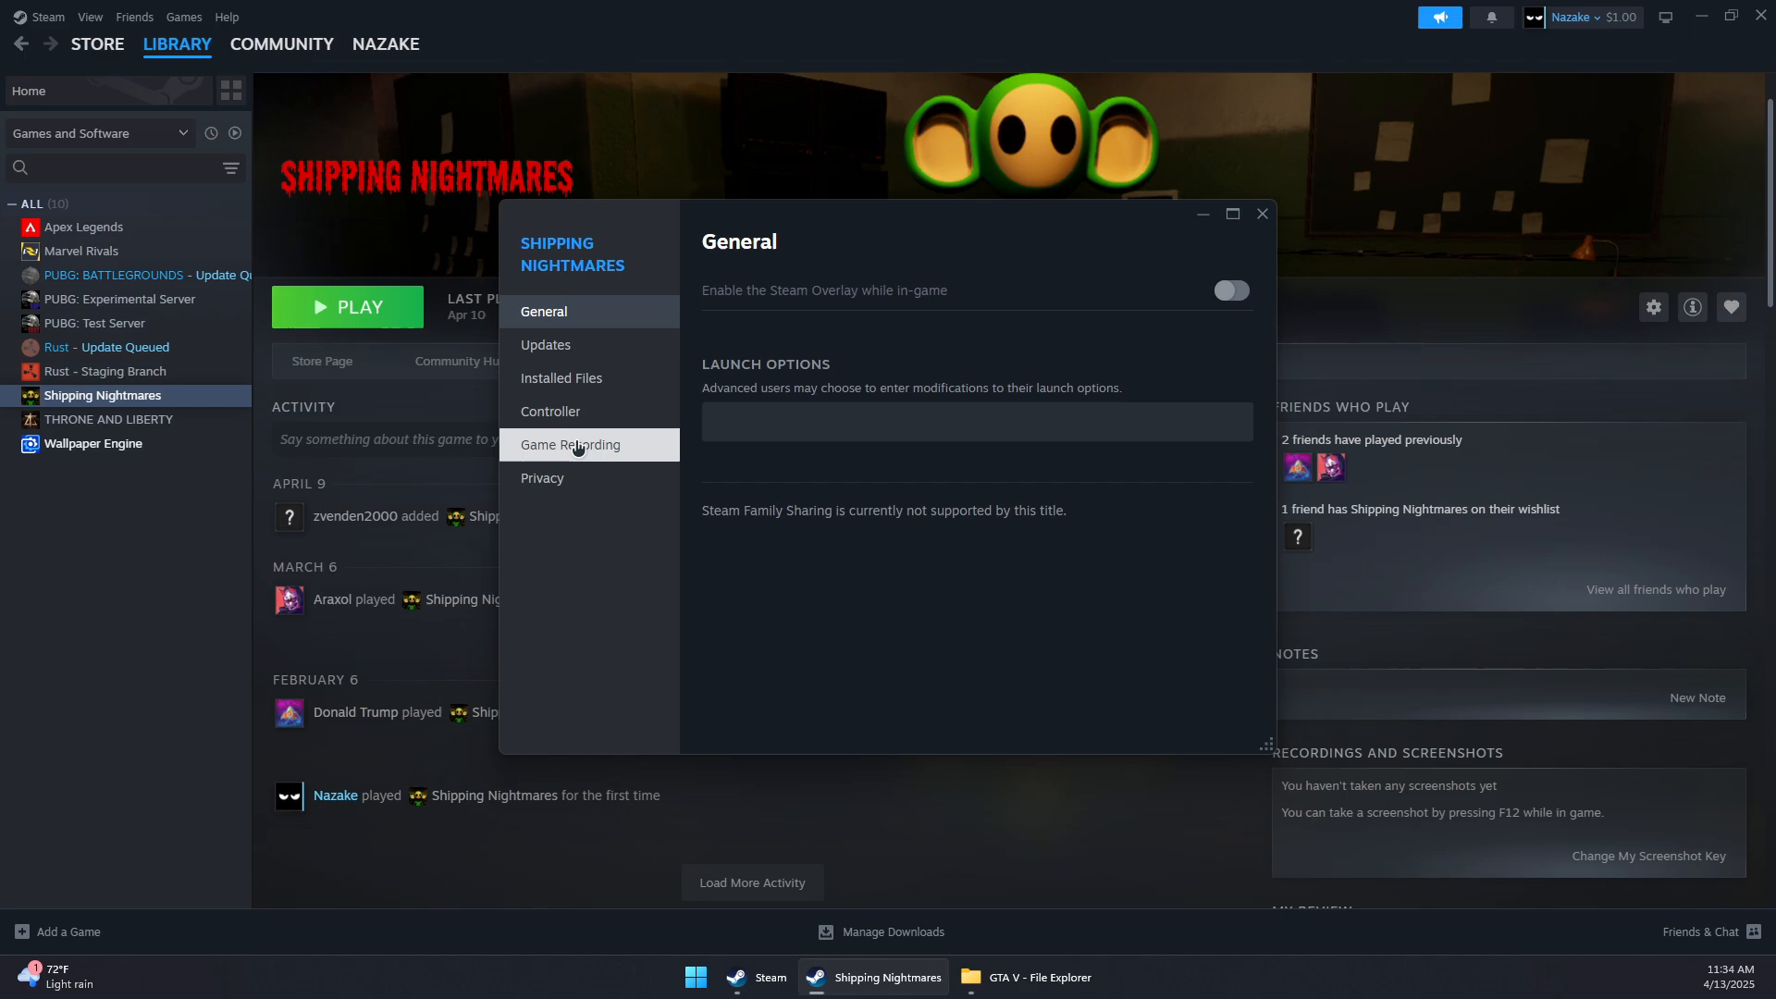
{"action": "left_click", "coordinate": [561, 377]}
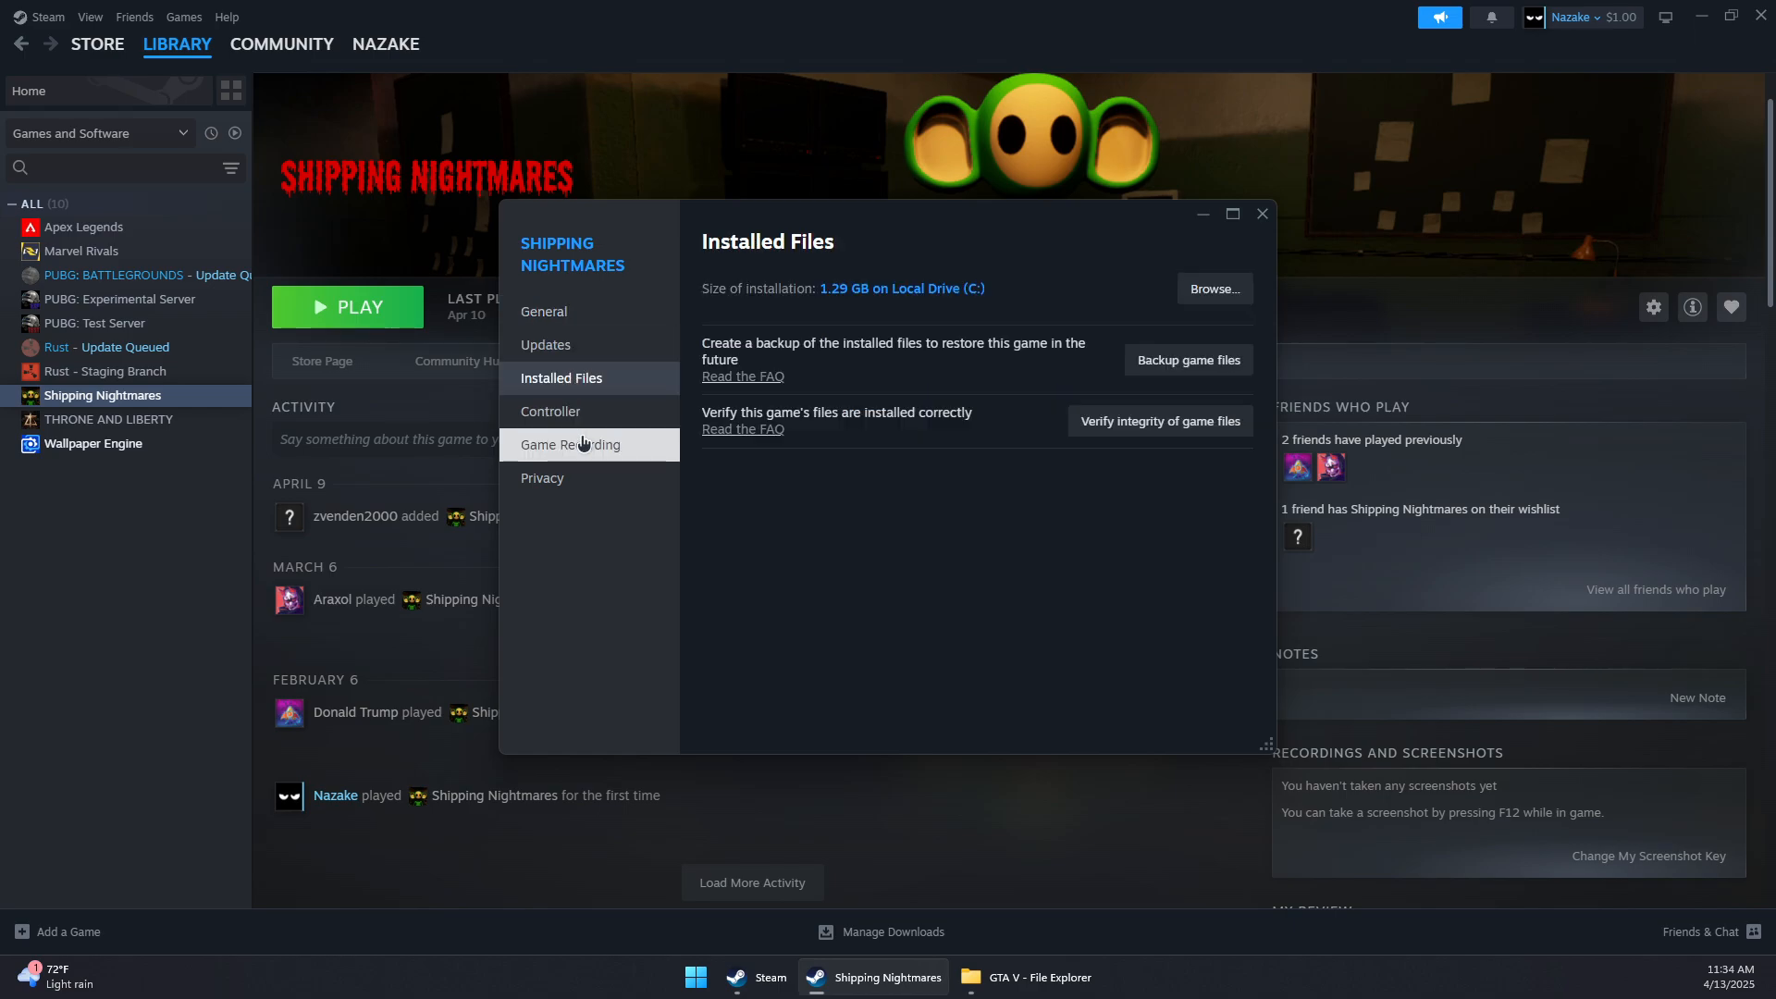
{"action": "left_click", "coordinate": [544, 311]}
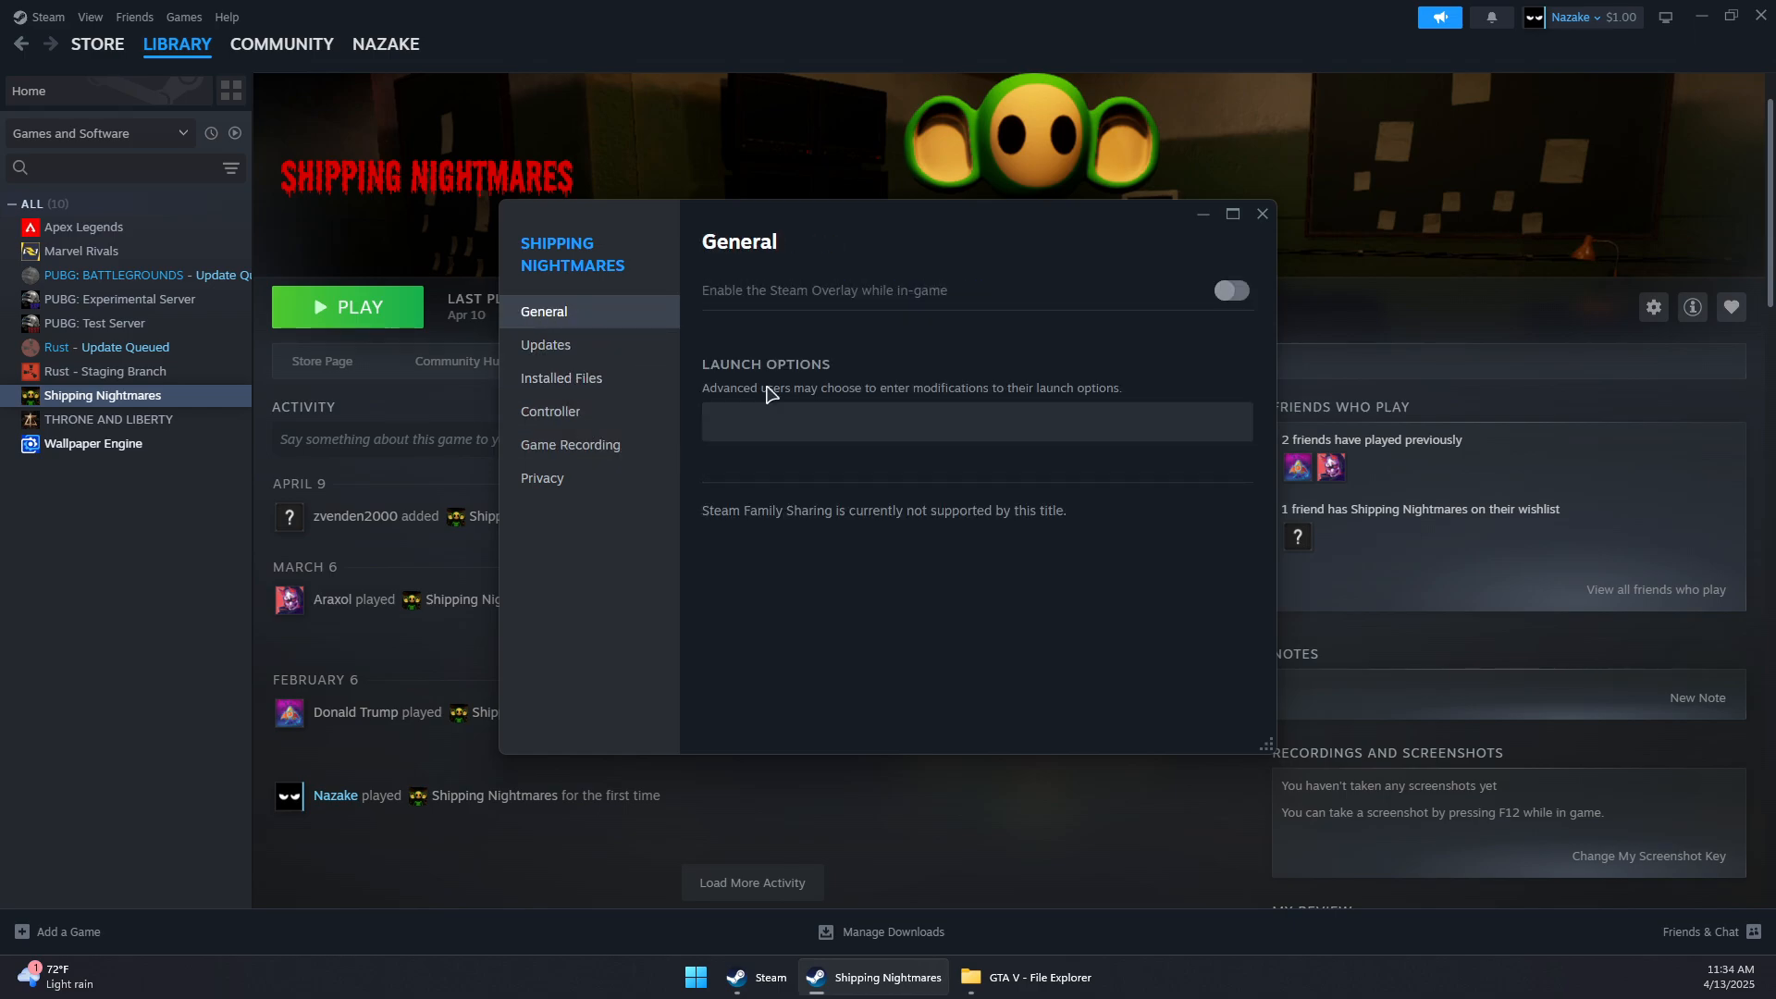
{"action": "left_click", "coordinate": [975, 421]}
{"action": "type", "text": "-"}
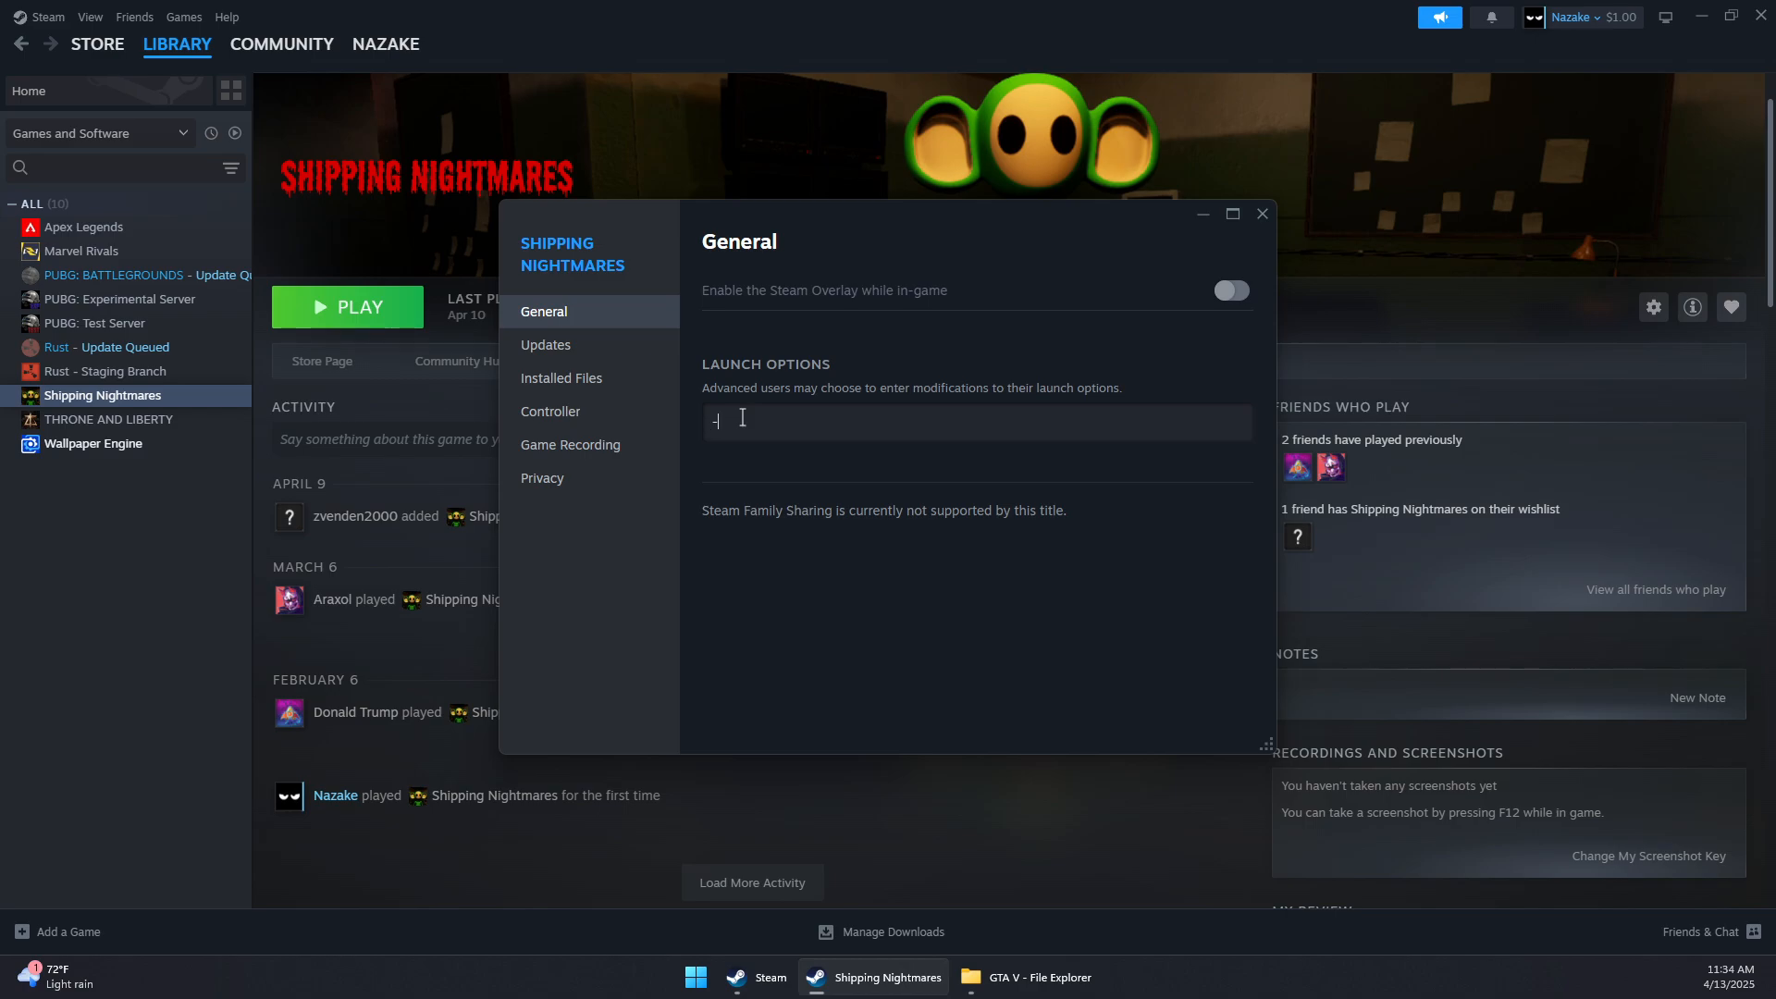
- Enter launch options '-DX10 -IgnoreDifferentVideoCard' and close the properties window
{"action": "type", "text": "DX11"}
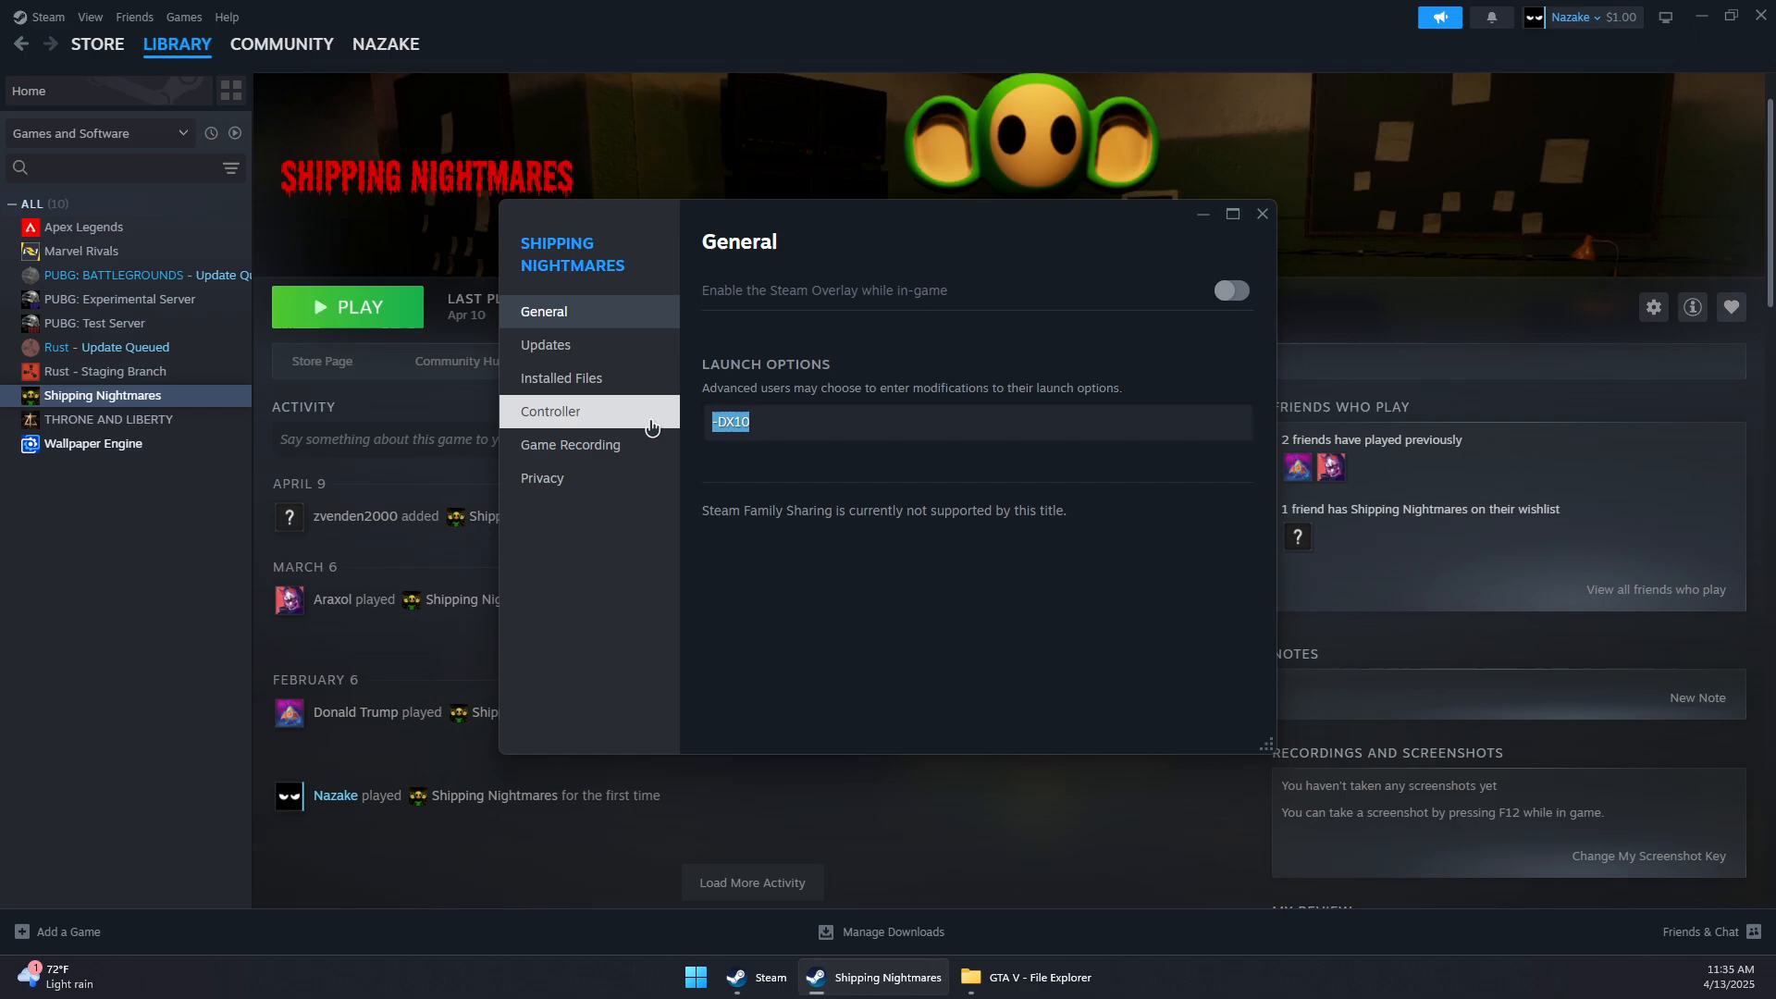
{"action": "mouse_move", "coordinate": [773, 416]}
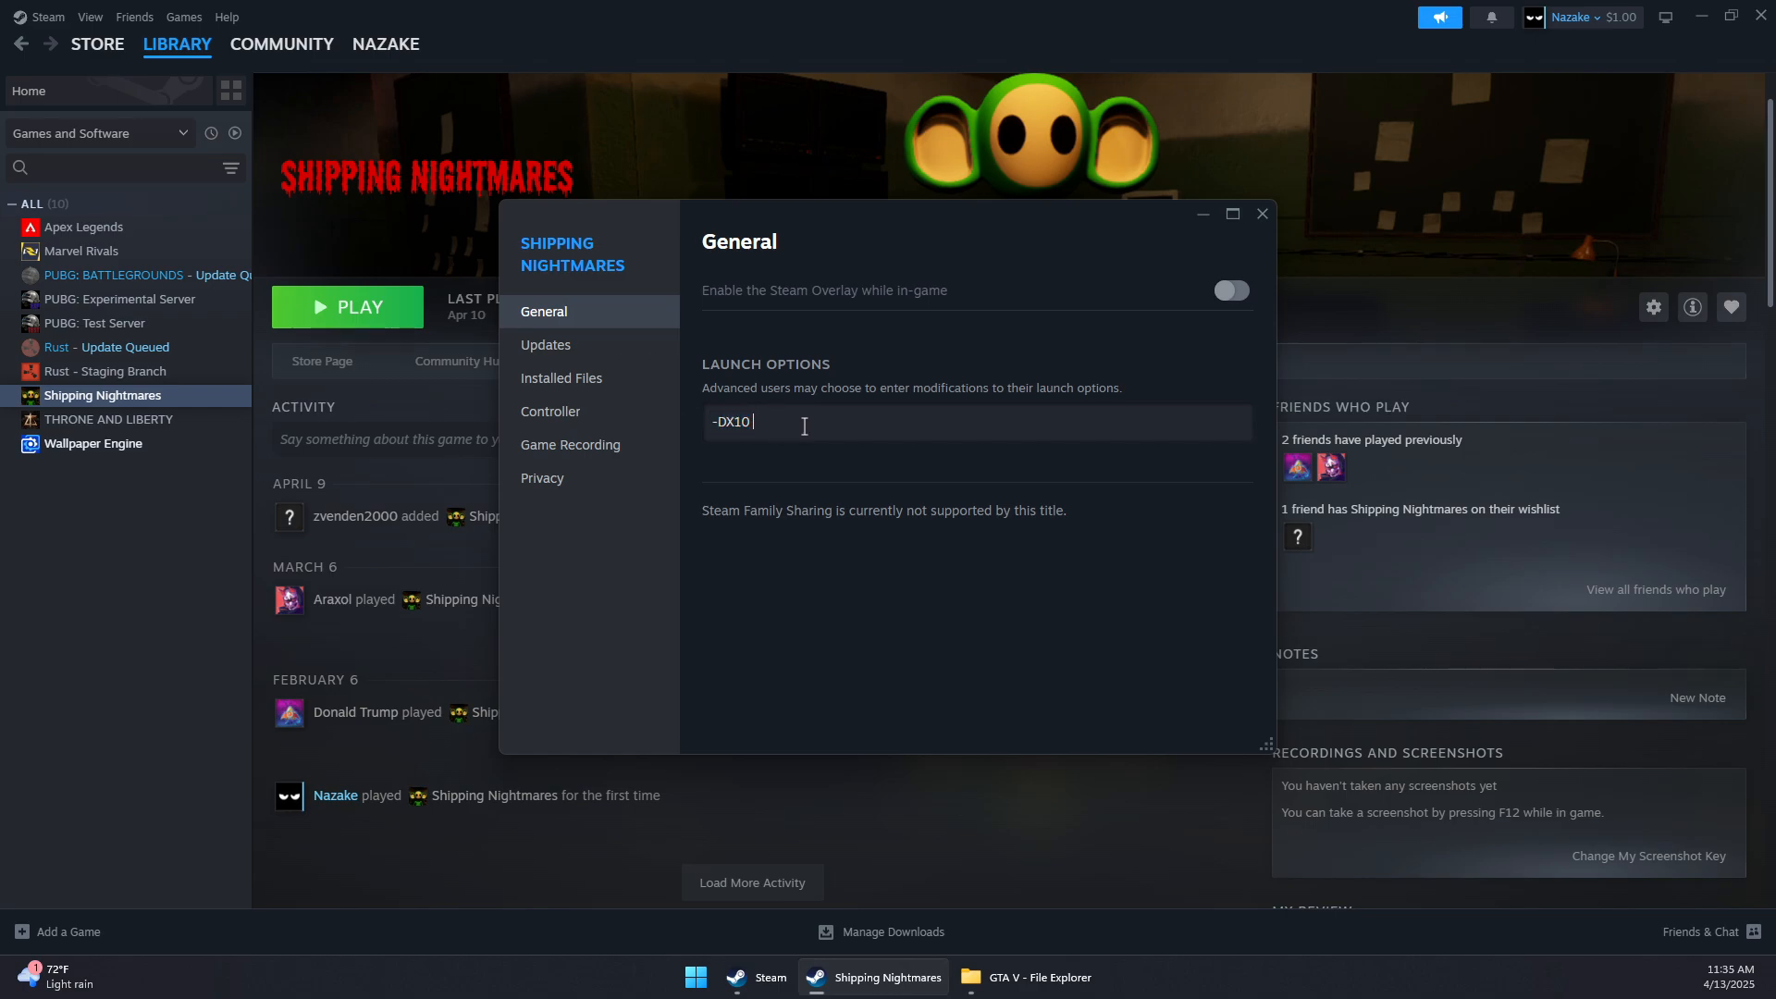
{"action": "type", "text": "-"}
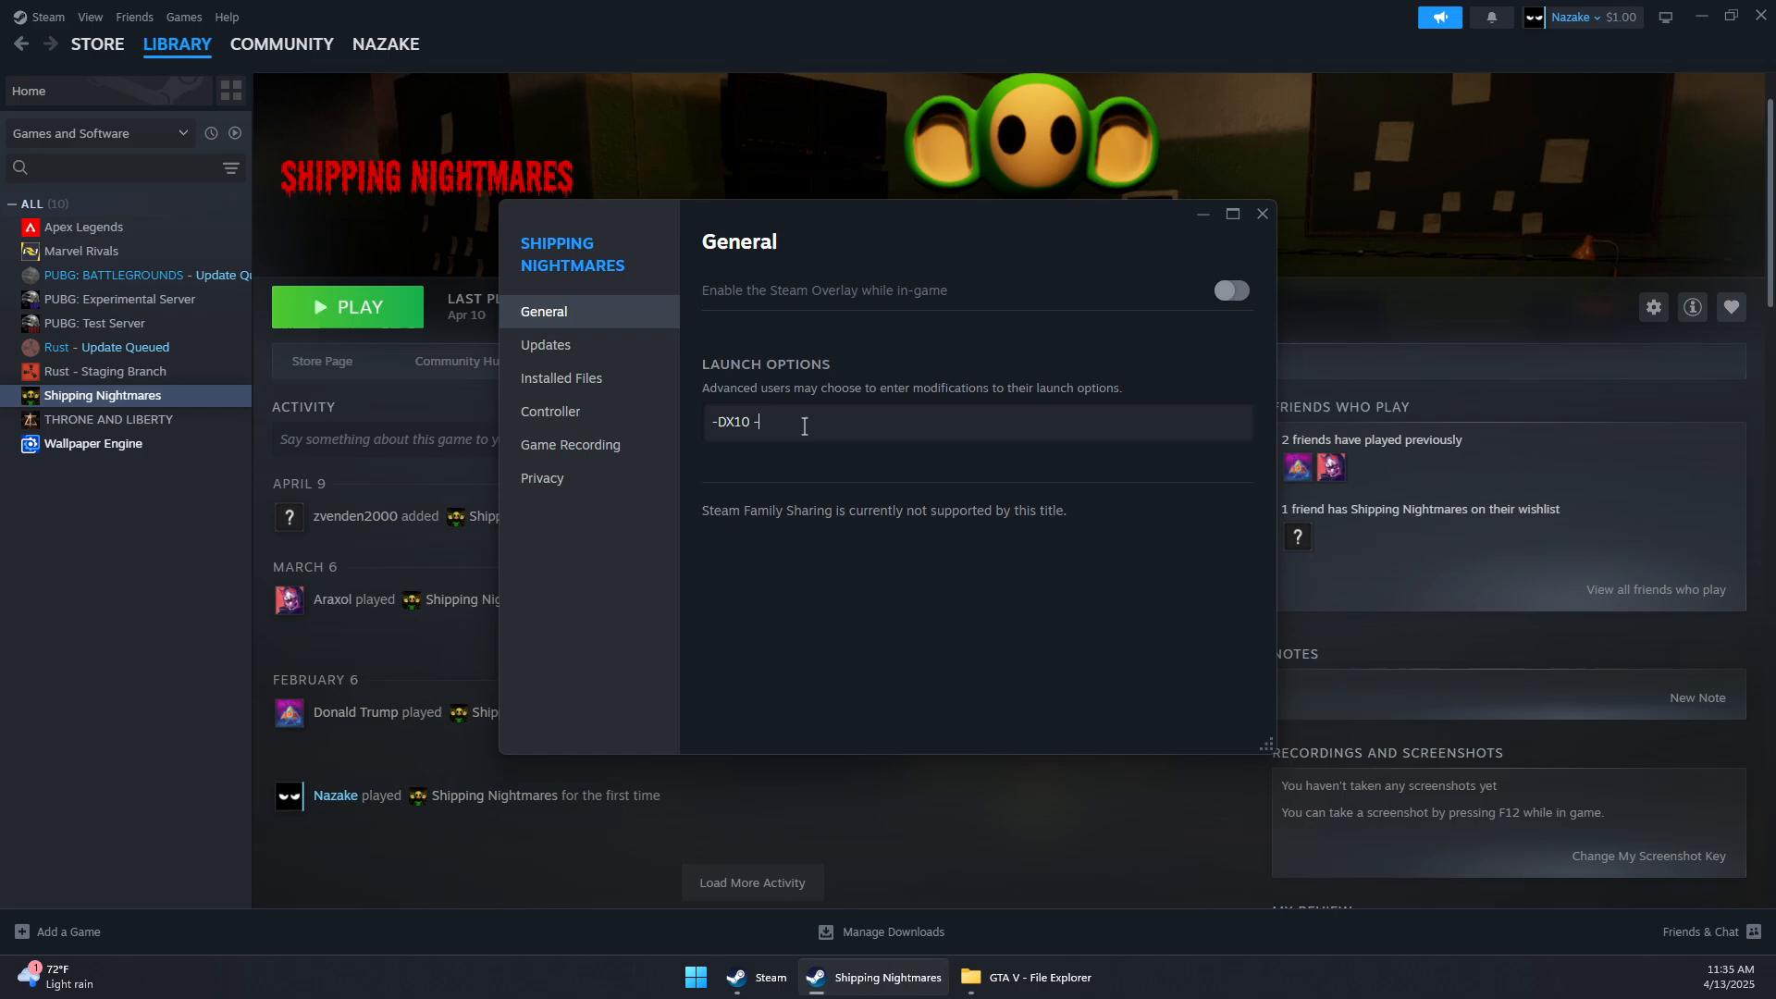
{"action": "type", "text": "Ignore"}
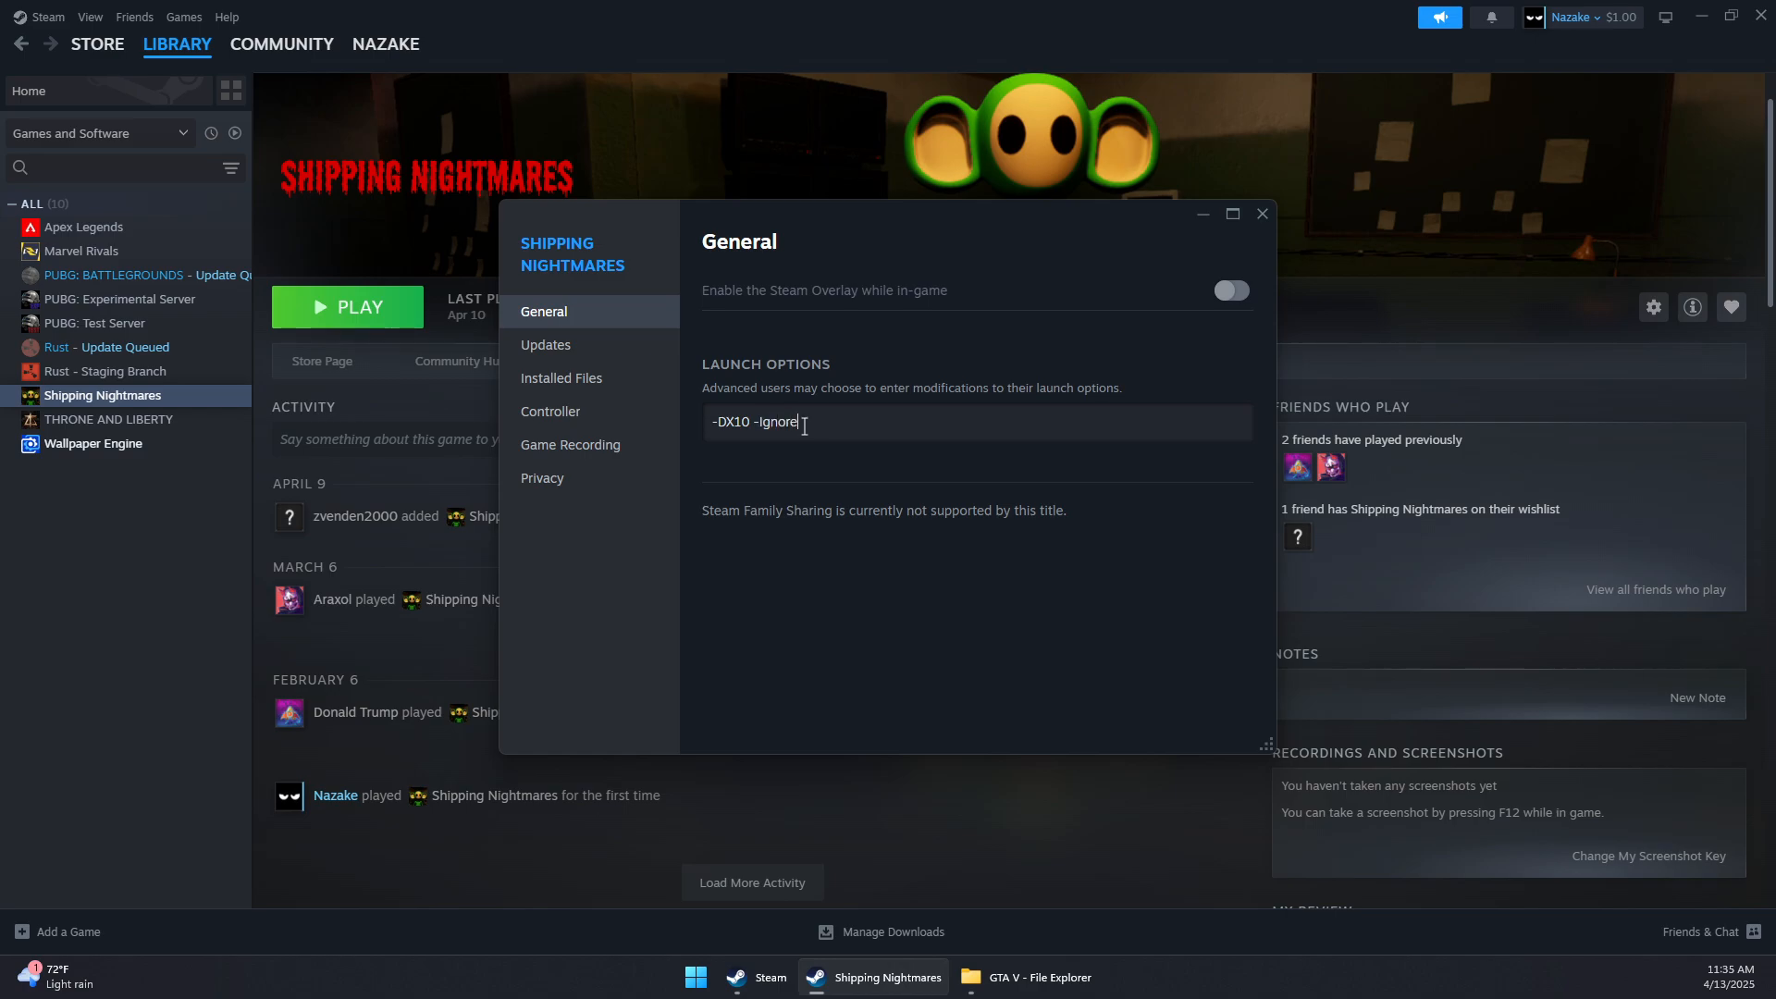
{"action": "type", "text": "DifferentV"}
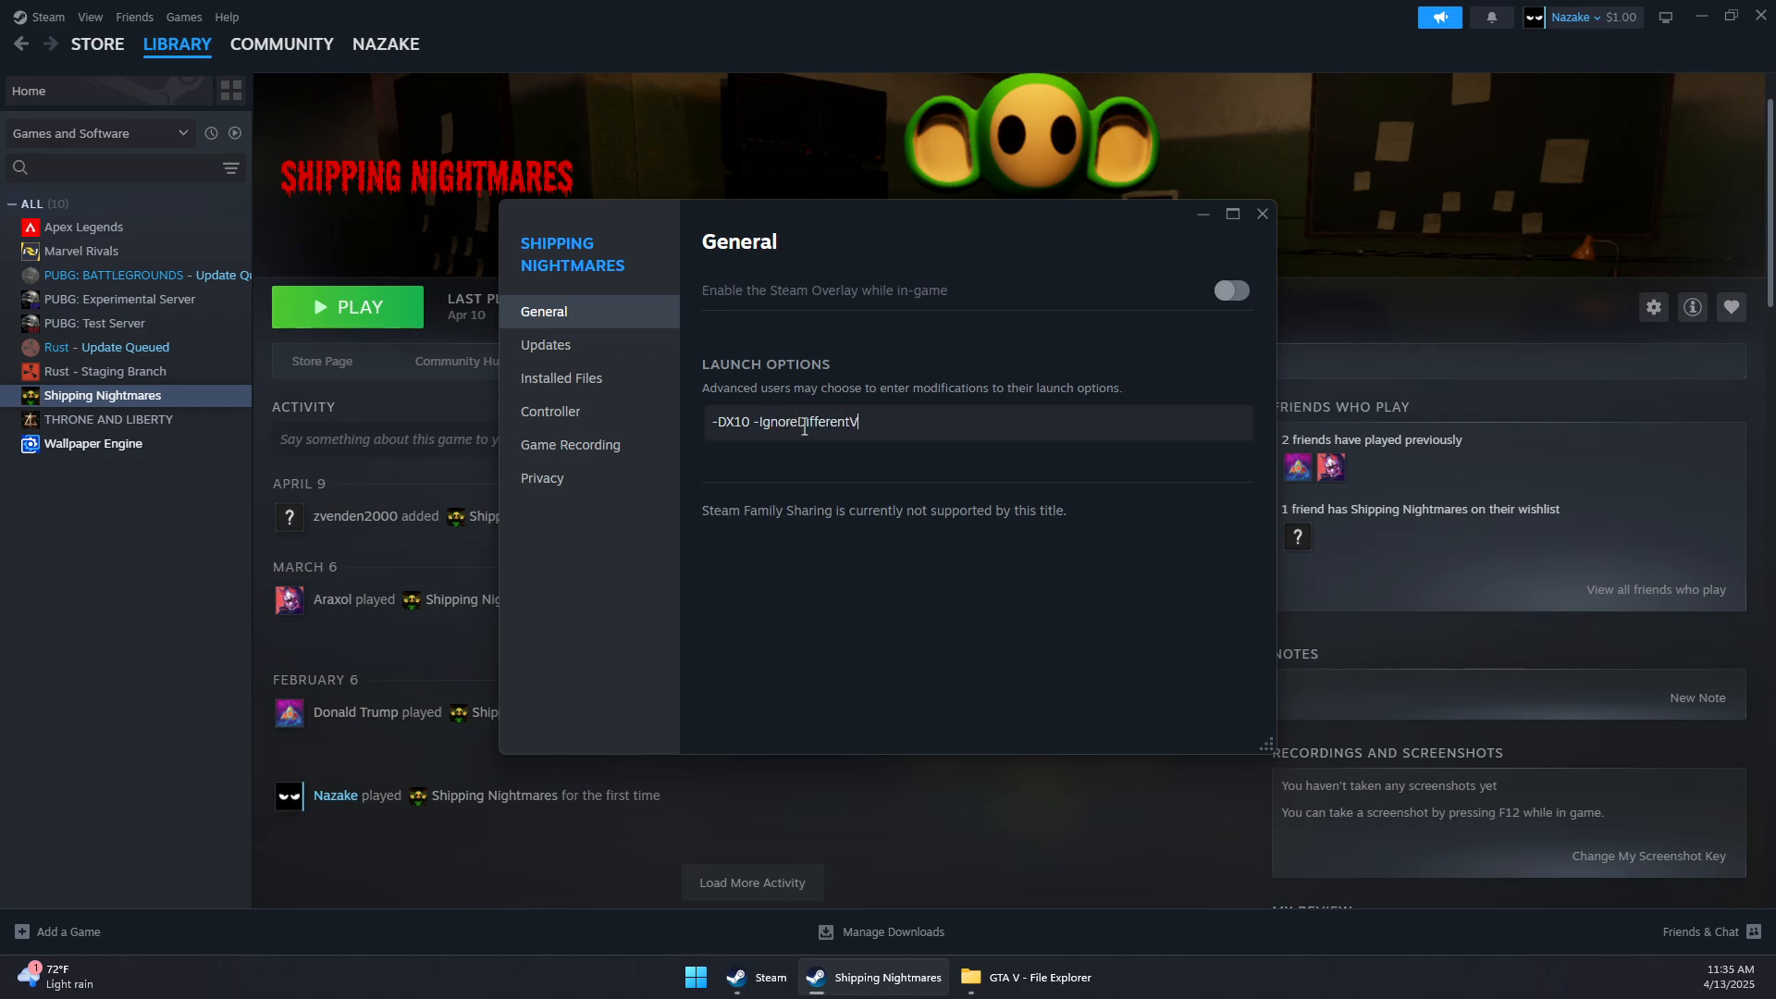
{"action": "type", "text": "ideoCard"}
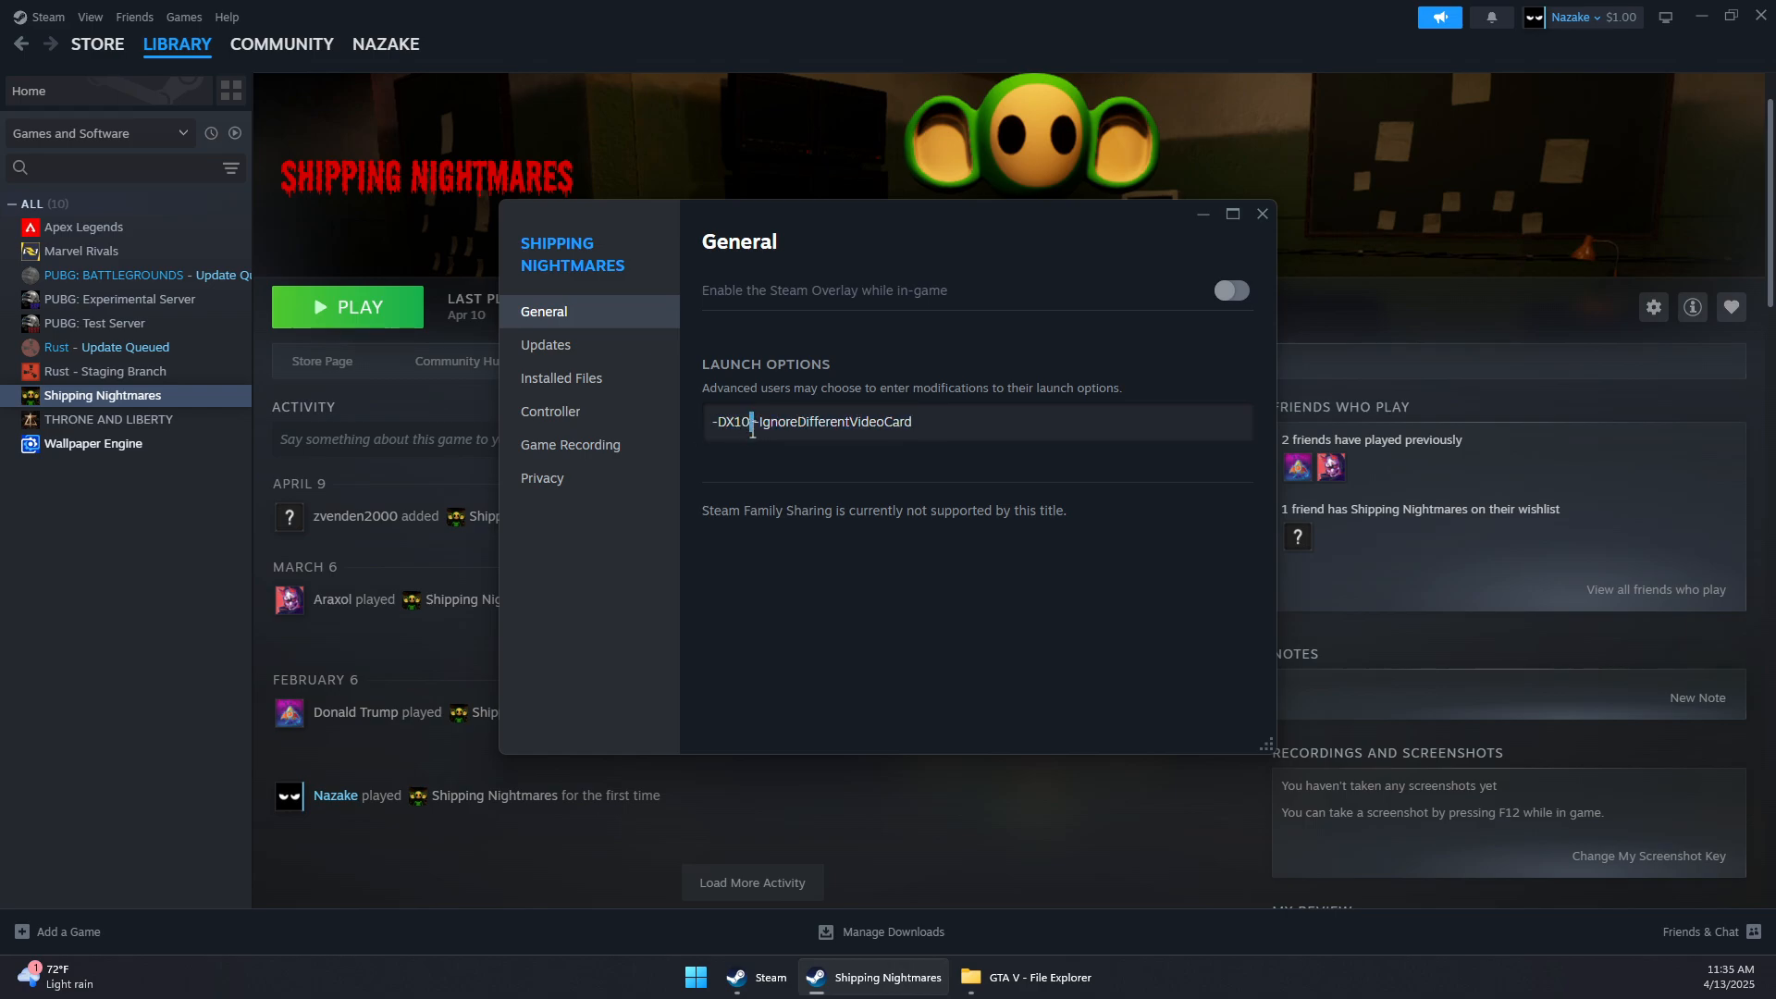
{"action": "left_click", "coordinate": [1260, 214]}
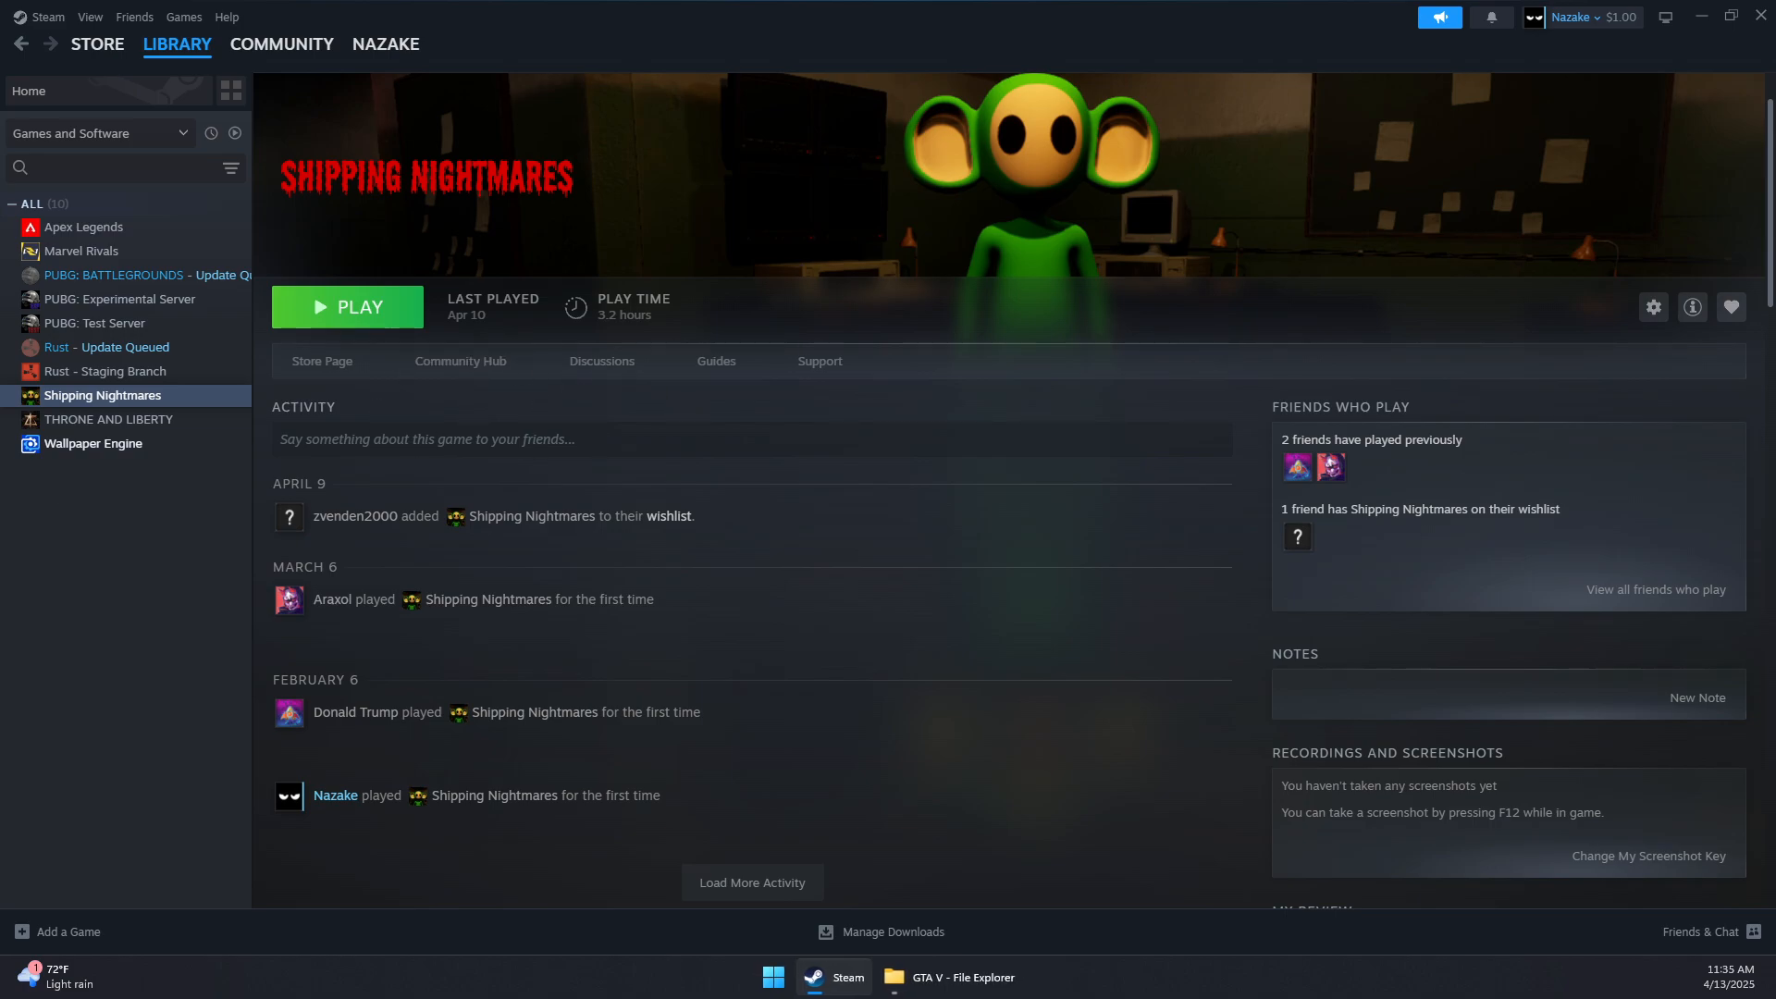
{"action": "mouse_move", "coordinate": [1190, 370]}
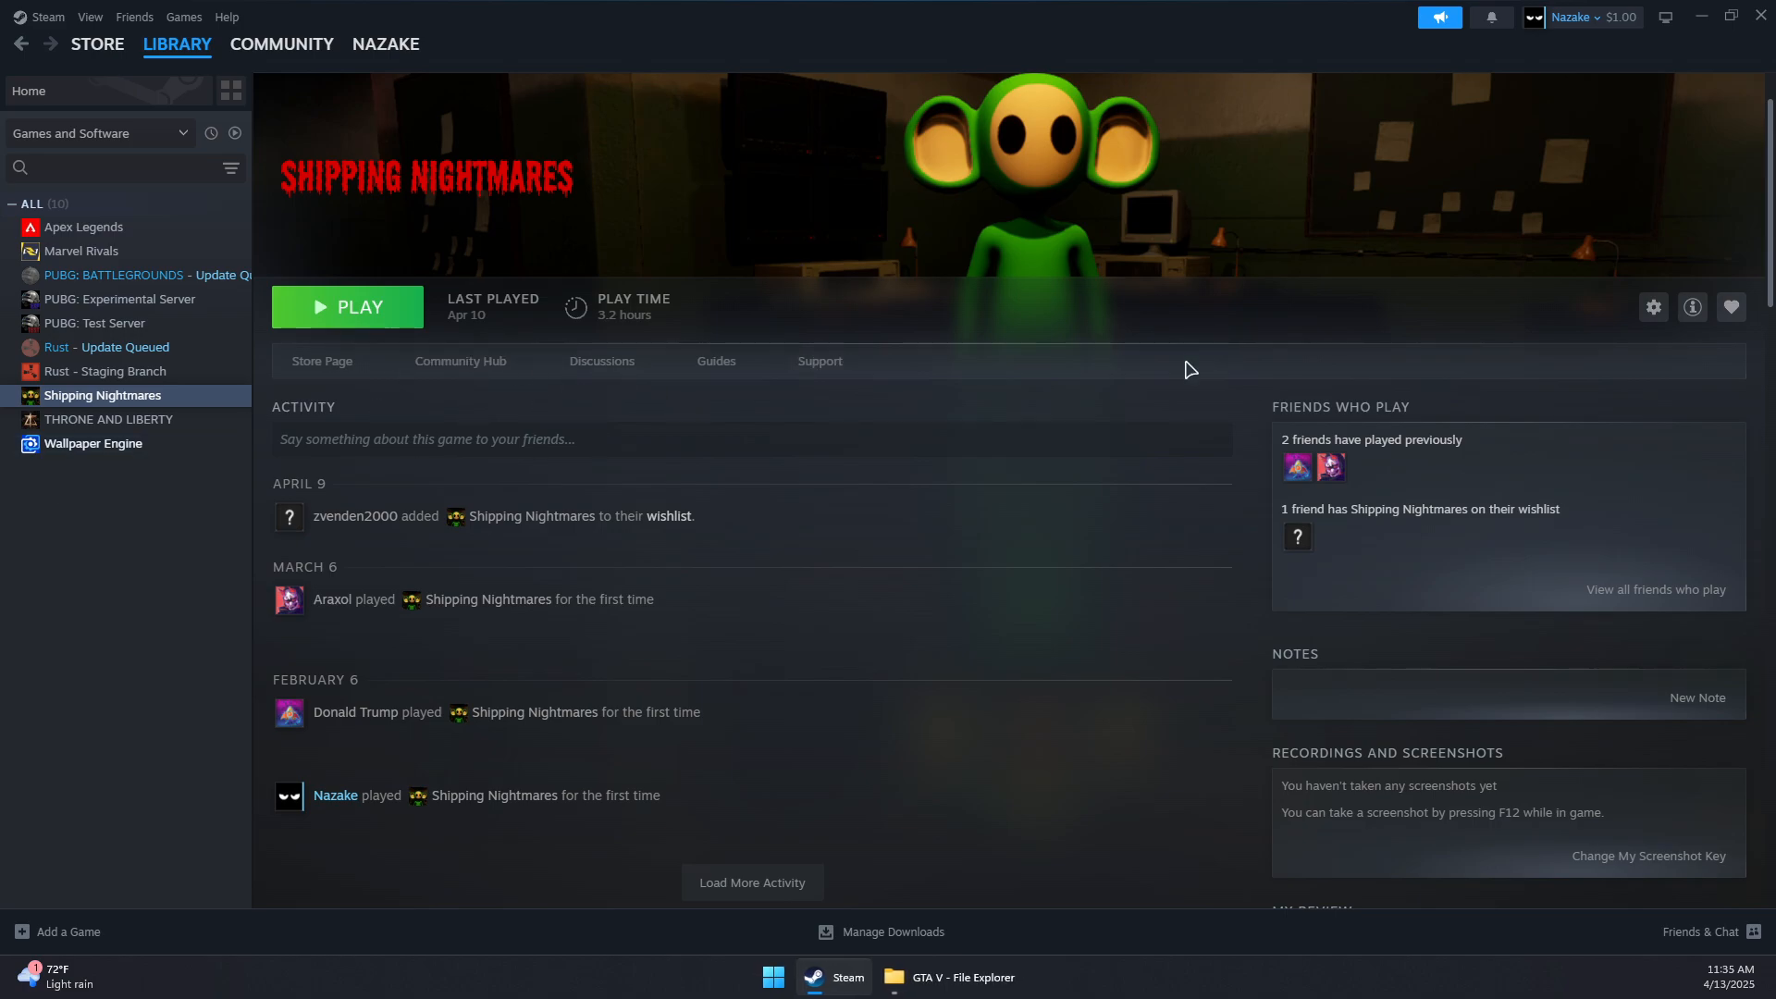
{"action": "mouse_move", "coordinate": [1608, 81]}
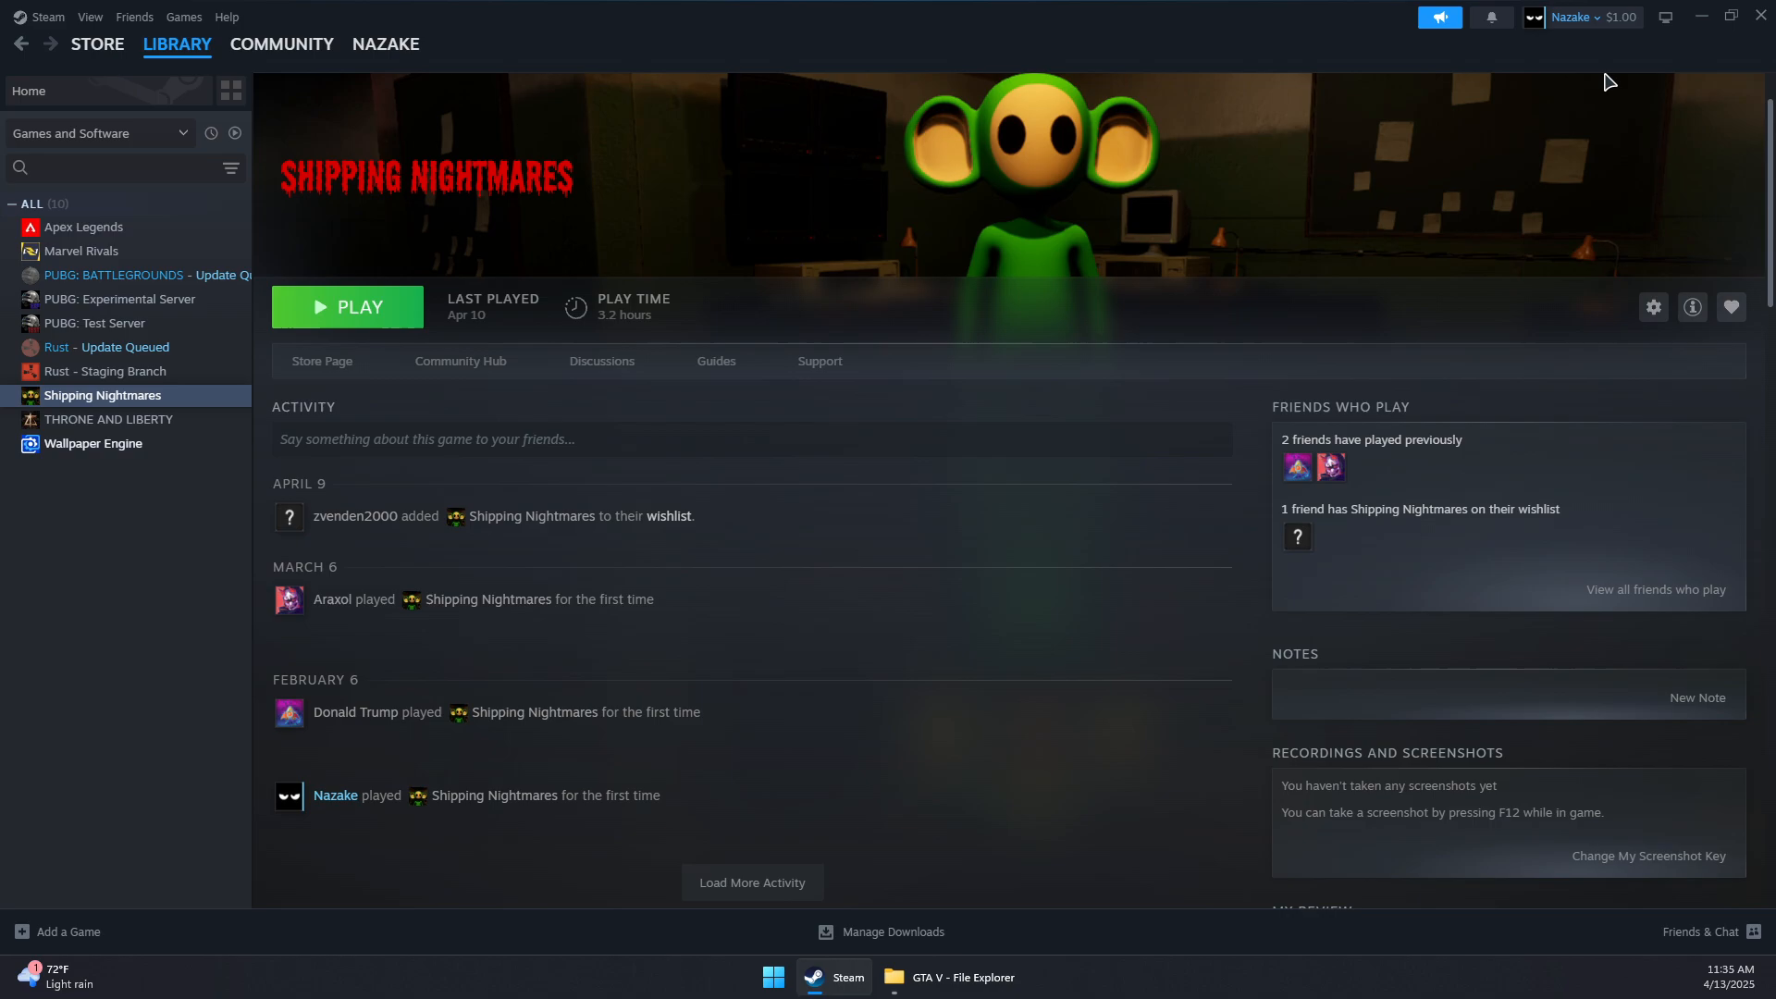
{"action": "mouse_move", "coordinate": [1342, 177]}
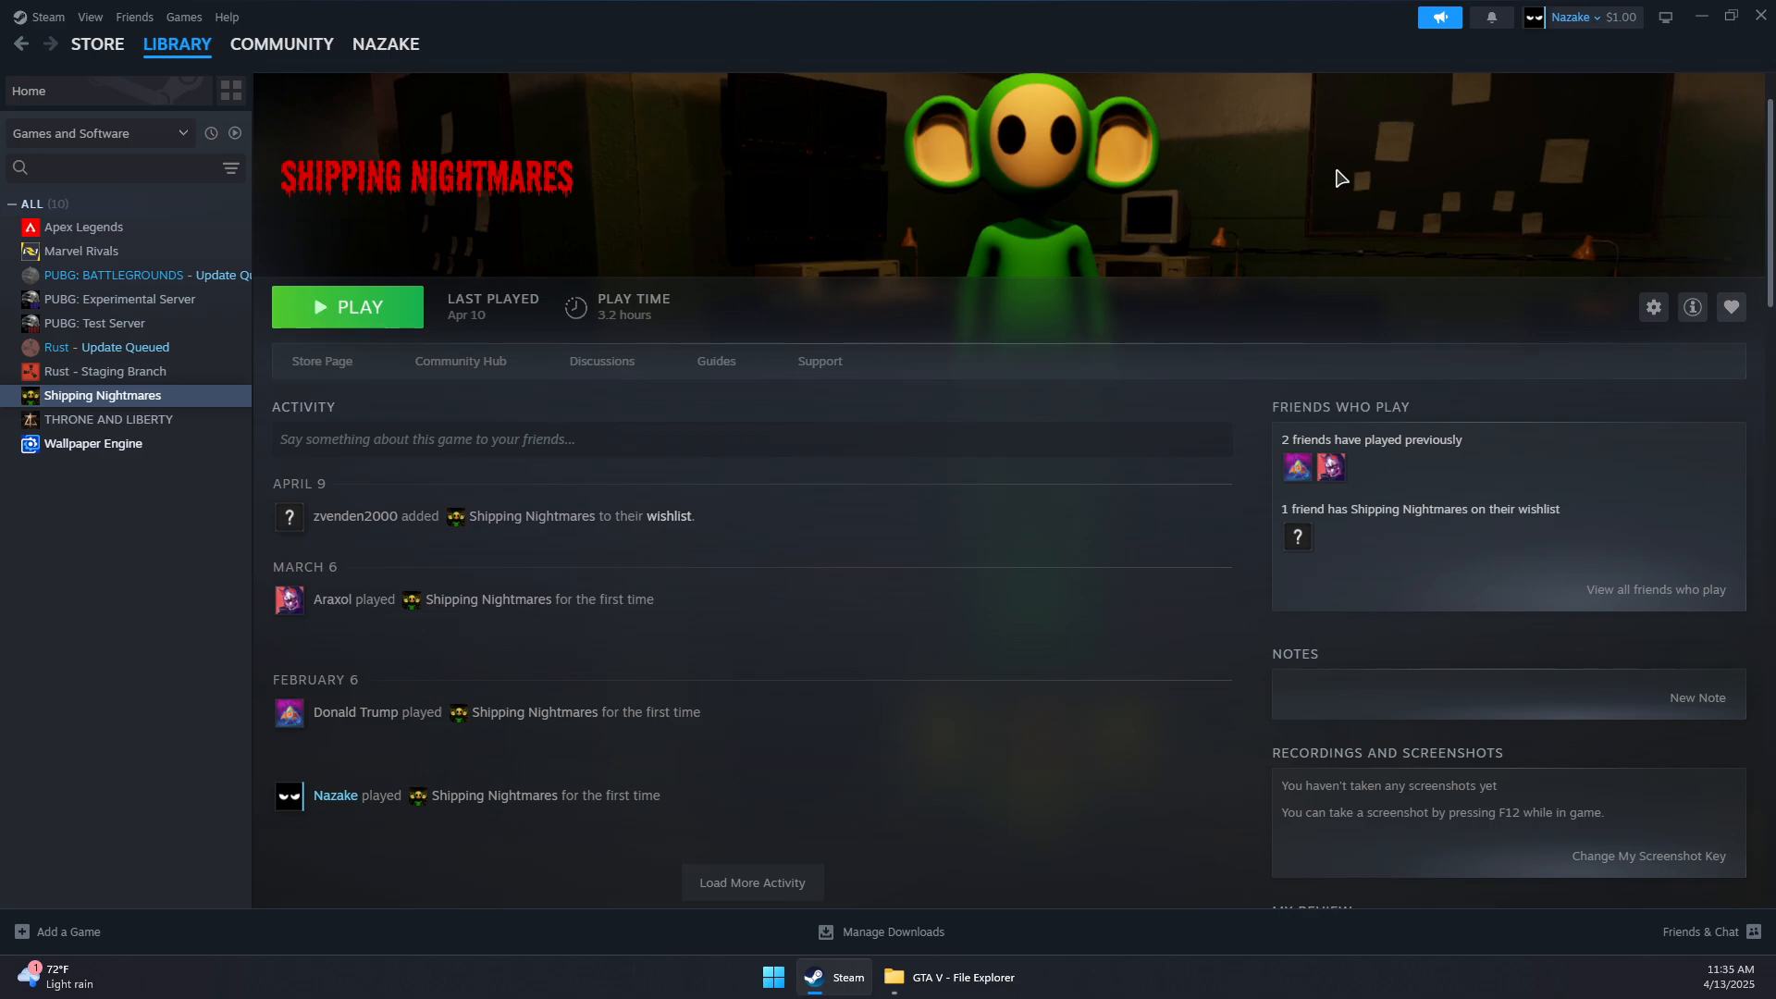
{"action": "mouse_move", "coordinate": [1471, 198]}
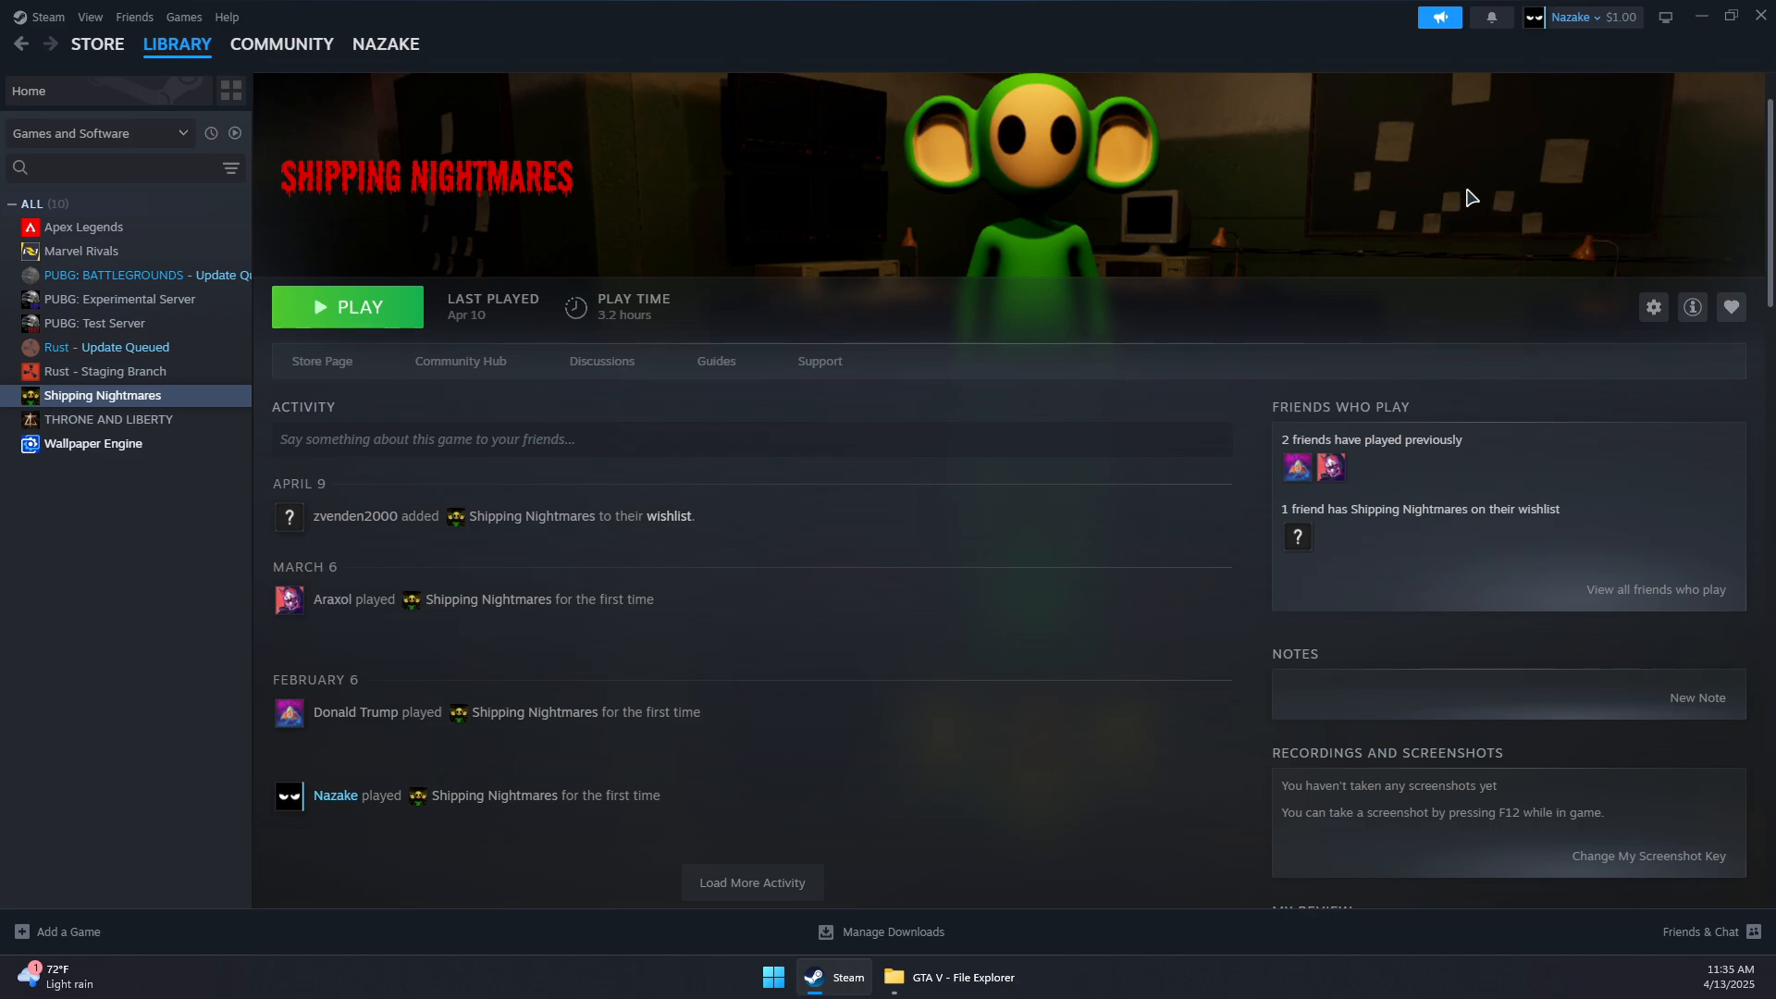
{"action": "mouse_move", "coordinate": [1723, 346]}
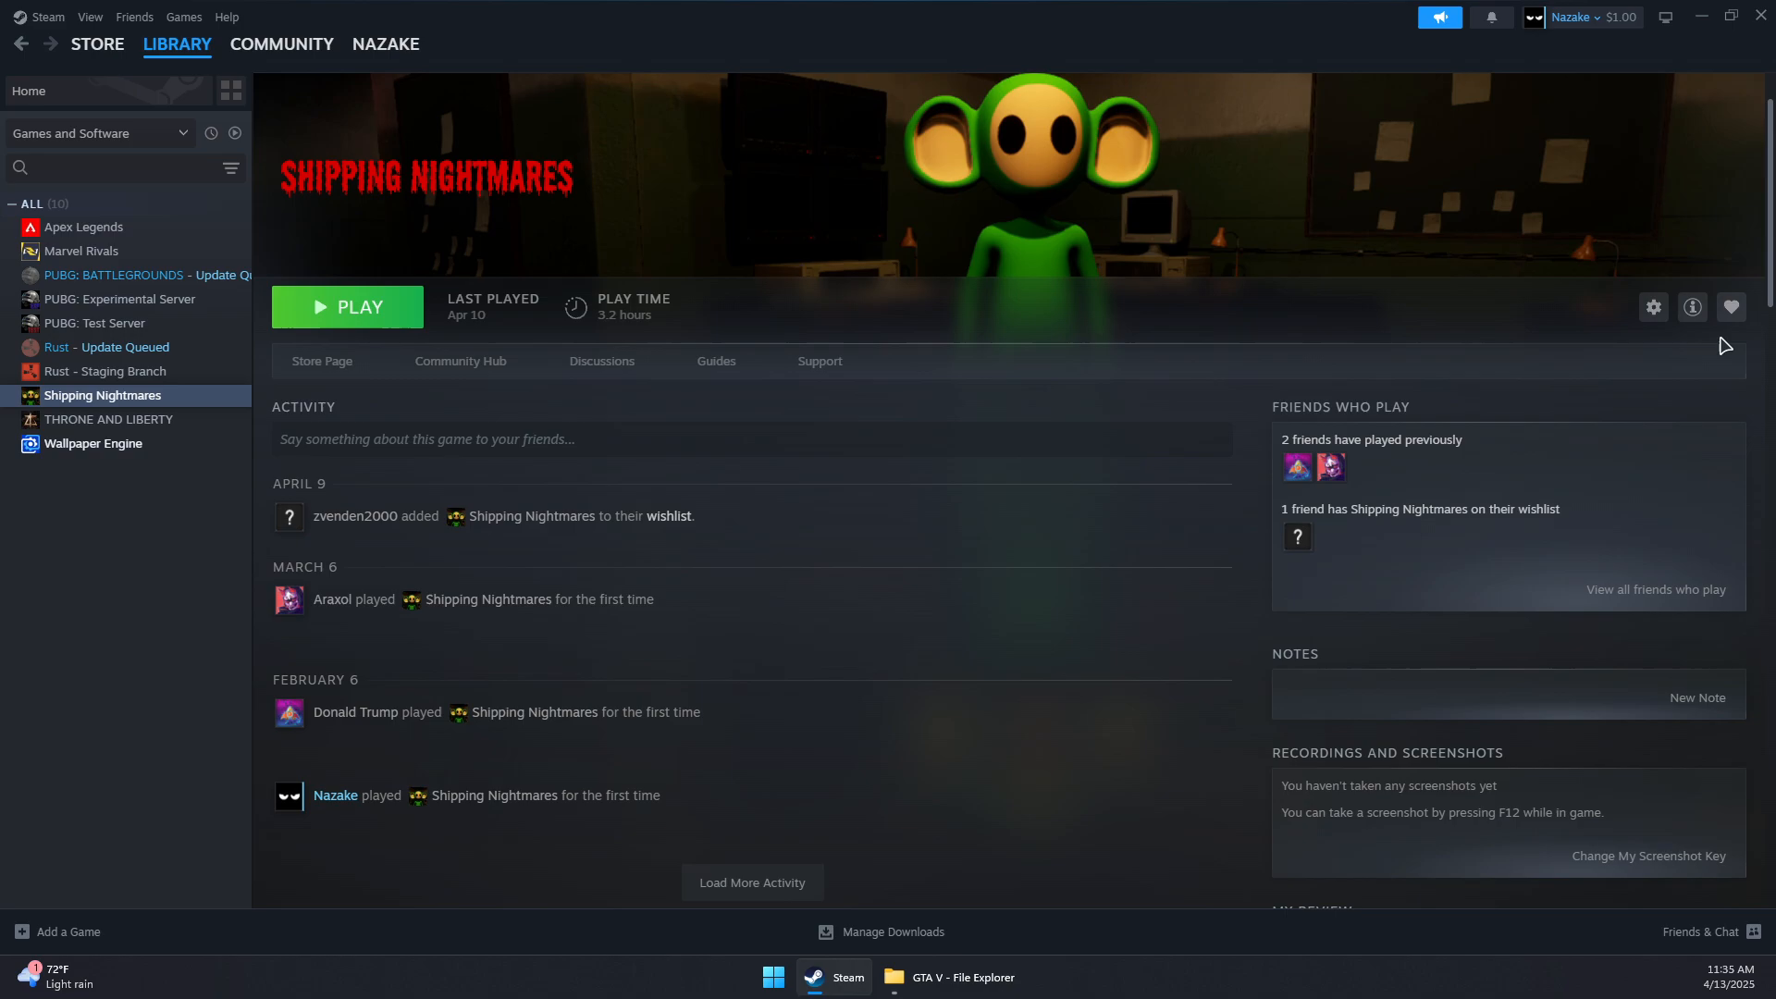
{"action": "mouse_move", "coordinate": [1389, 539]}
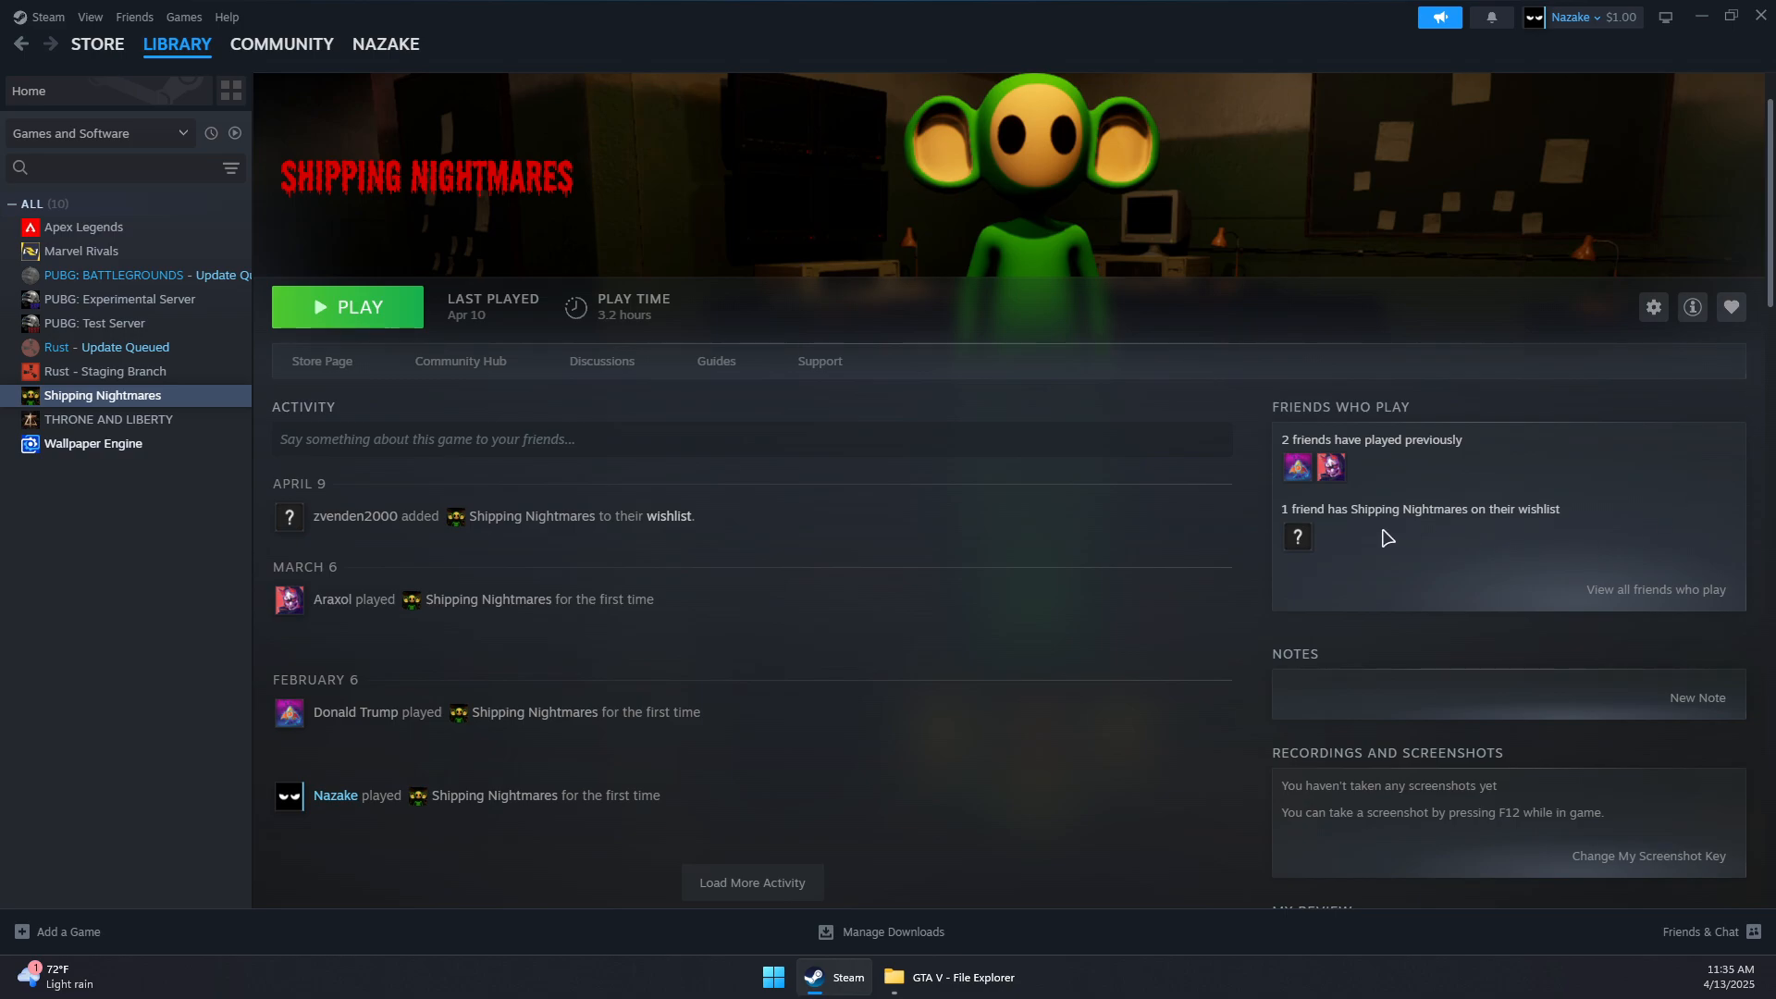
{"action": "mouse_move", "coordinate": [1332, 531]}
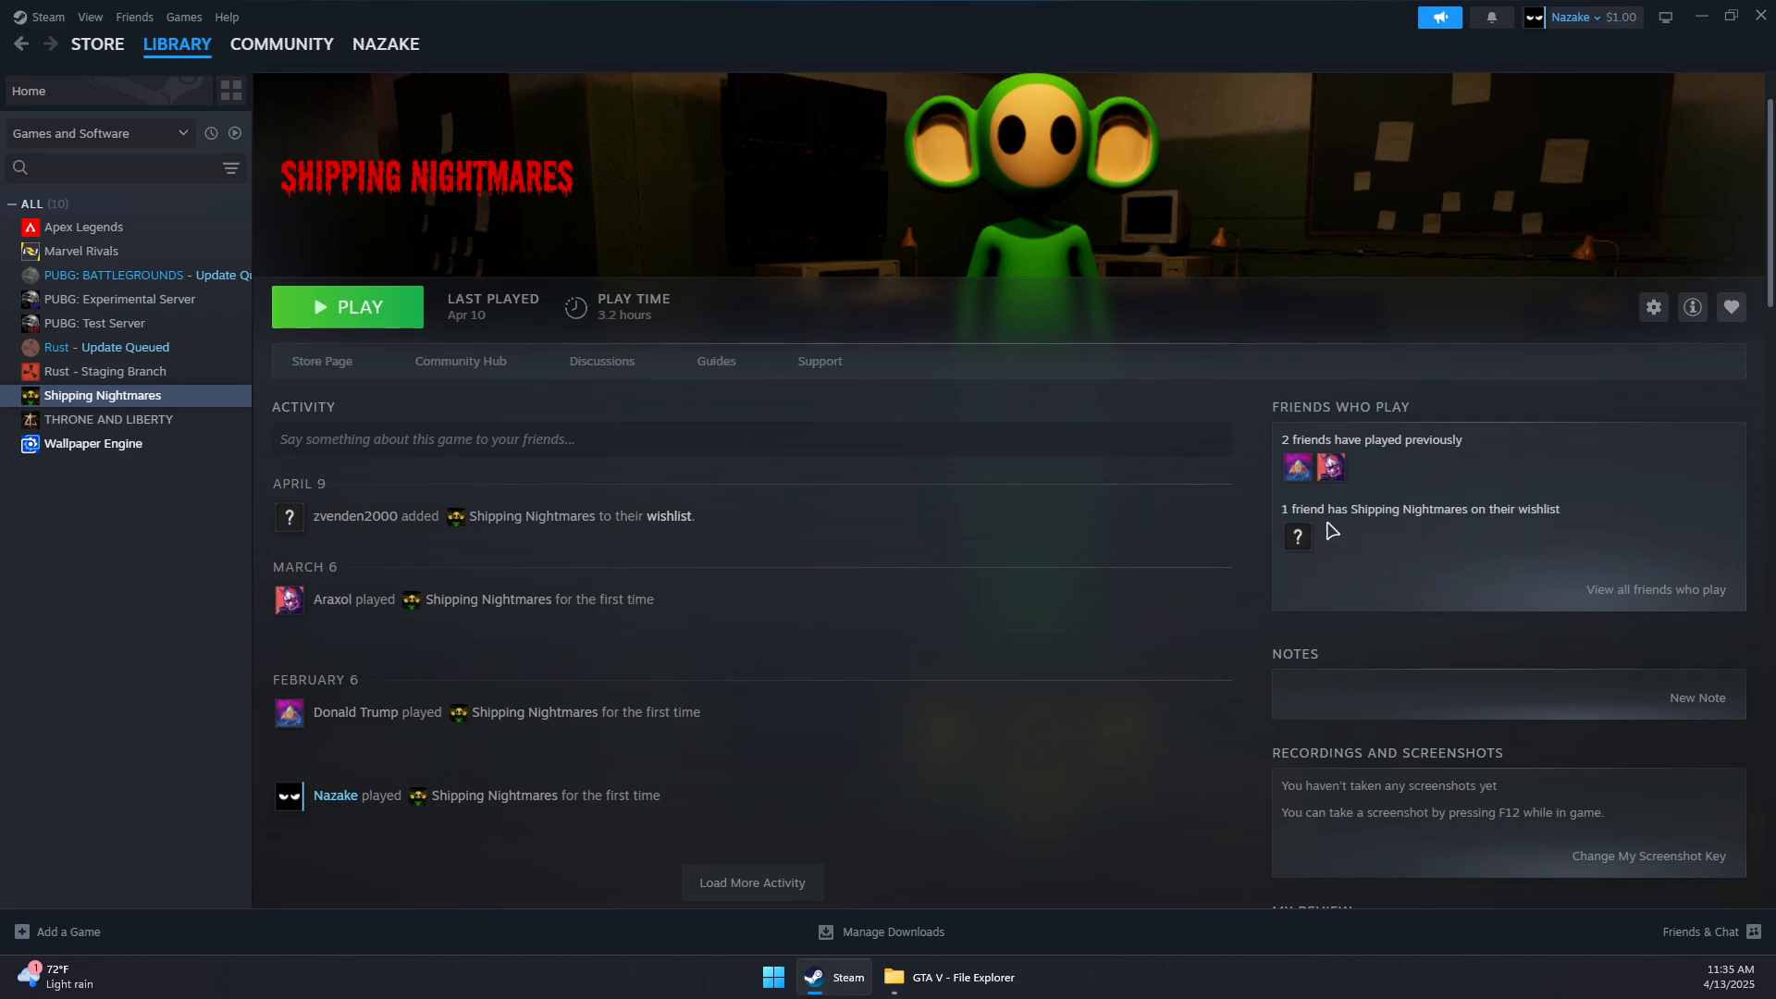
{"action": "mouse_move", "coordinate": [365, 601]}
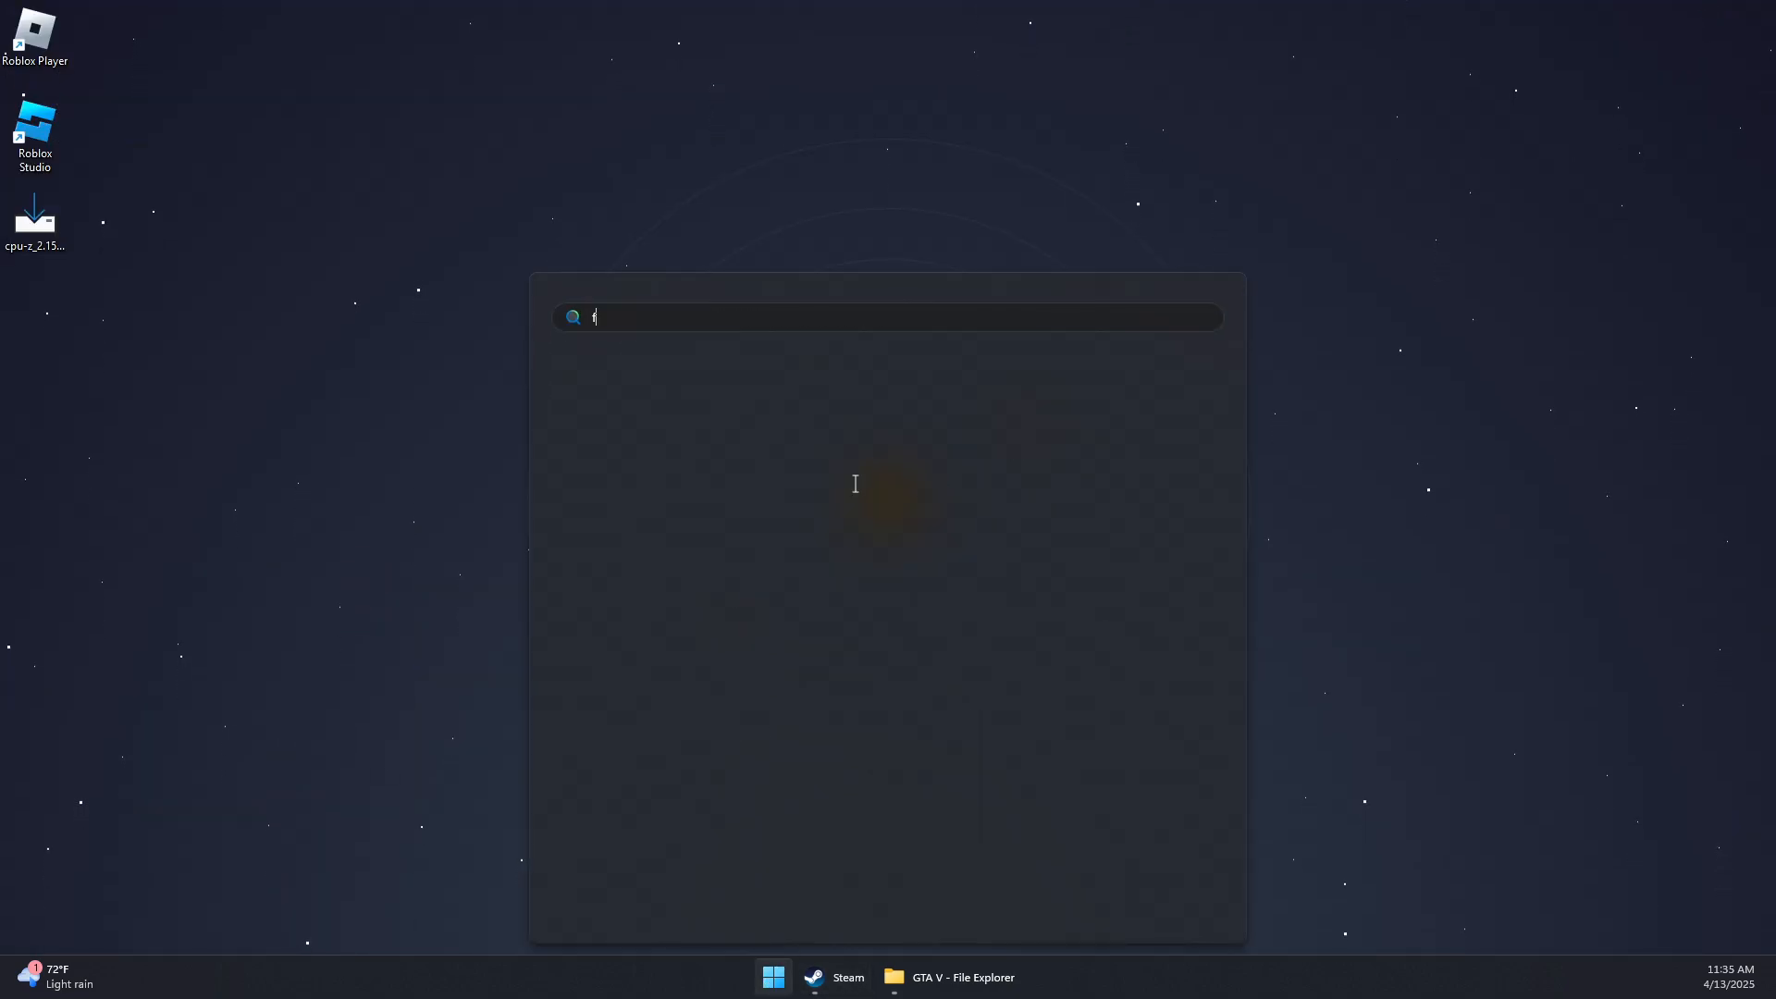
- Launch Firefox by searching 'firefox' from the Start menu
{"action": "type", "text": "ire"}
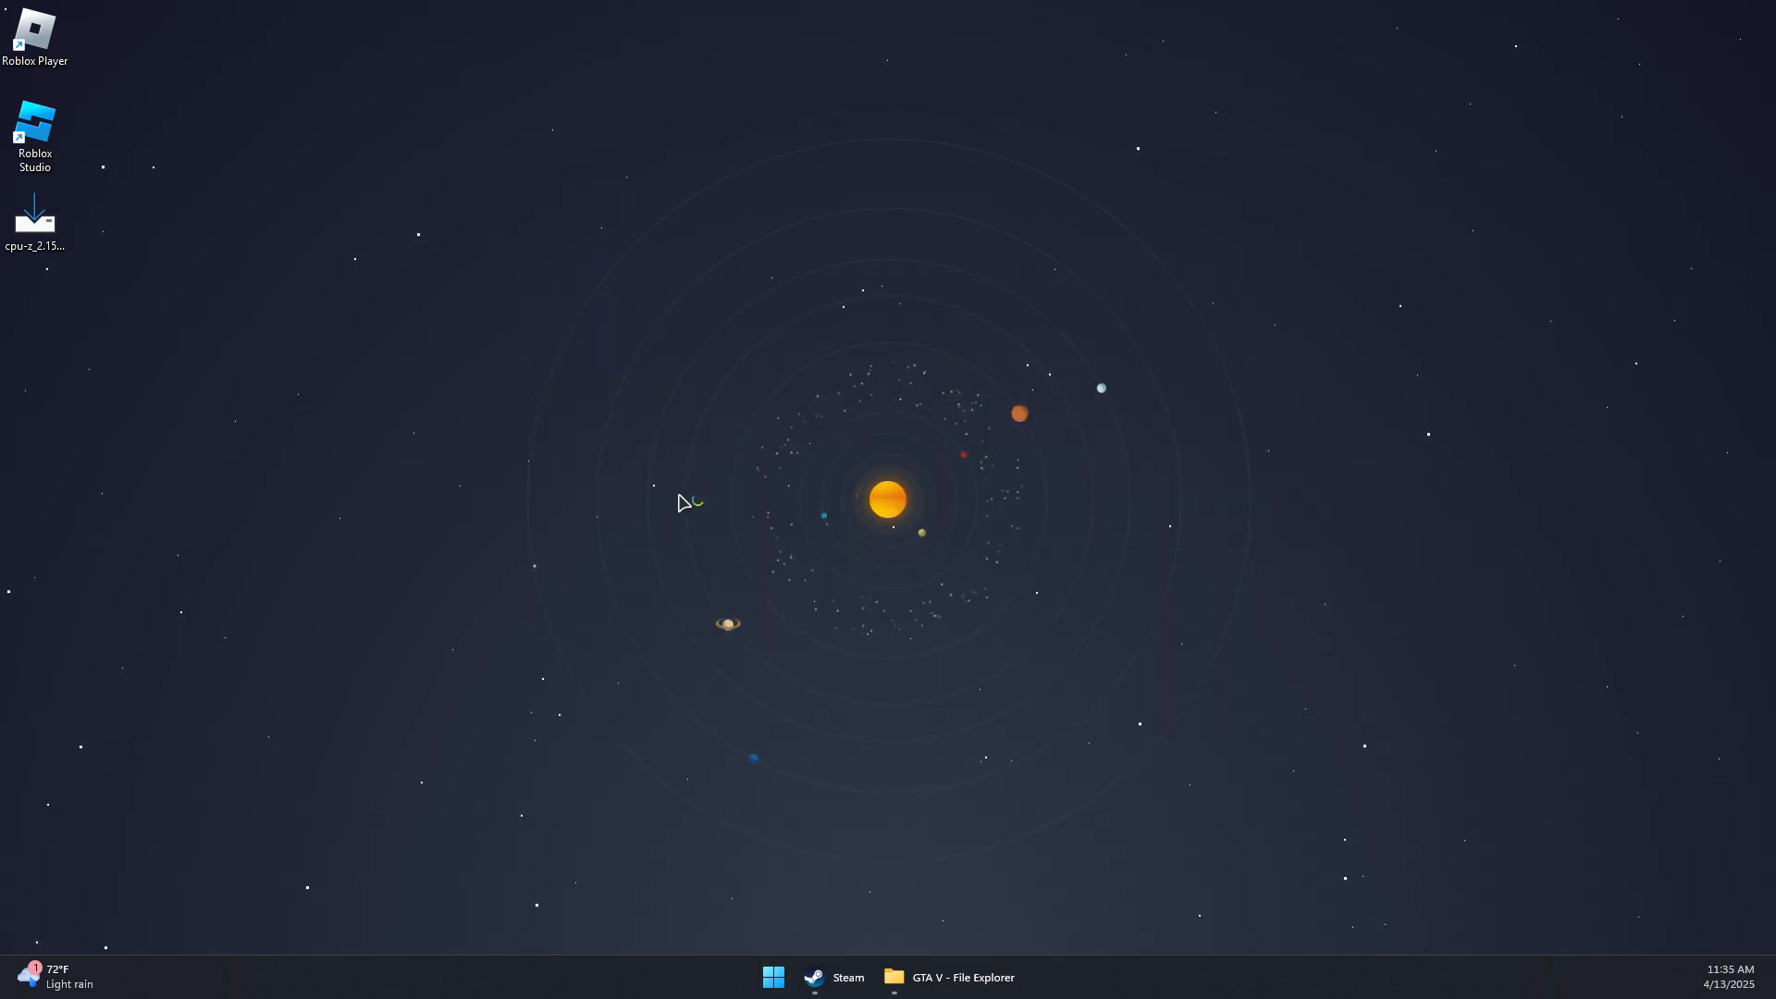
{"action": "mouse_move", "coordinate": [405, 555]}
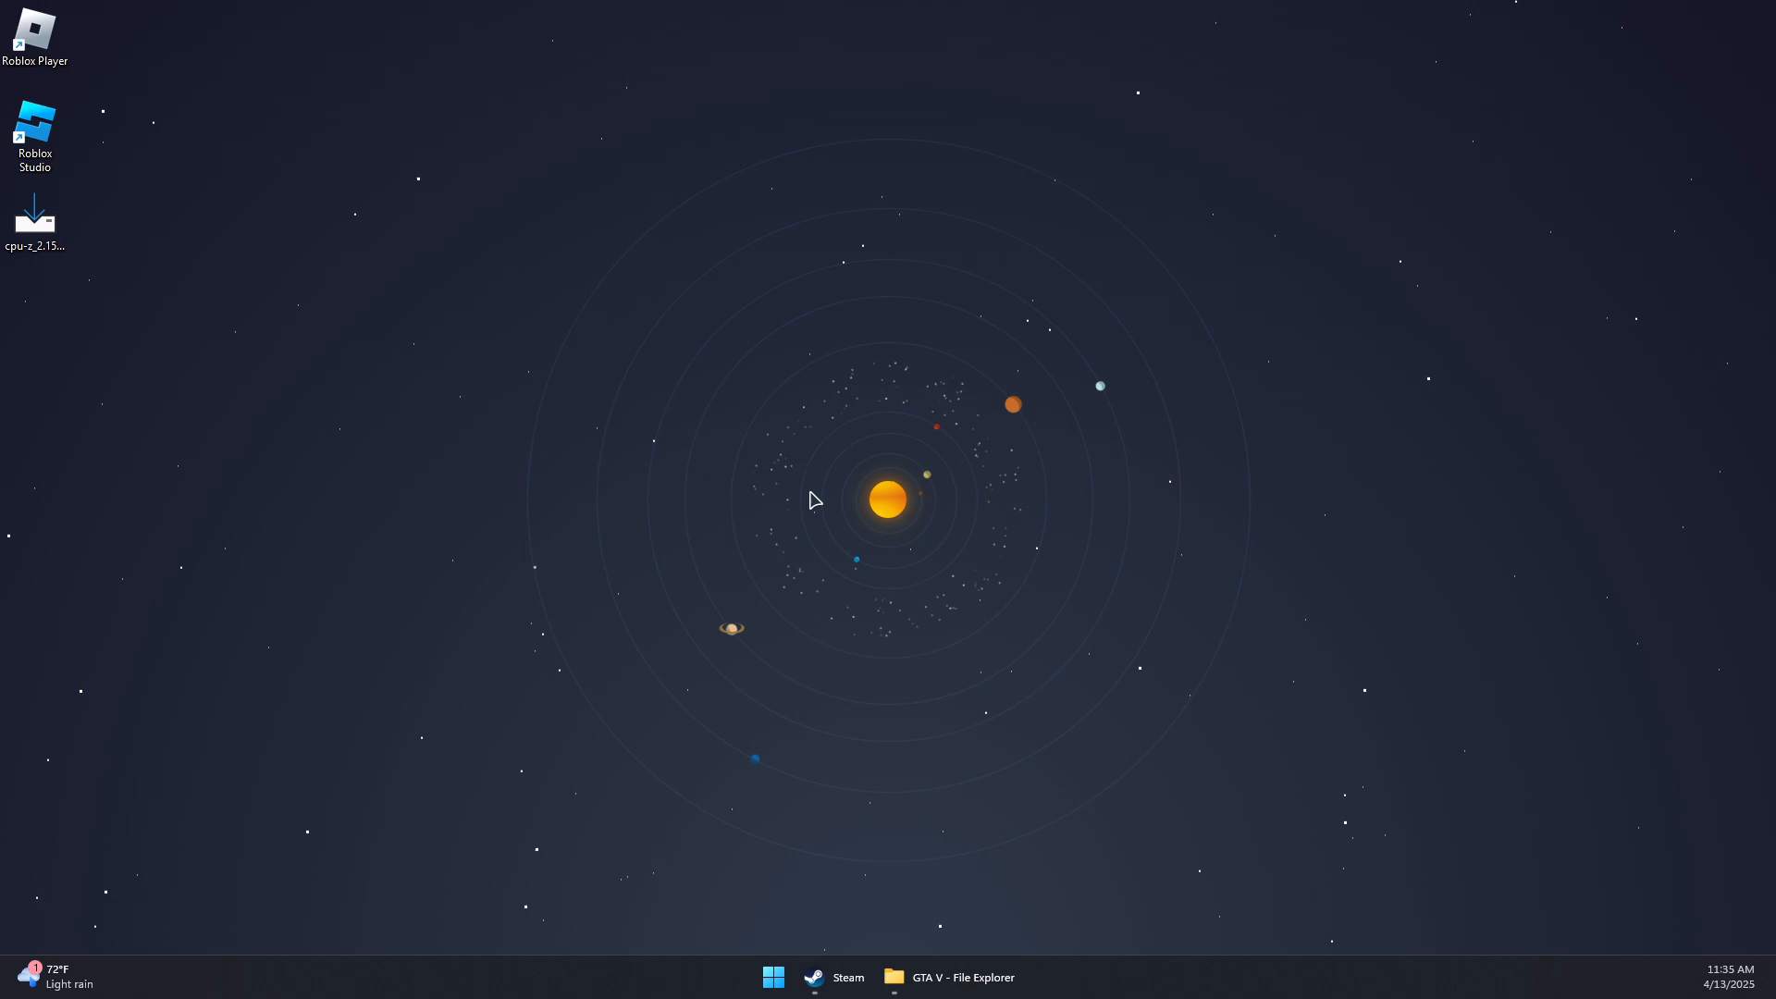
{"action": "mouse_move", "coordinate": [831, 976]}
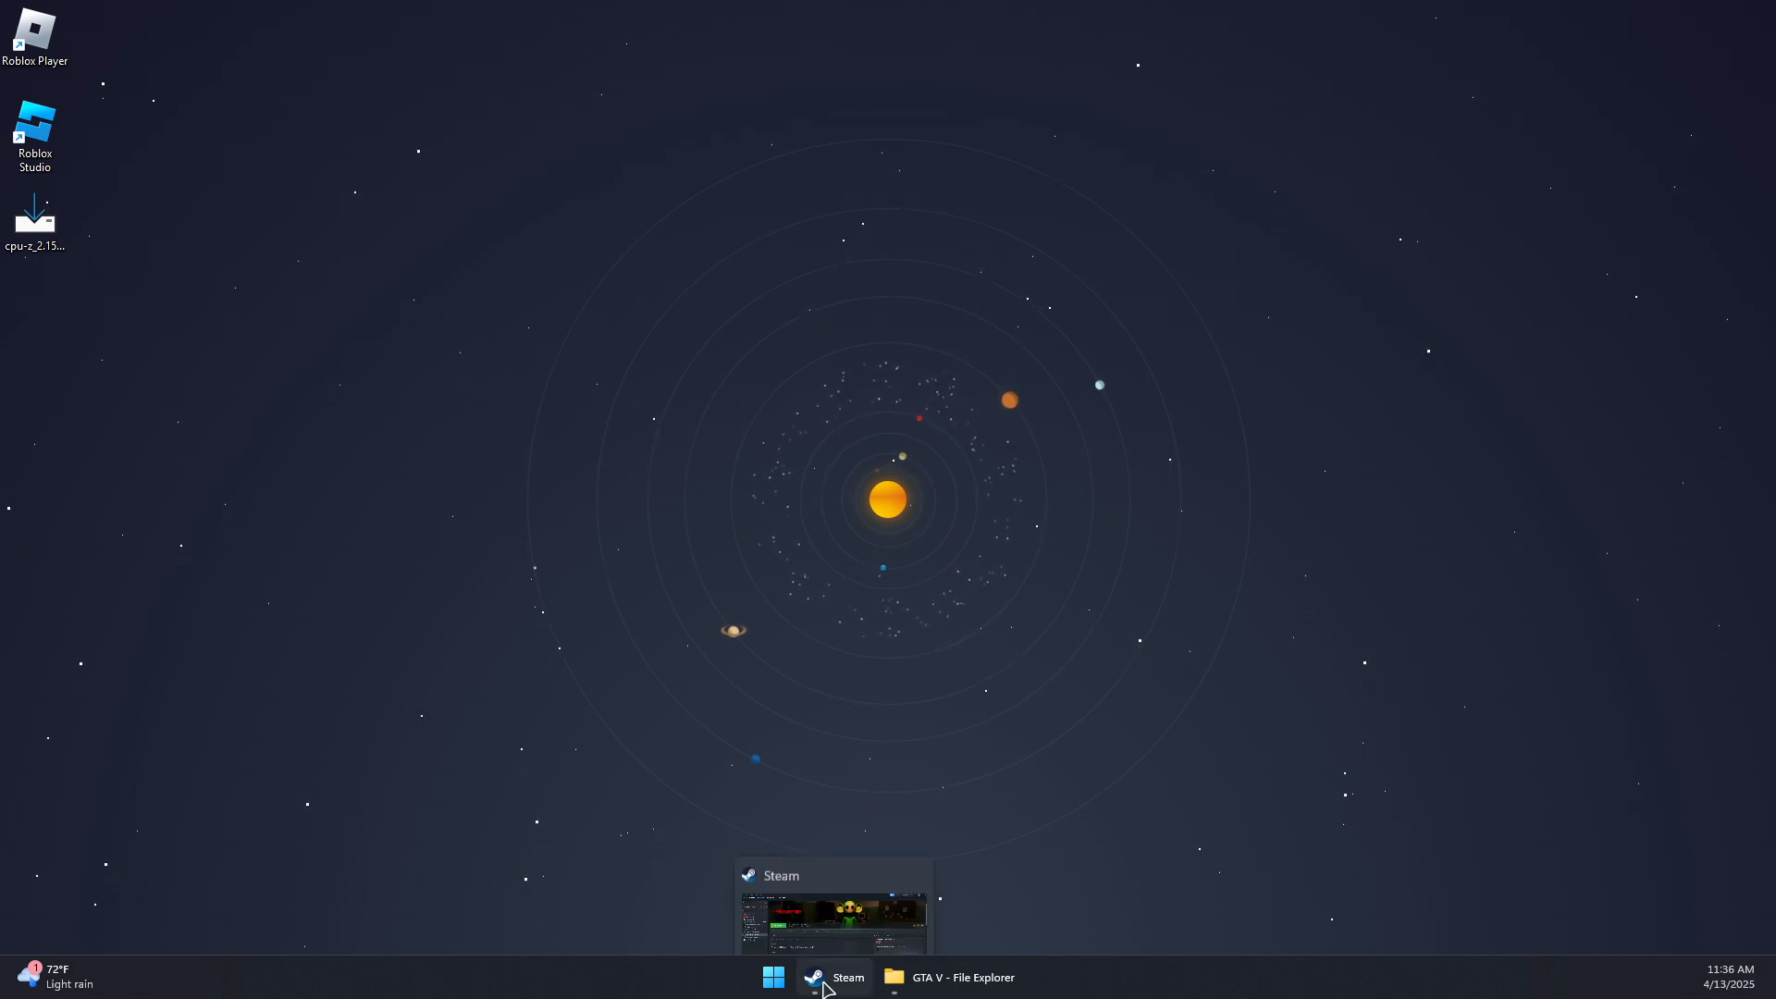
{"action": "left_click", "coordinate": [773, 977]}
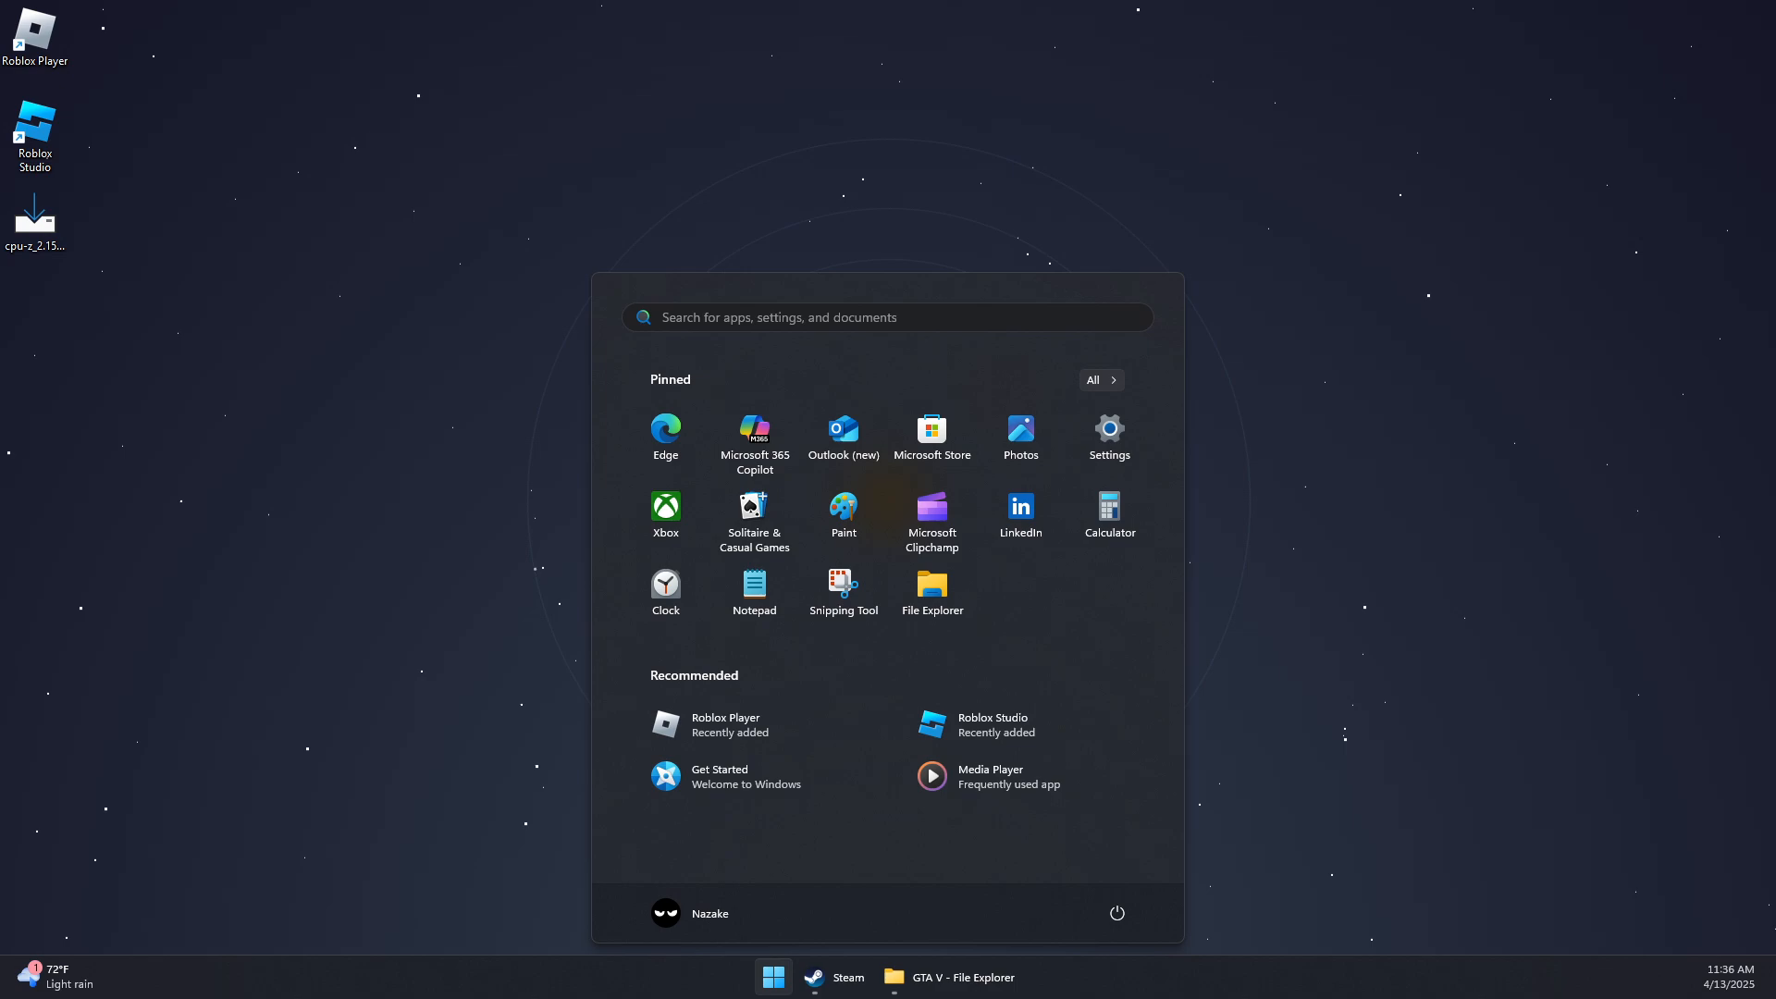
{"action": "type", "text": "firefox"}
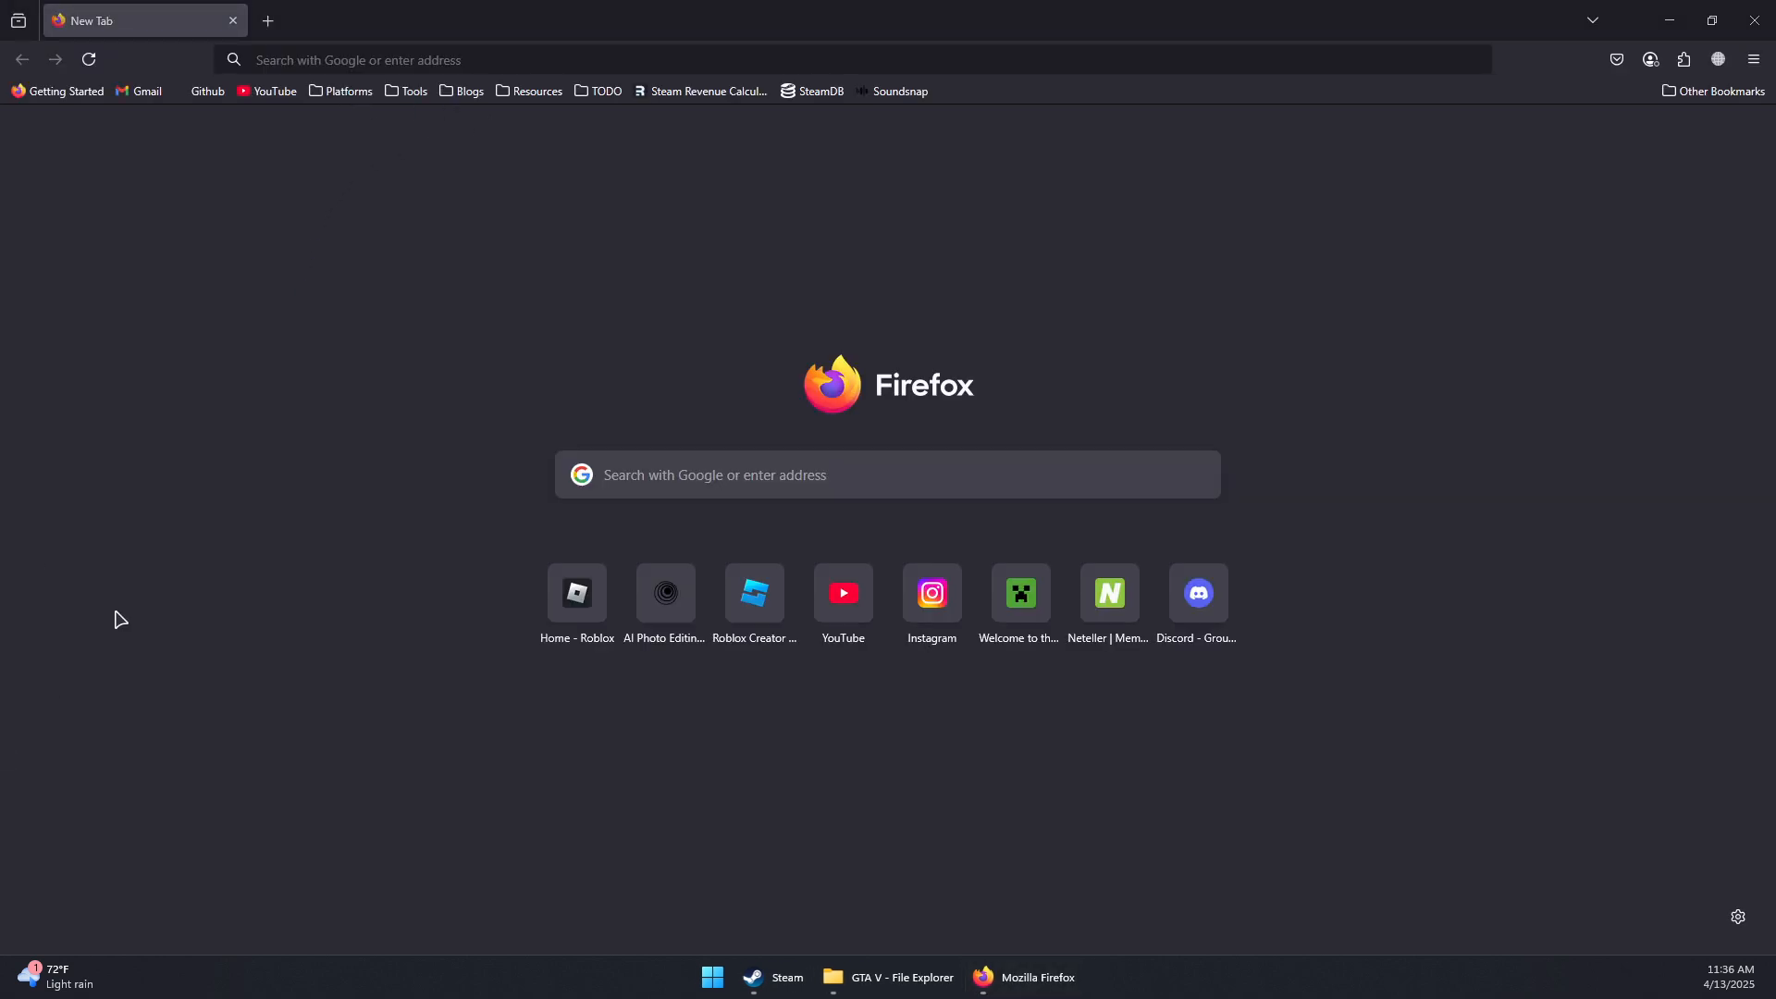
- Run a web search for 'directx end user runtime' from the address bar
{"action": "left_click", "coordinate": [794, 59]}
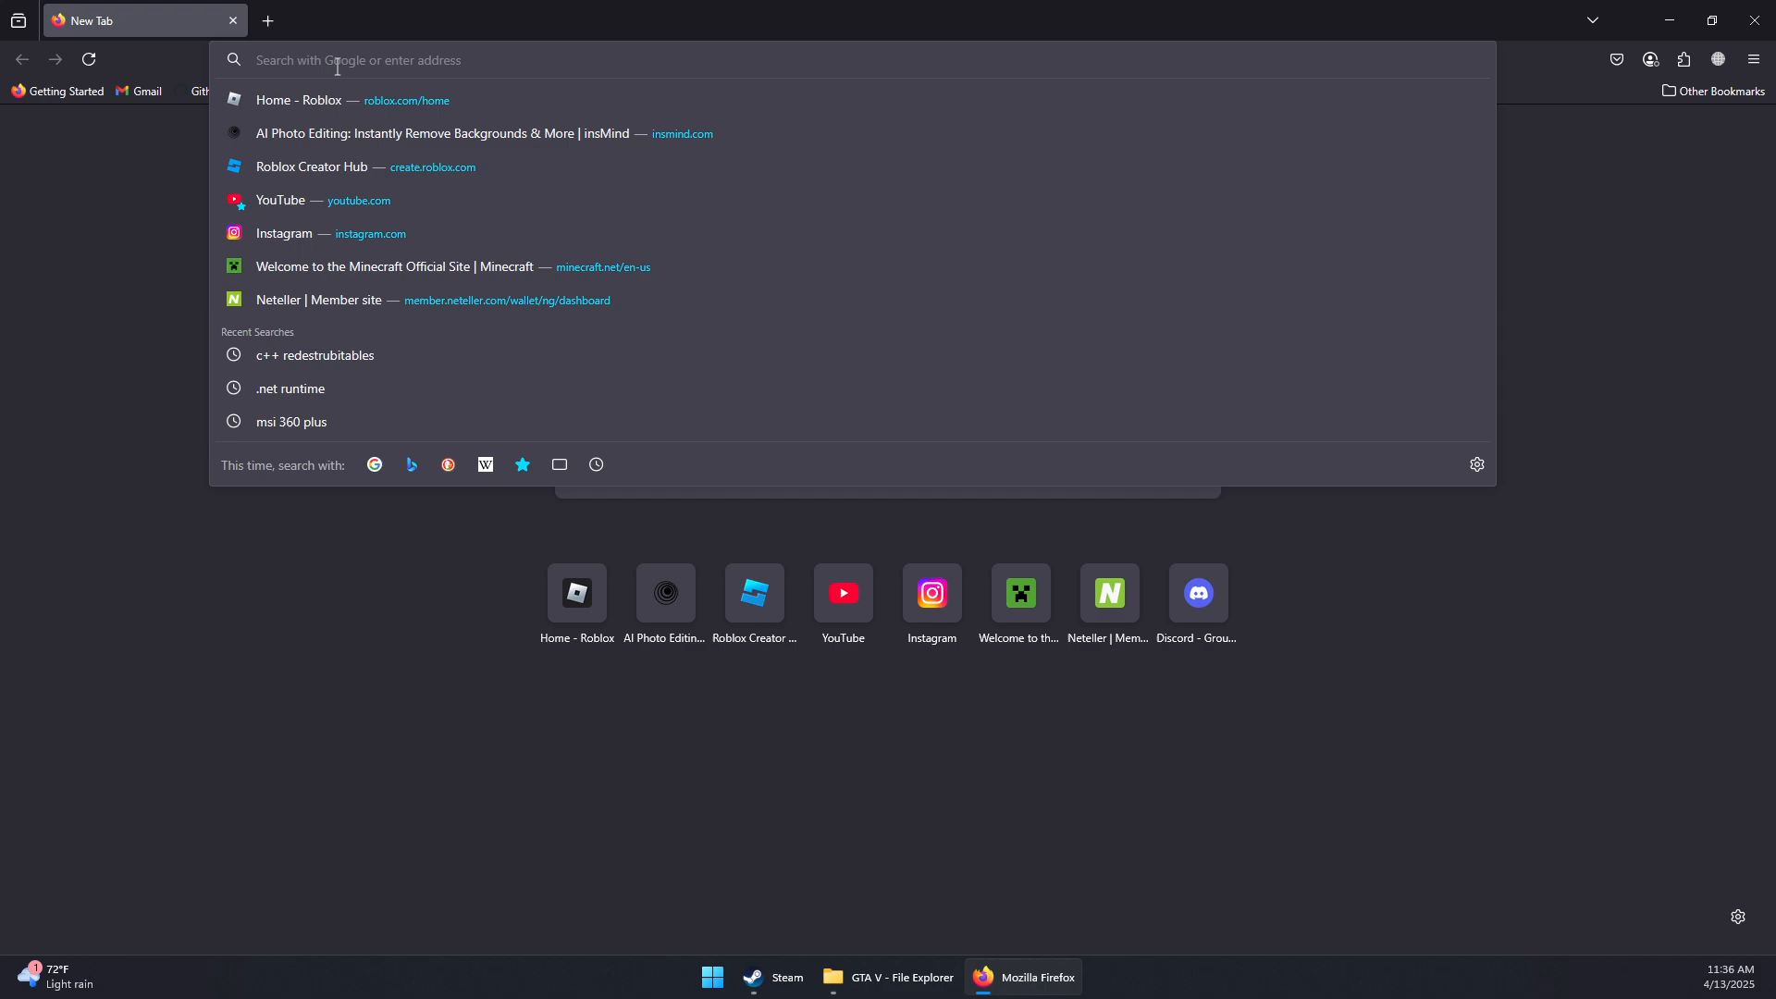
{"action": "type", "text": "directx"}
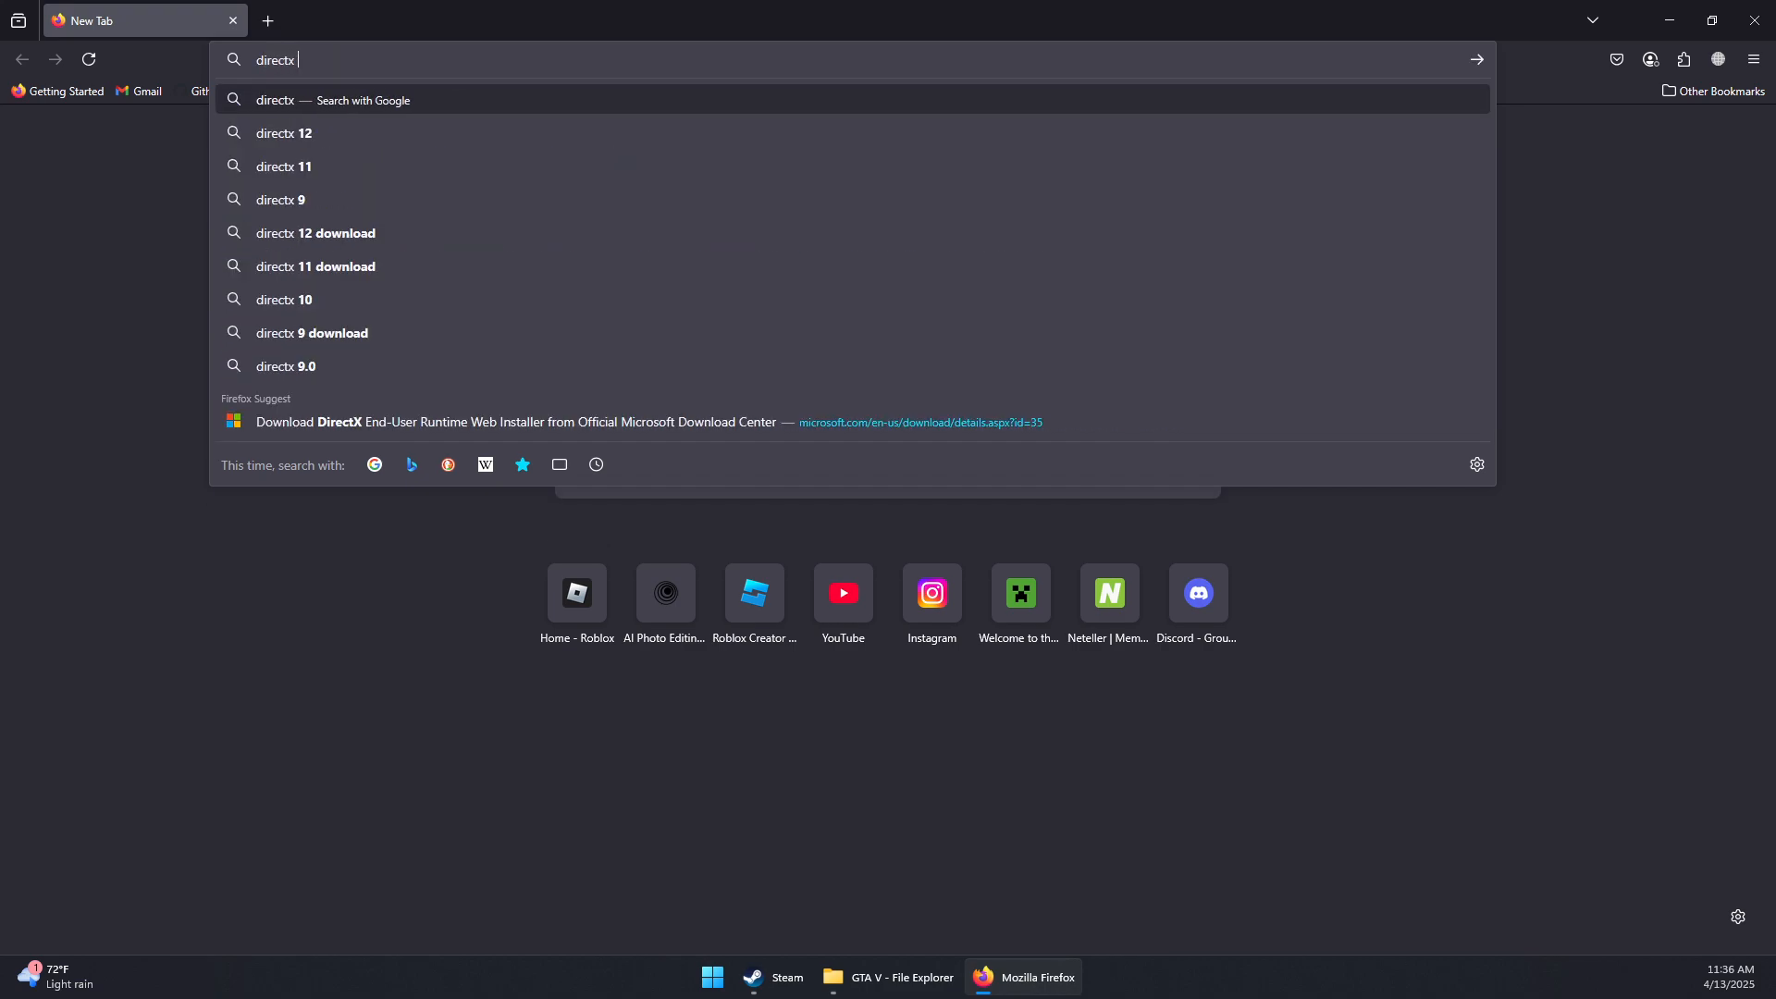
{"action": "type", "text": "end user"}
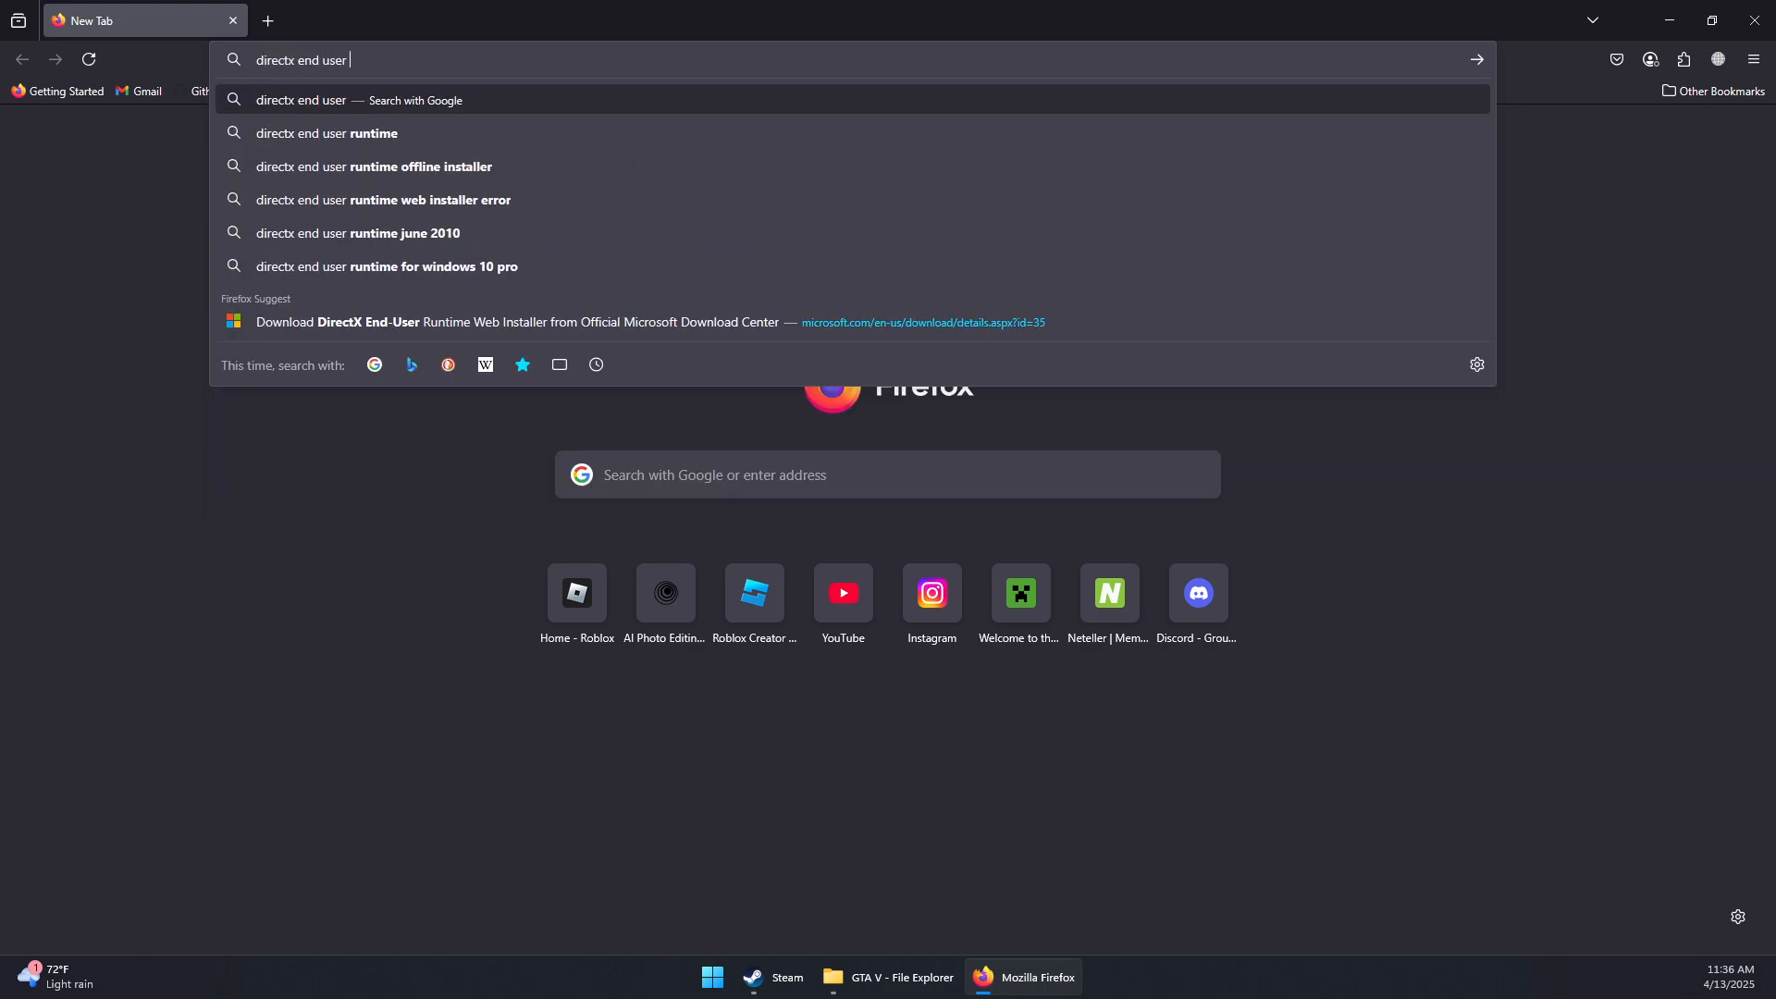
{"action": "left_click", "coordinate": [330, 133]}
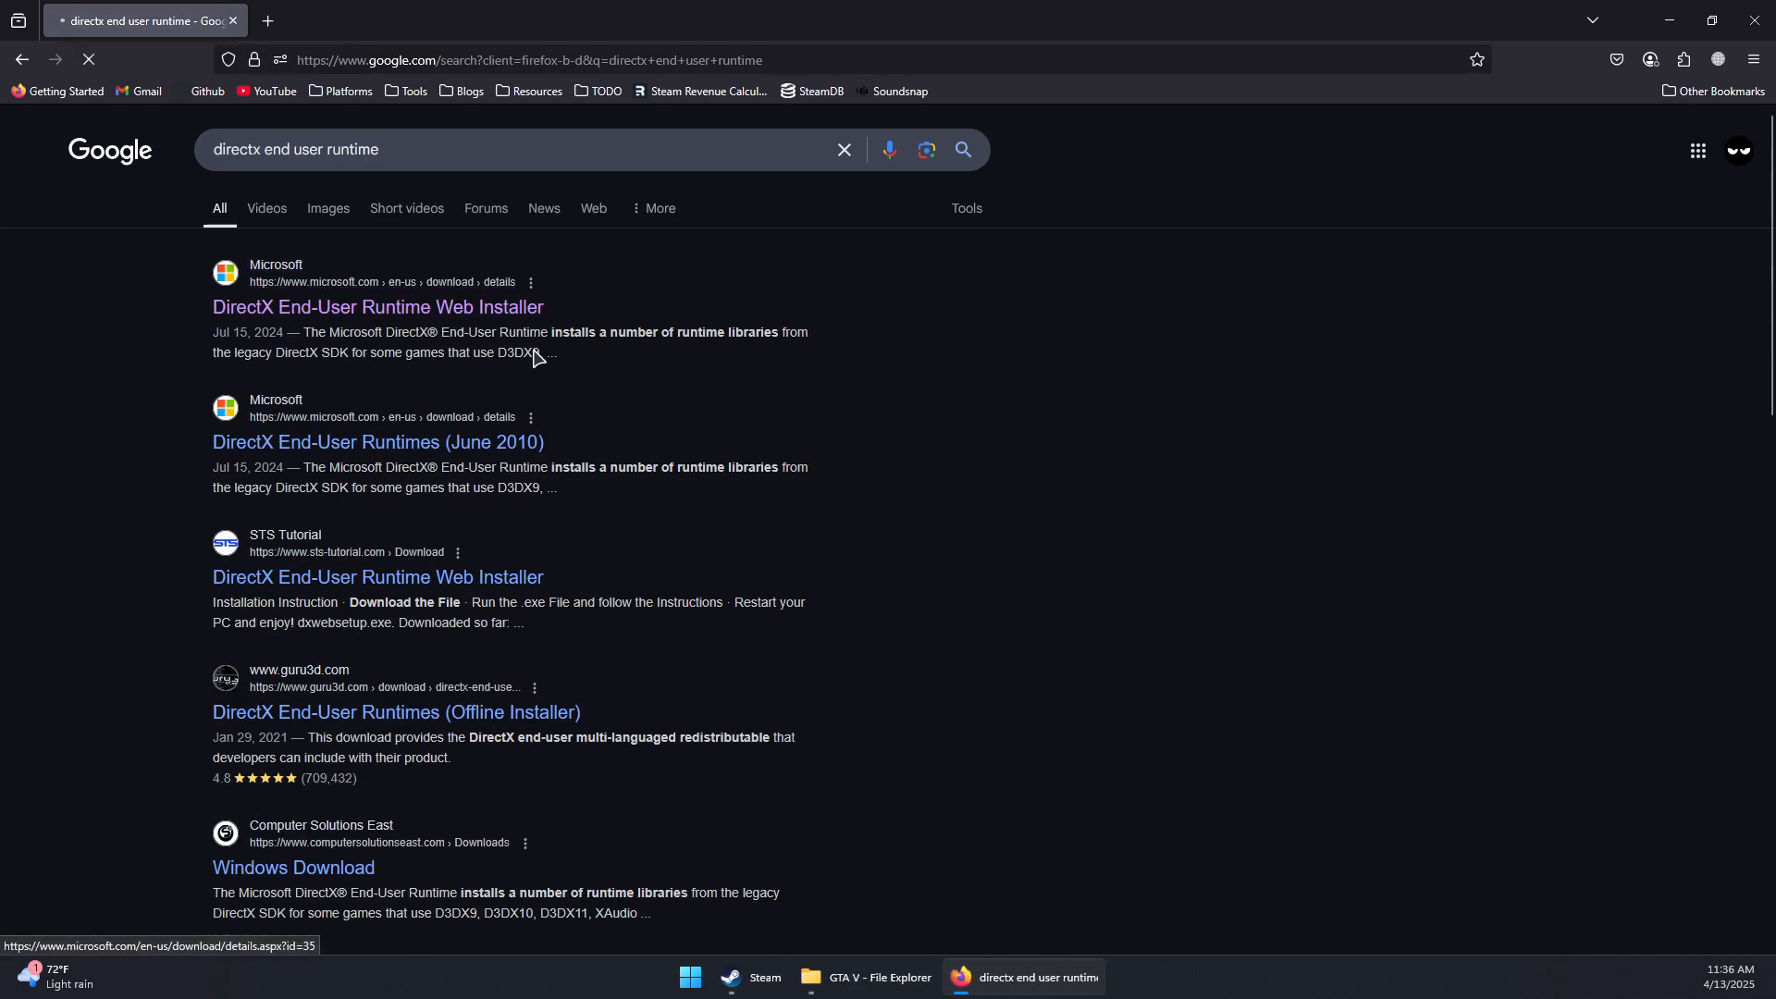
- Download the DirectX End-User Runtime Web Installer from Microsoft with English selected
{"action": "left_click", "coordinate": [375, 307]}
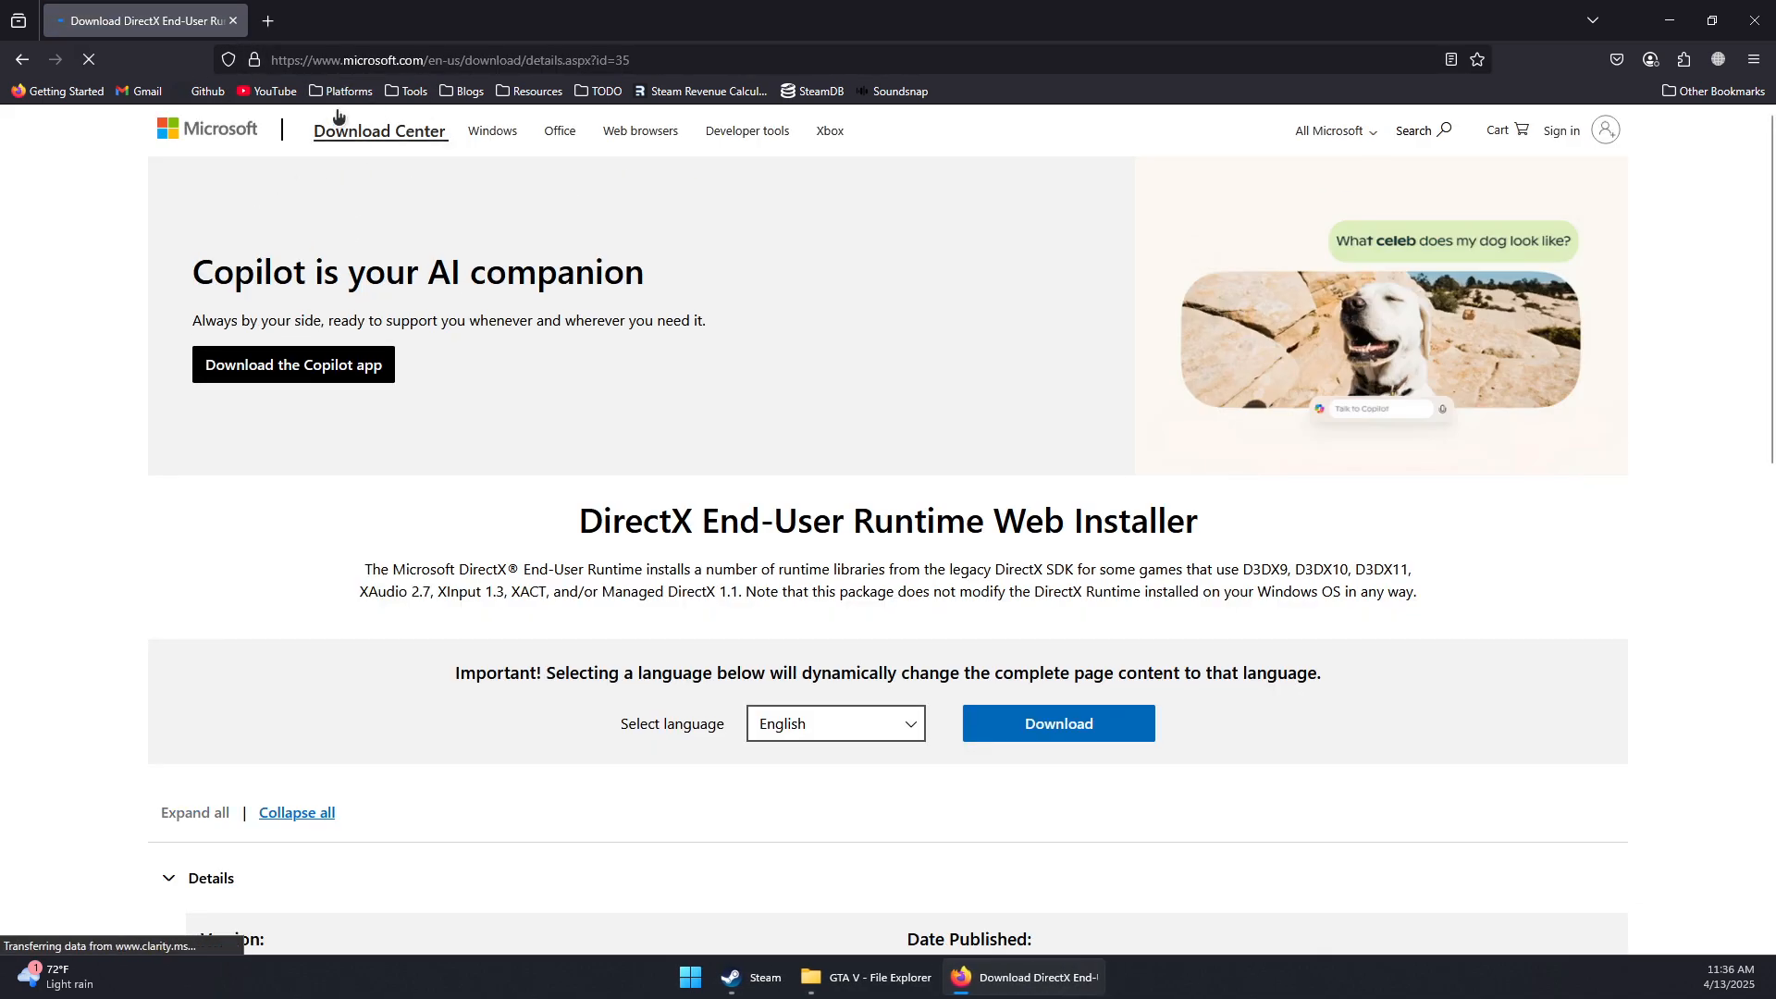
{"action": "left_click", "coordinate": [835, 723]}
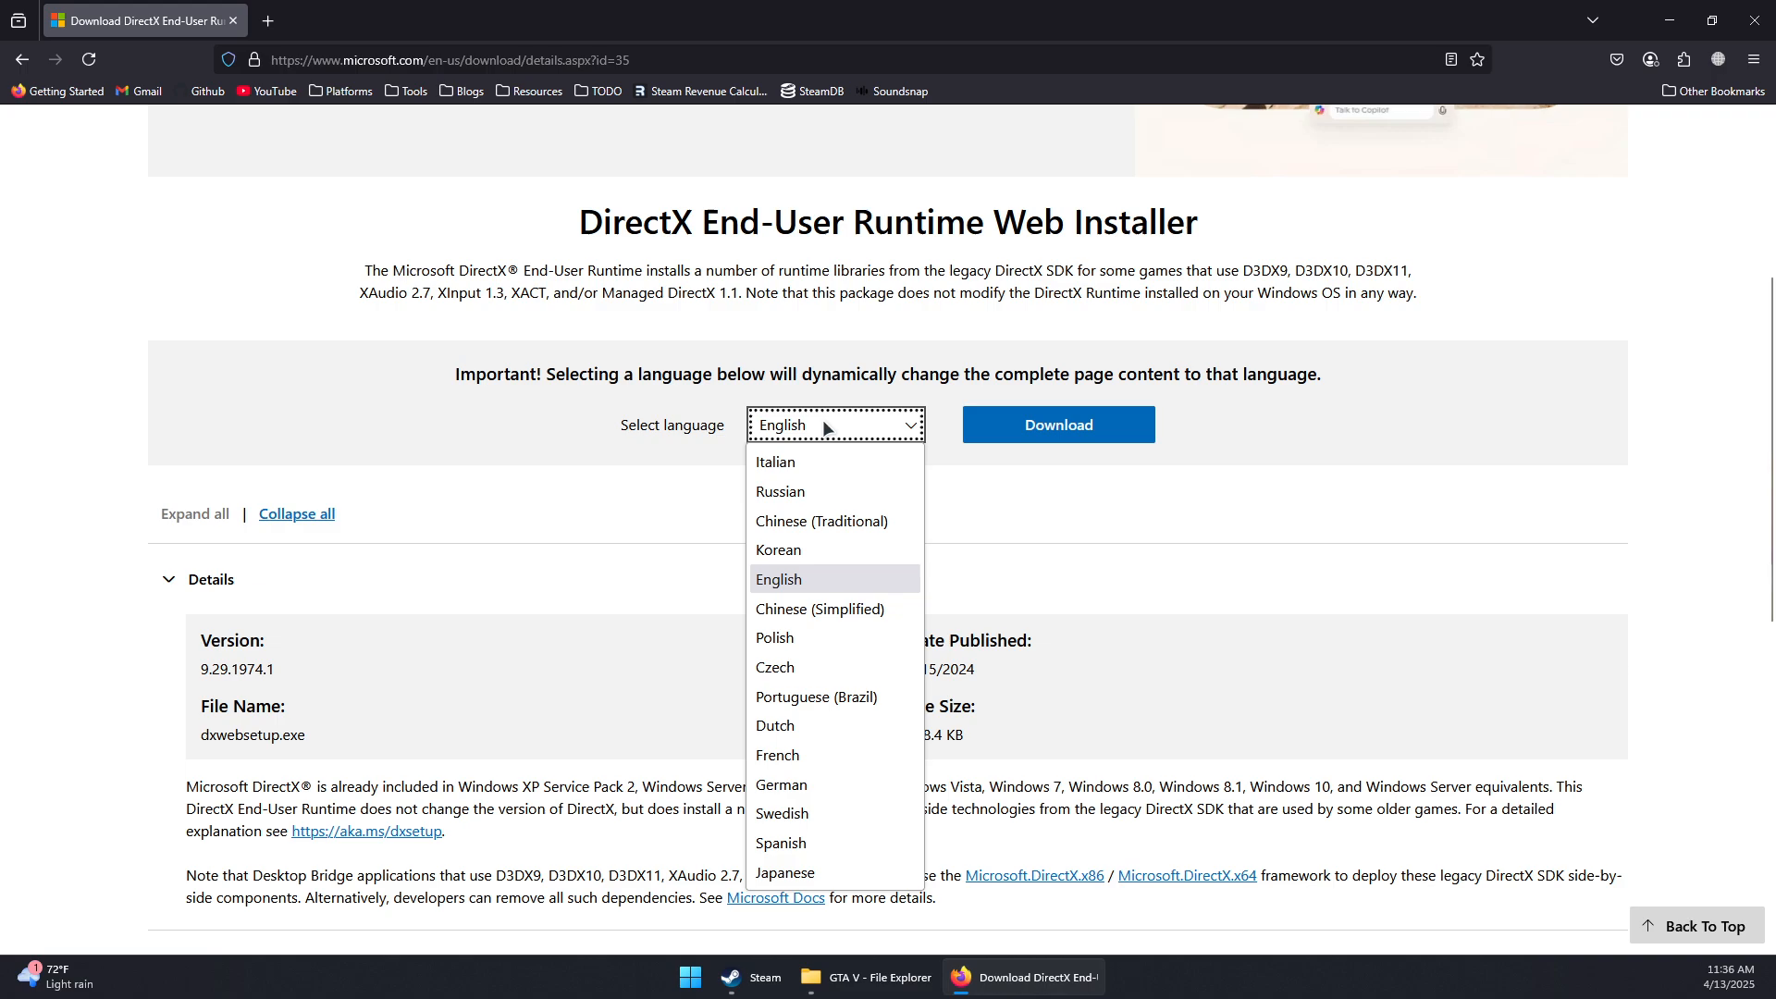
{"action": "left_click", "coordinate": [779, 579]}
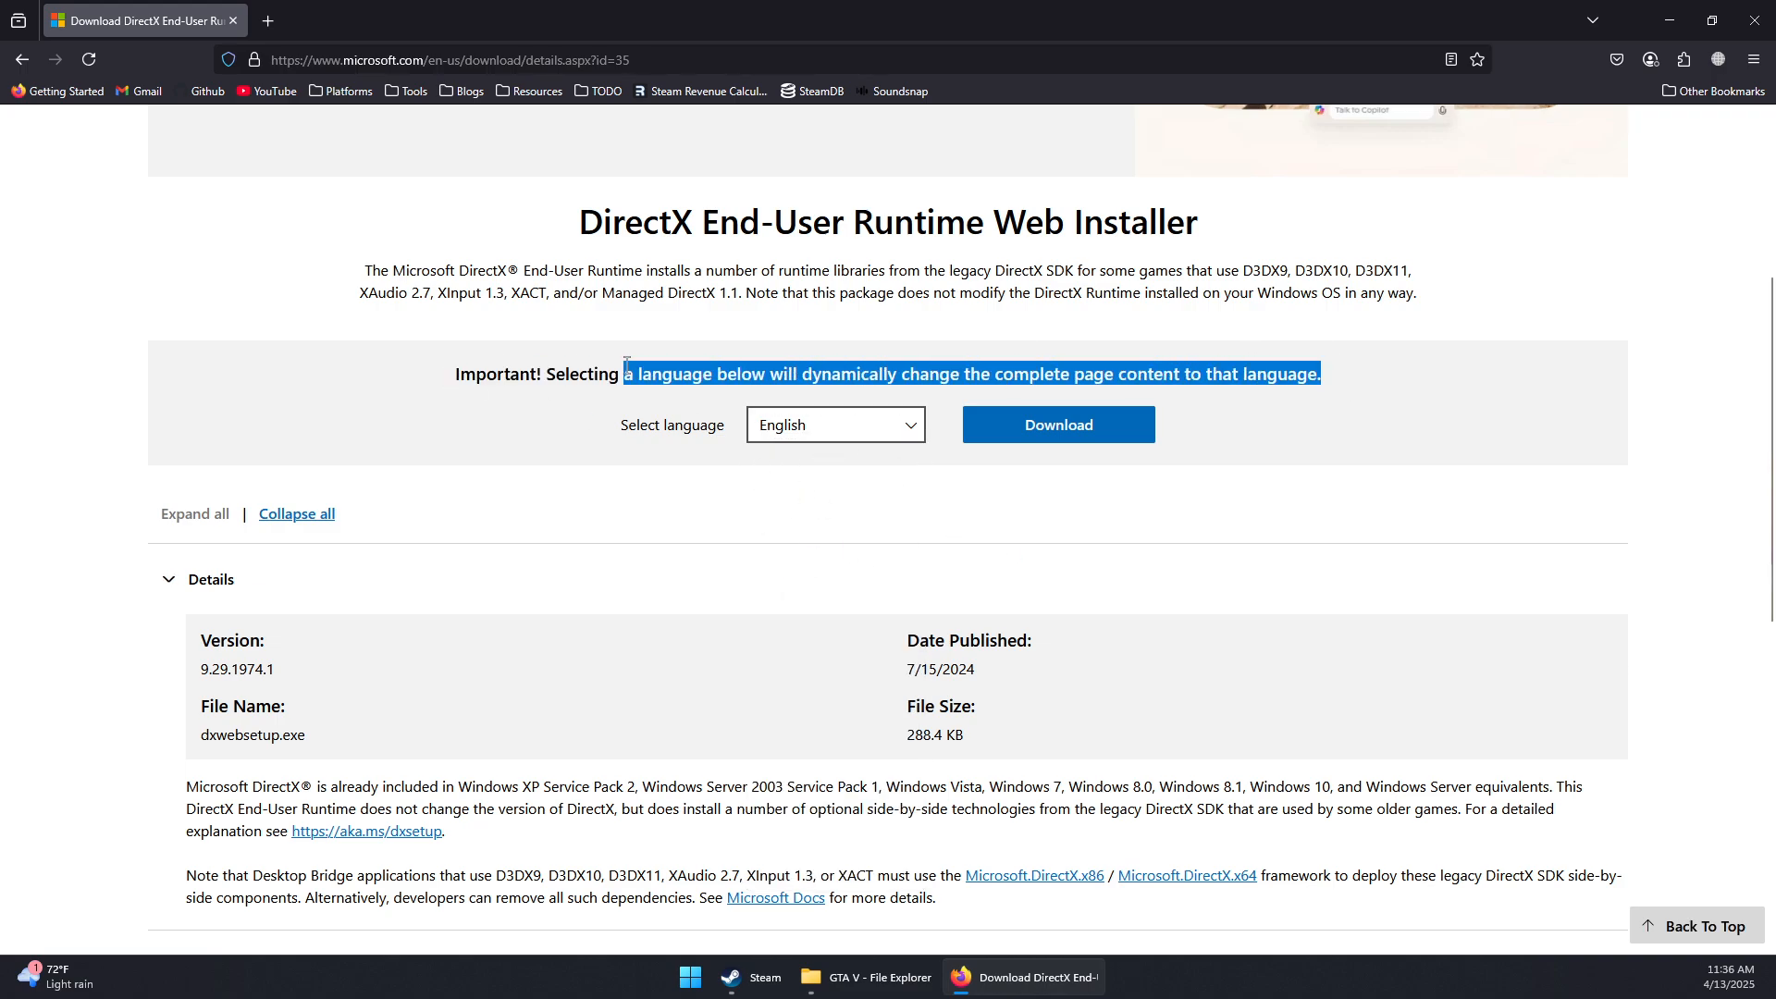
{"action": "left_click", "coordinate": [1056, 423]}
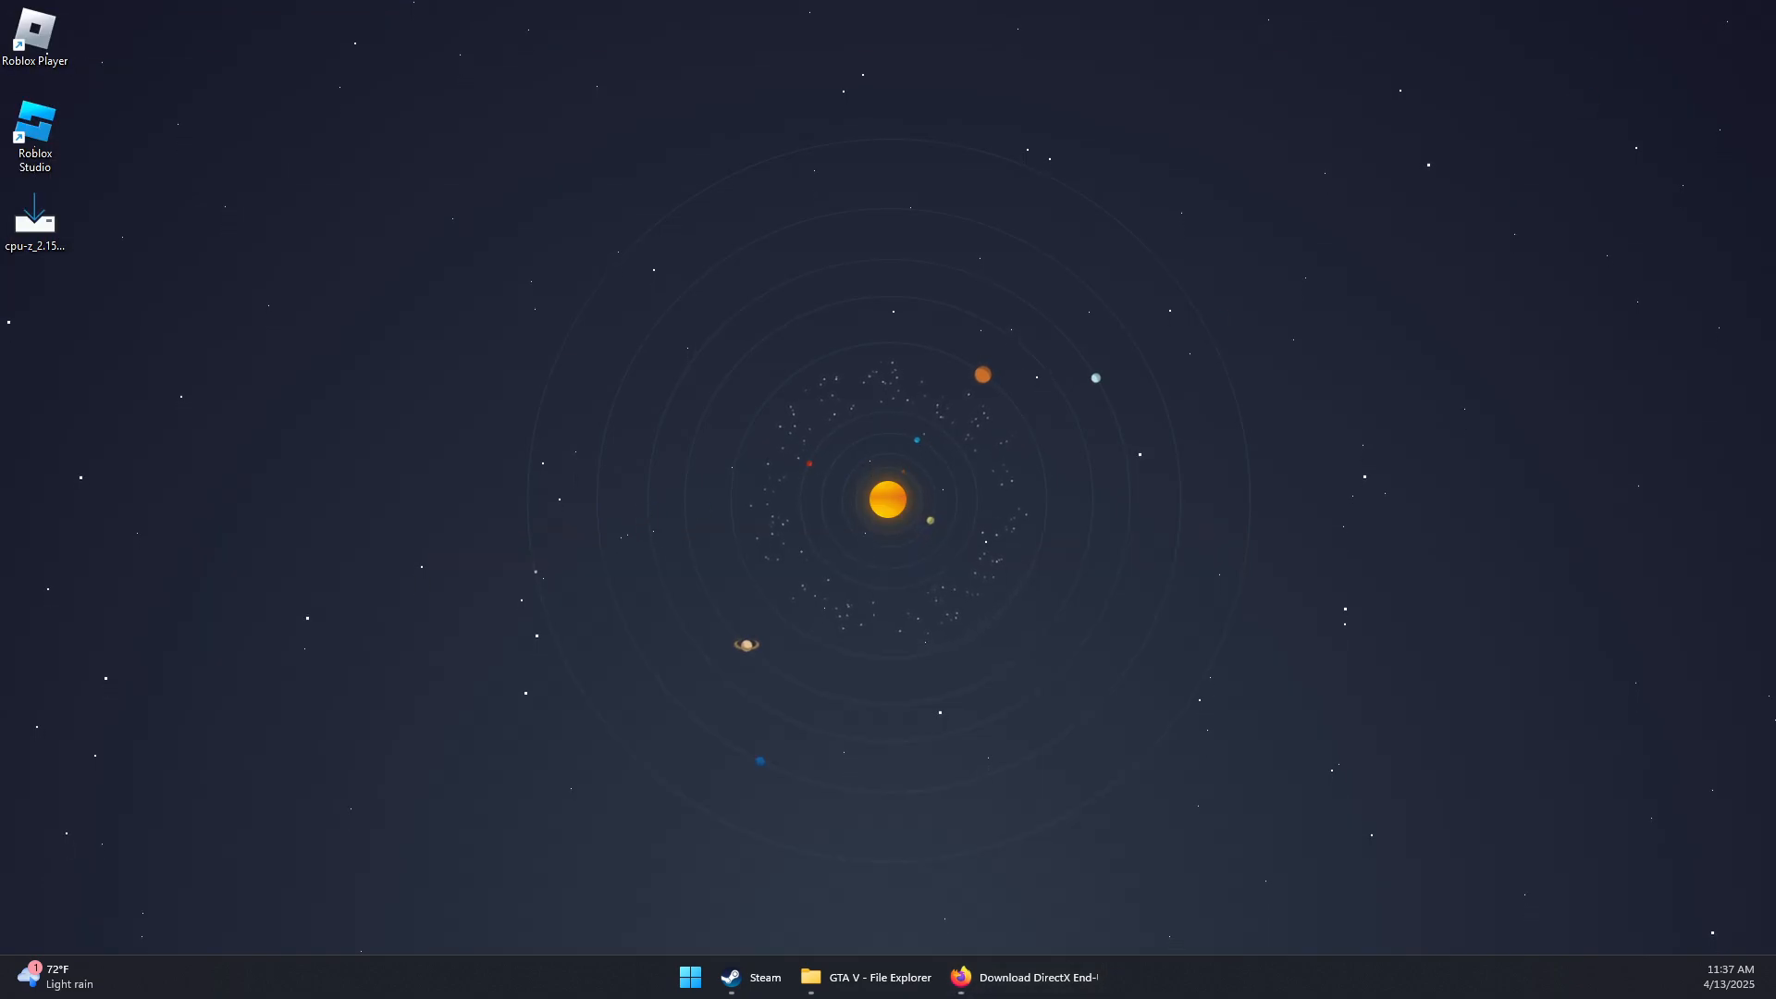
- Run dxwebsetup.exe and proceed past the Bing Bar offer without installing it
{"action": "left_click", "coordinate": [1024, 977]}
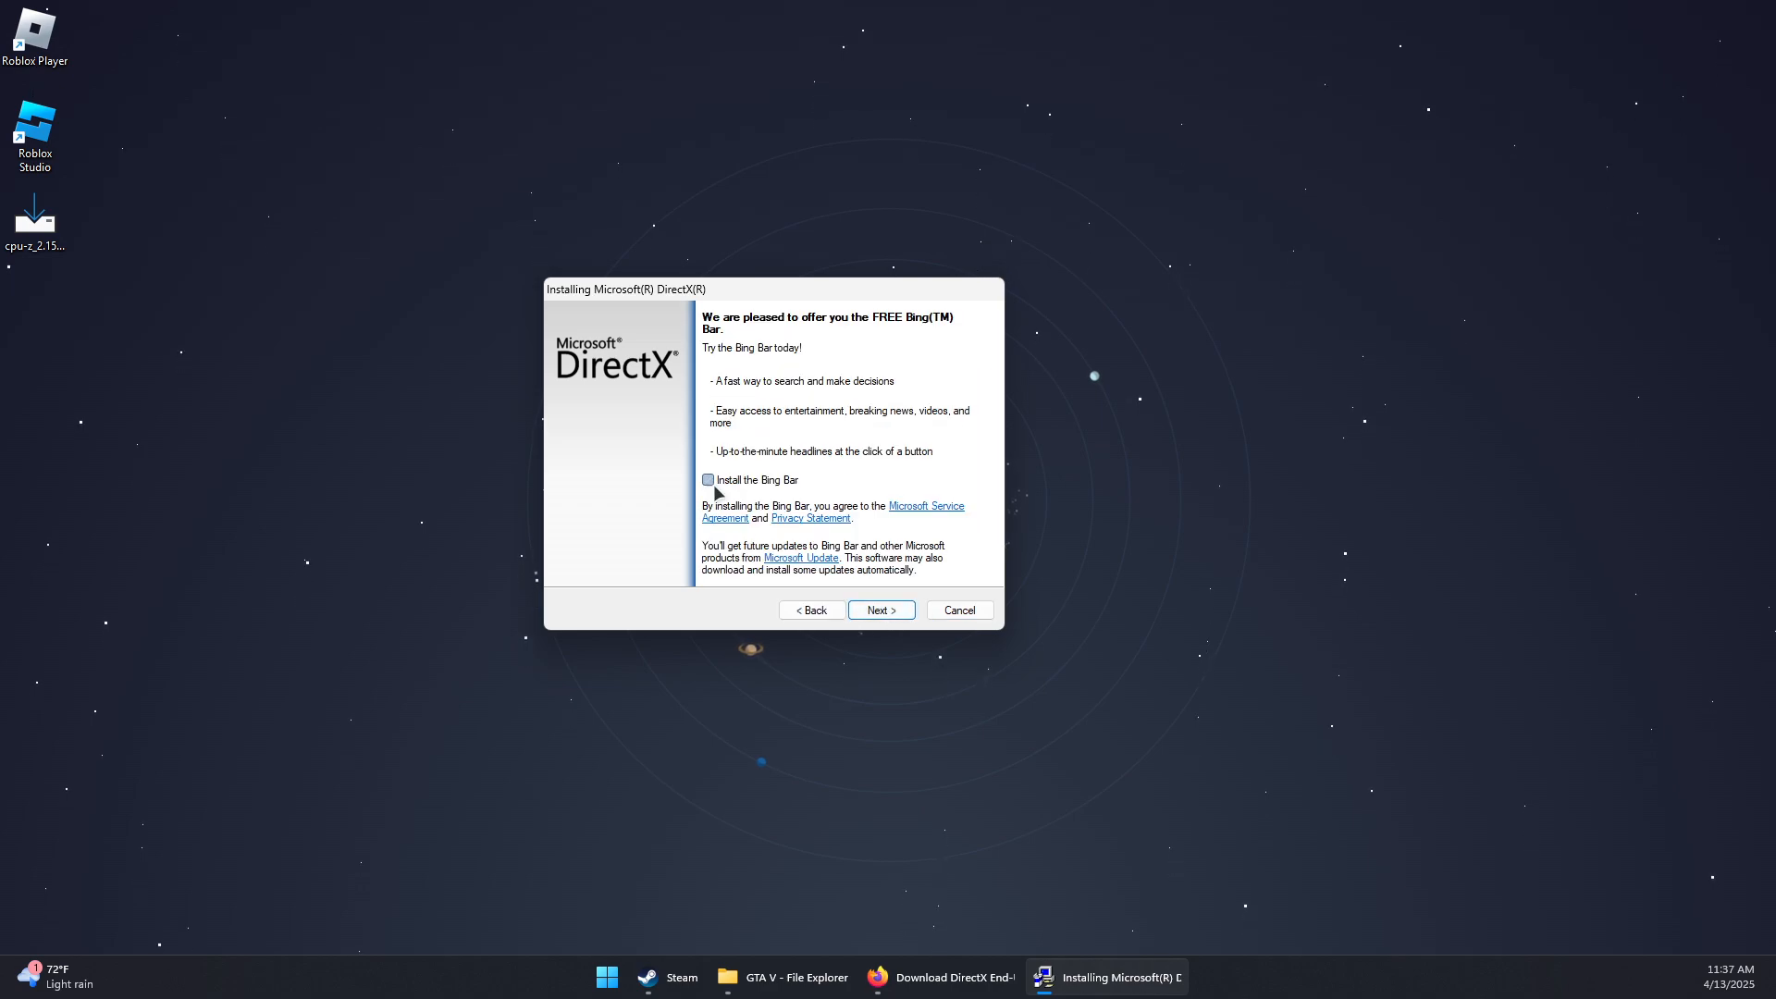
{"action": "left_click", "coordinate": [881, 609]}
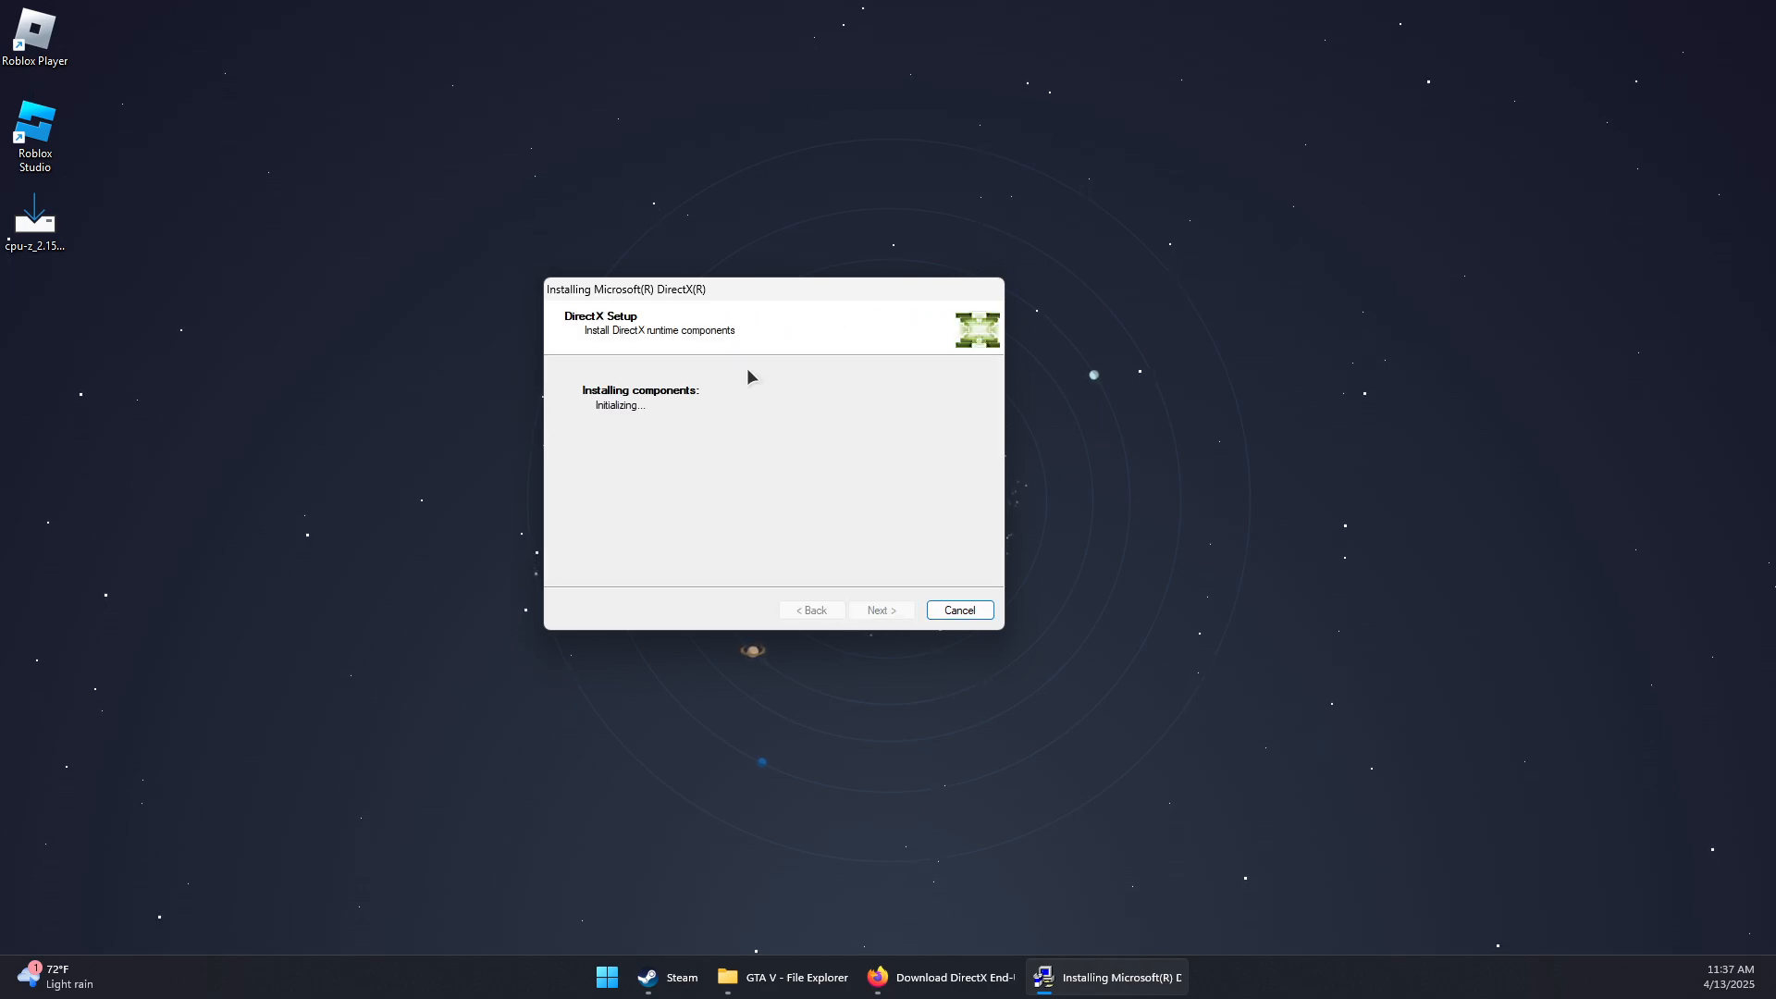
{"action": "mouse_move", "coordinate": [652, 331]}
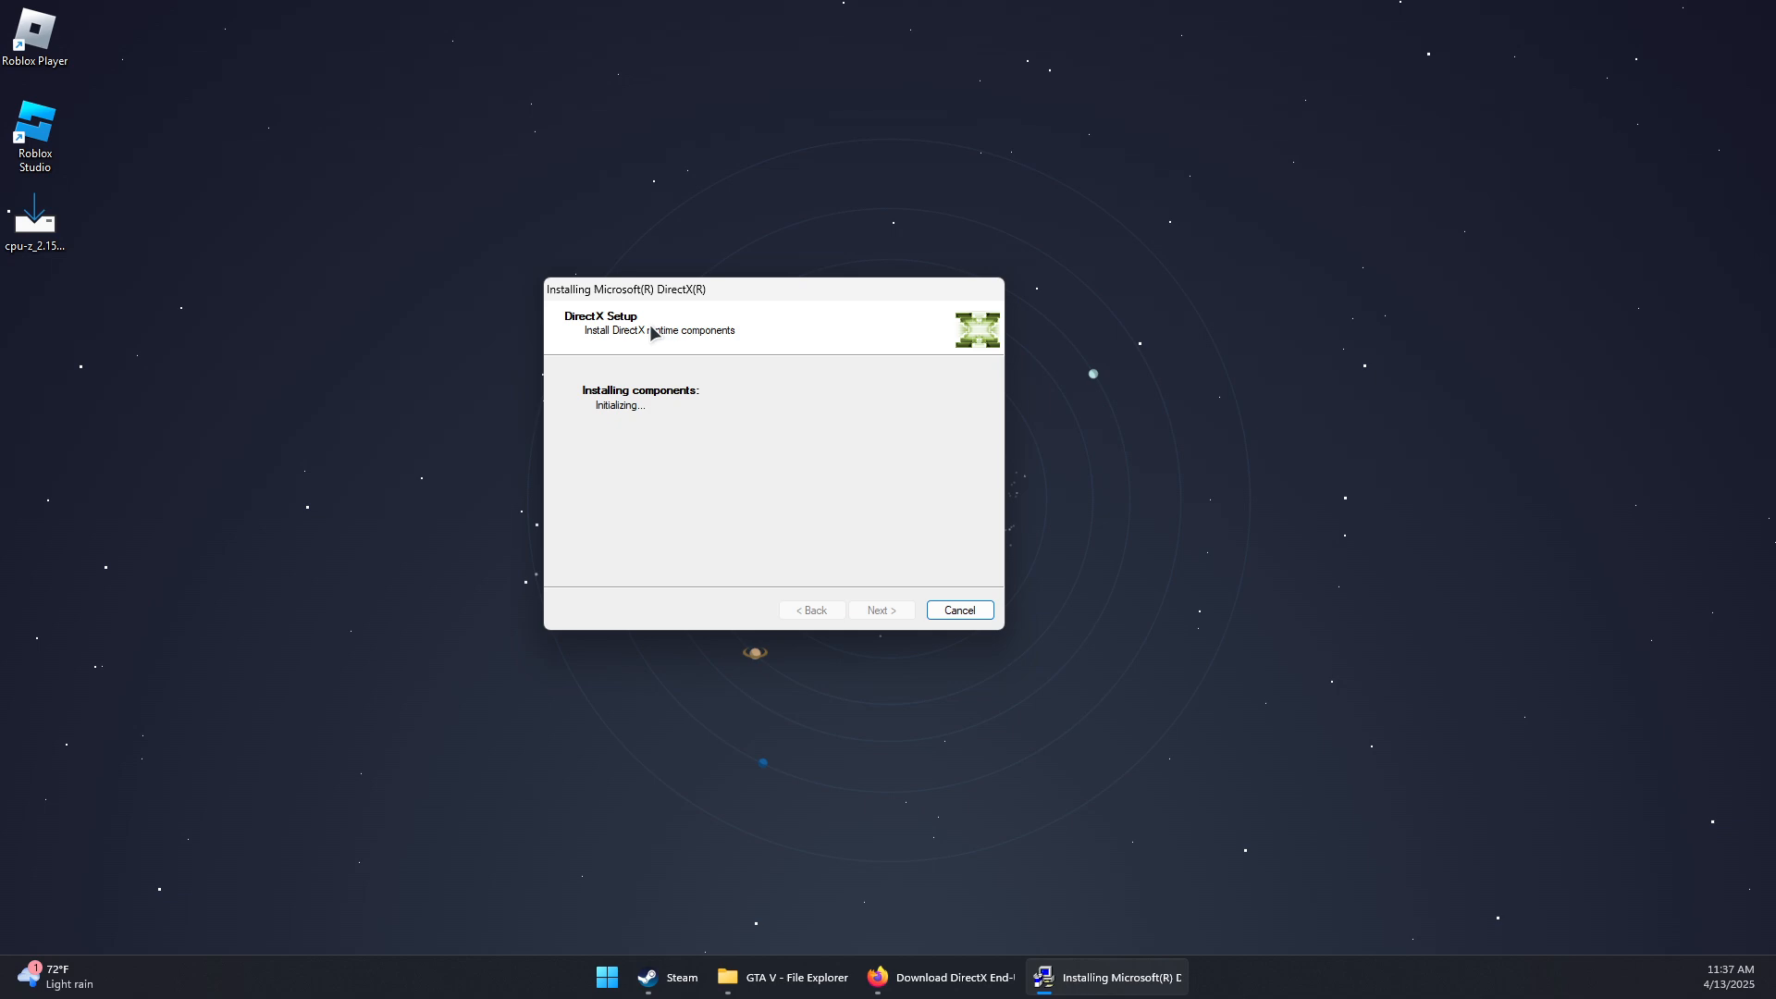
{"action": "mouse_move", "coordinate": [655, 337]}
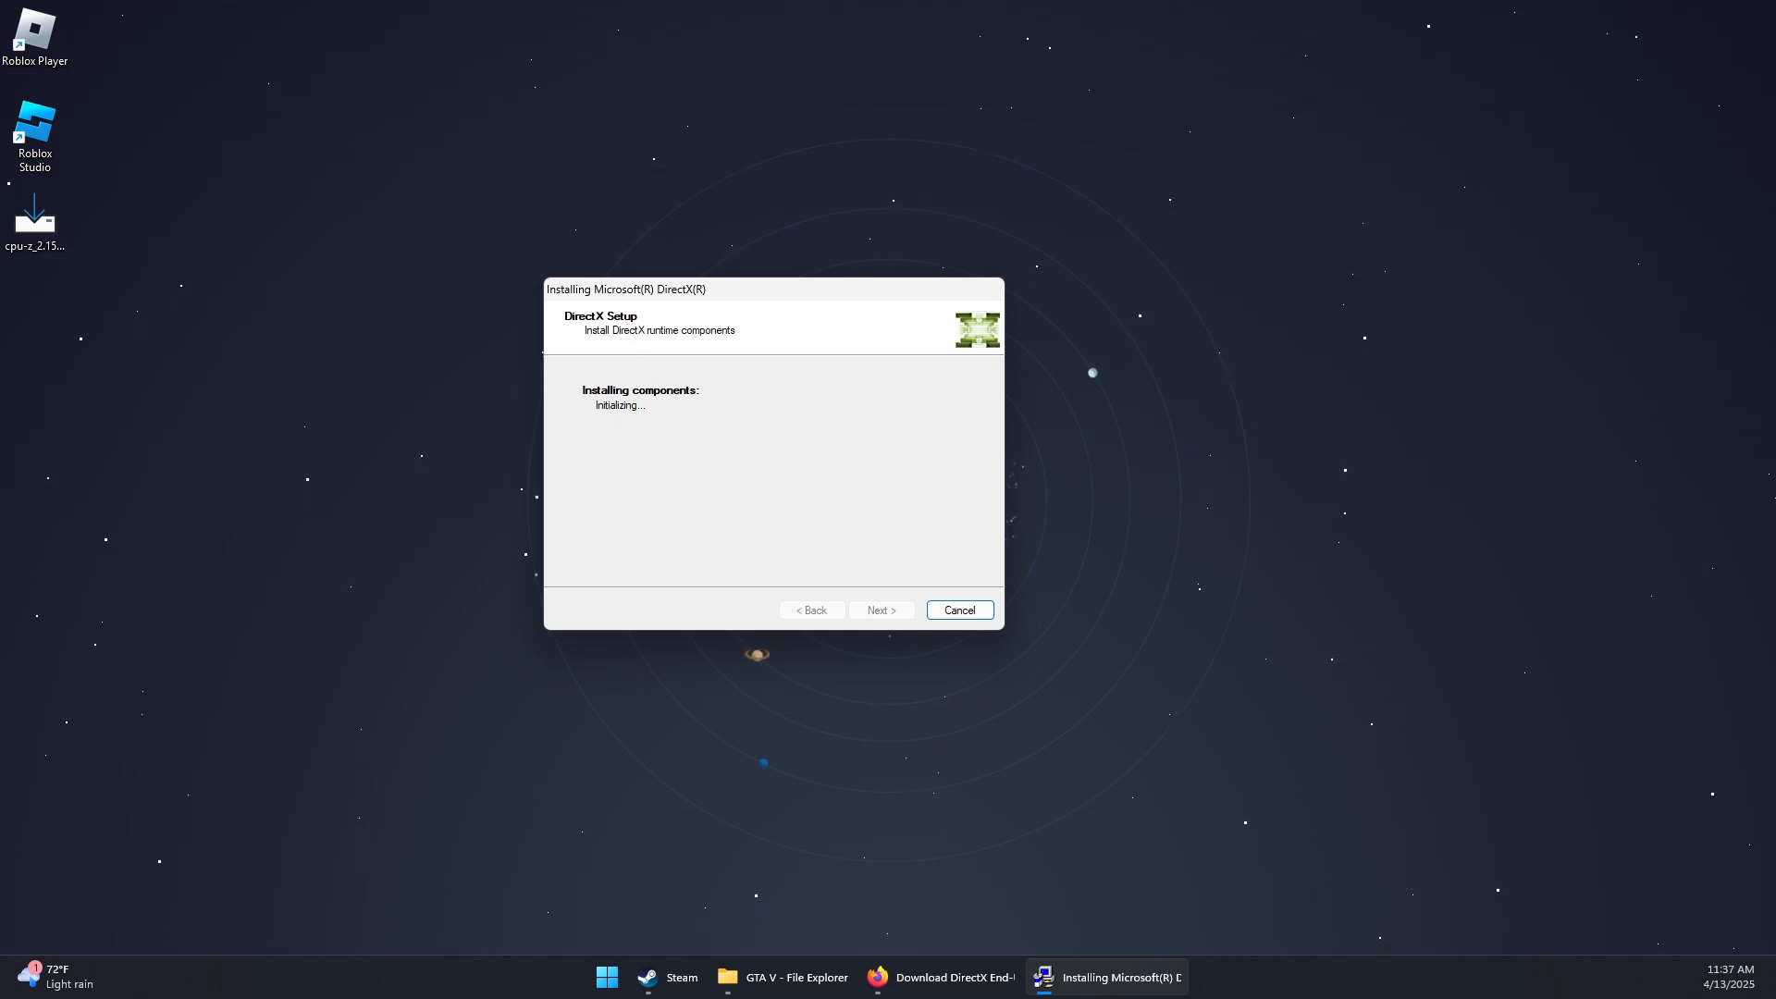